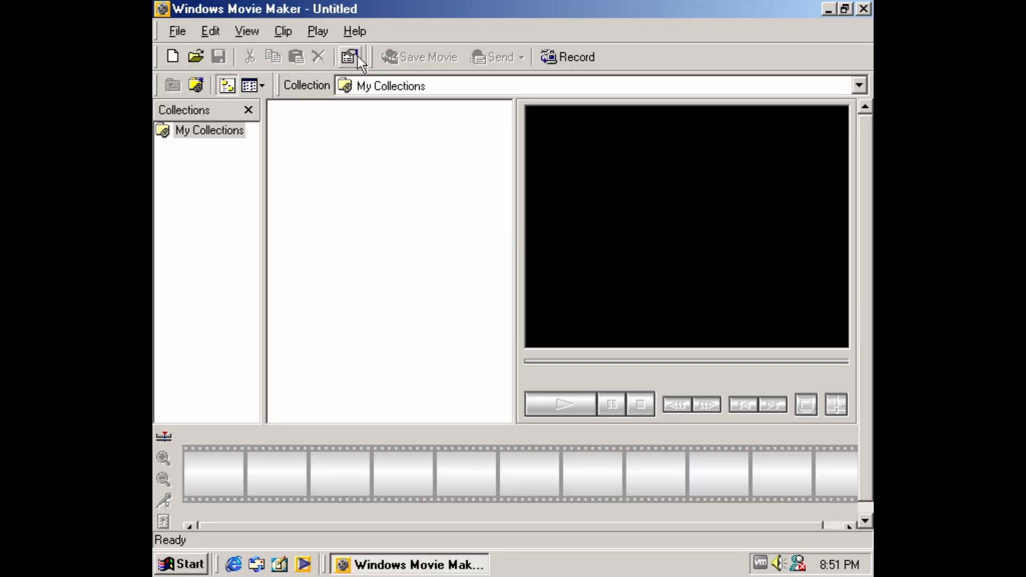
Close the untitled Windows Movie Maker project window
{"action": "left_click", "coordinate": [349, 58]}
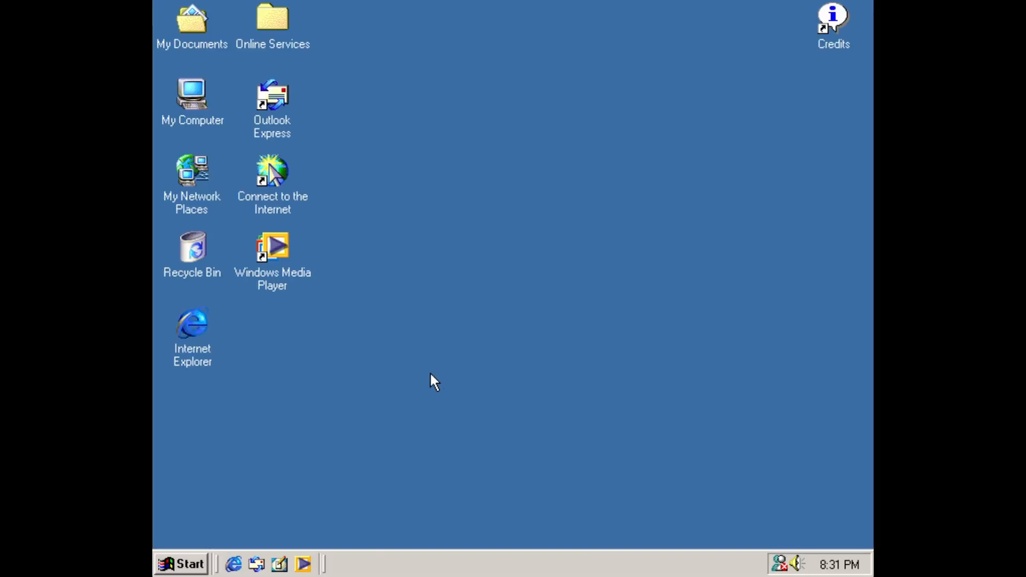
{"action": "mouse_move", "coordinate": [472, 316]}
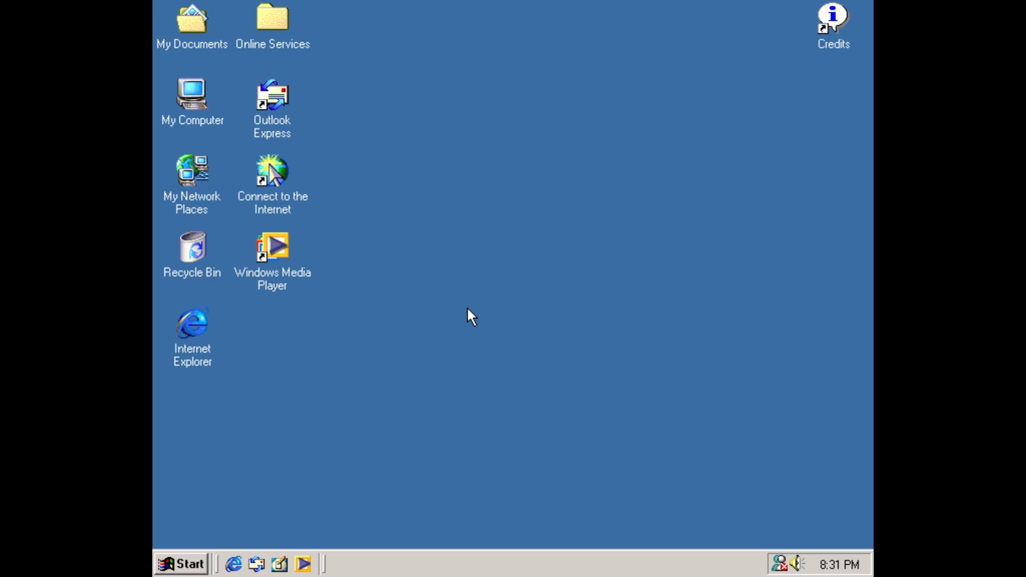
{"action": "mouse_move", "coordinate": [223, 334]}
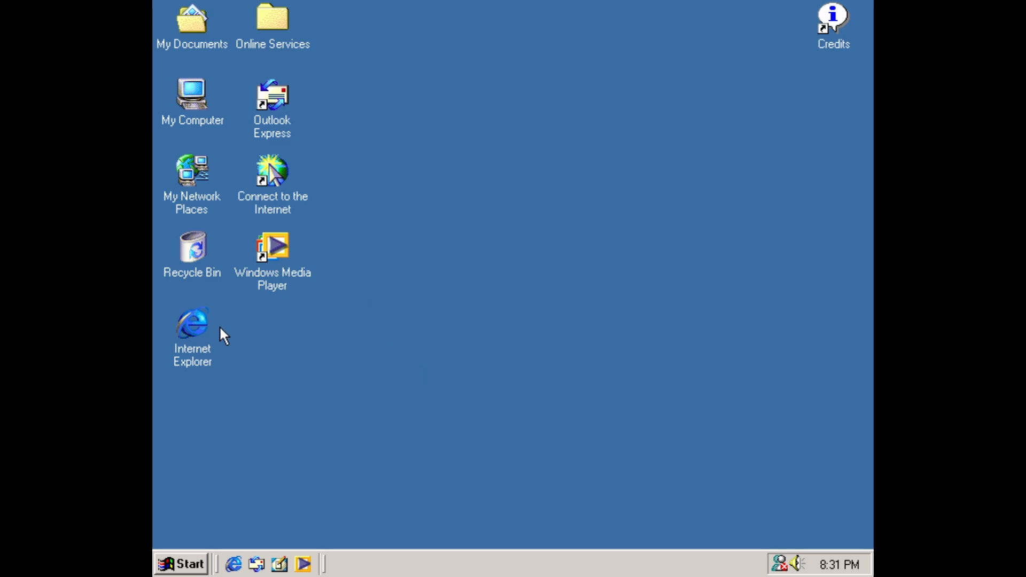
{"action": "mouse_move", "coordinate": [464, 308]}
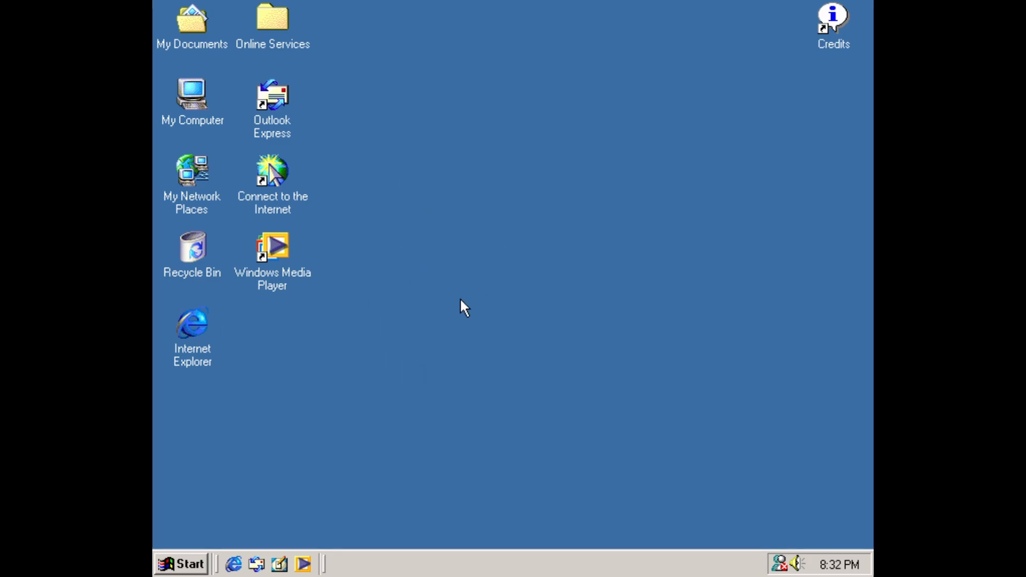
{"action": "mouse_move", "coordinate": [454, 321]}
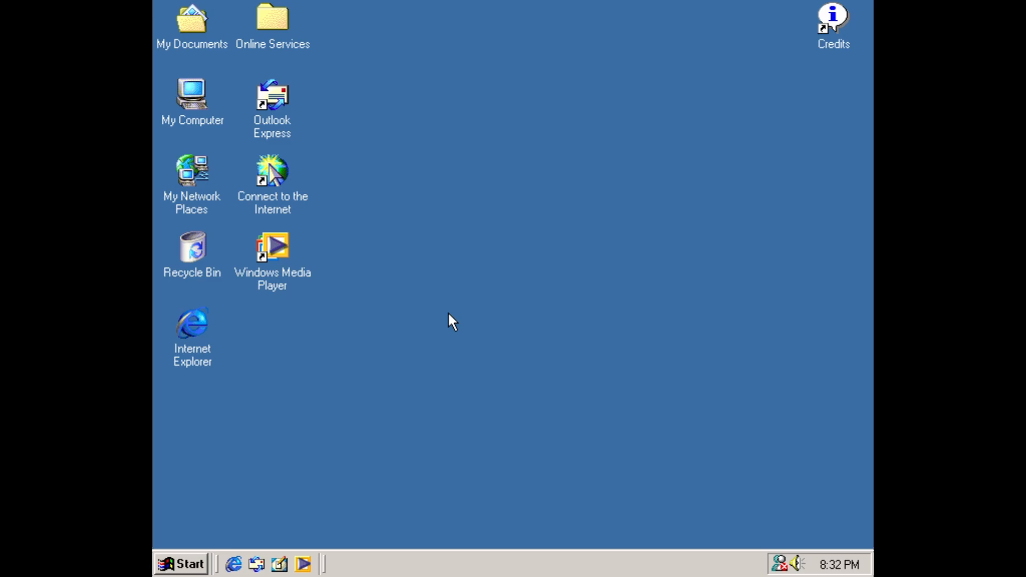
{"action": "mouse_move", "coordinate": [455, 303]}
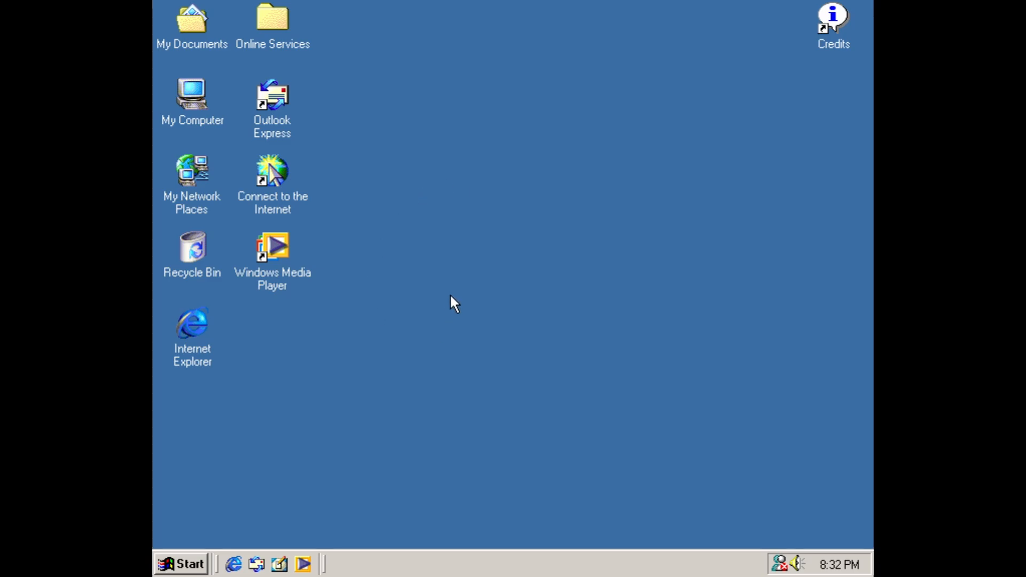
Open My Computer to view Control Panel and local disks, then close it
{"action": "double_click", "coordinate": [192, 96]}
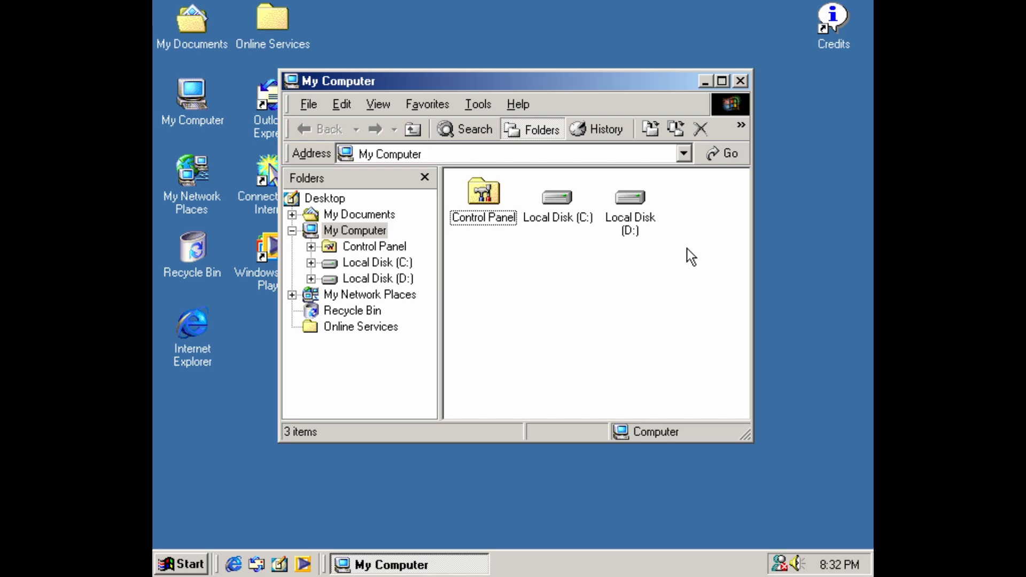
{"action": "mouse_move", "coordinate": [675, 235]}
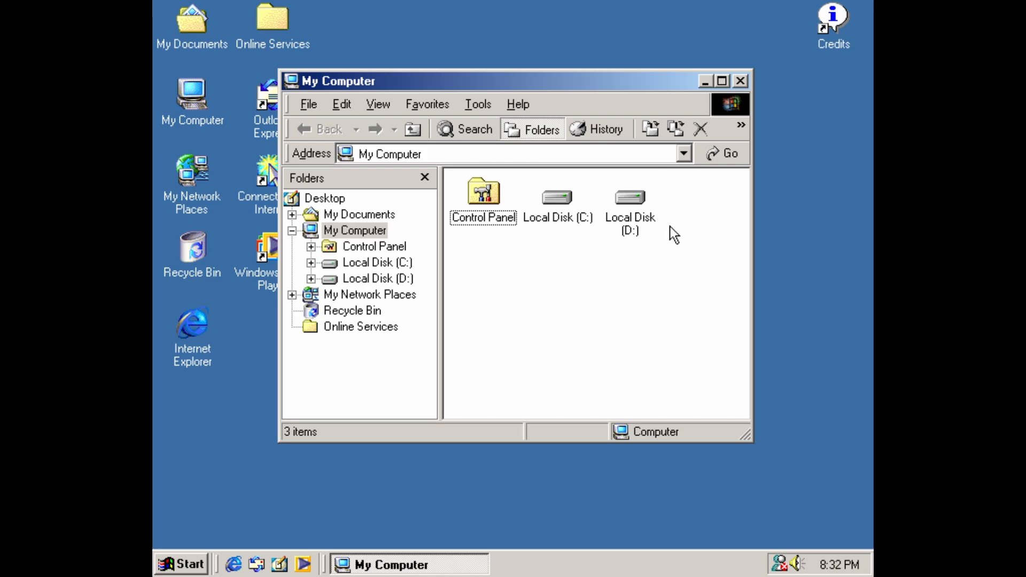
{"action": "mouse_move", "coordinate": [752, 84]}
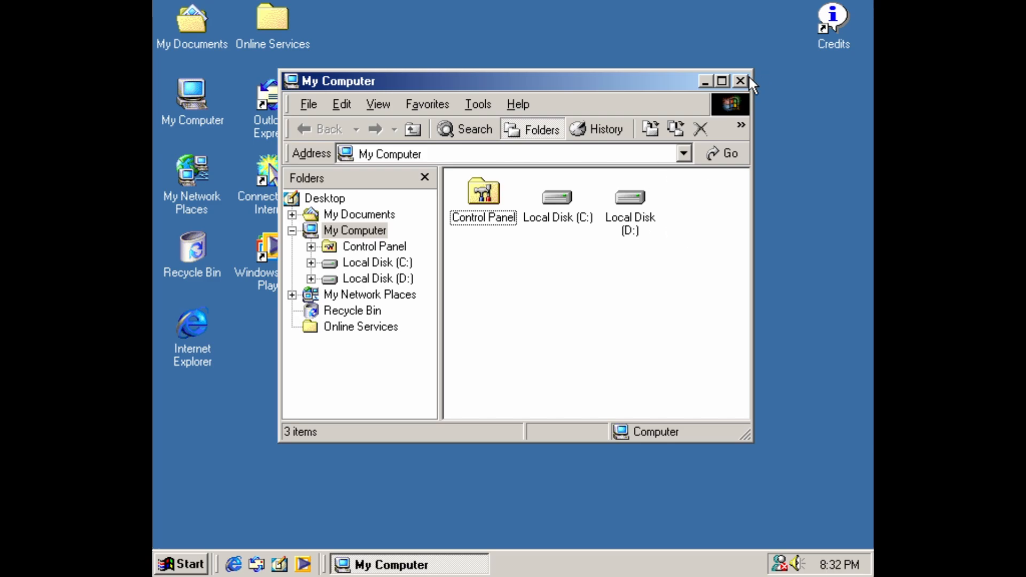
{"action": "left_click", "coordinate": [741, 81]}
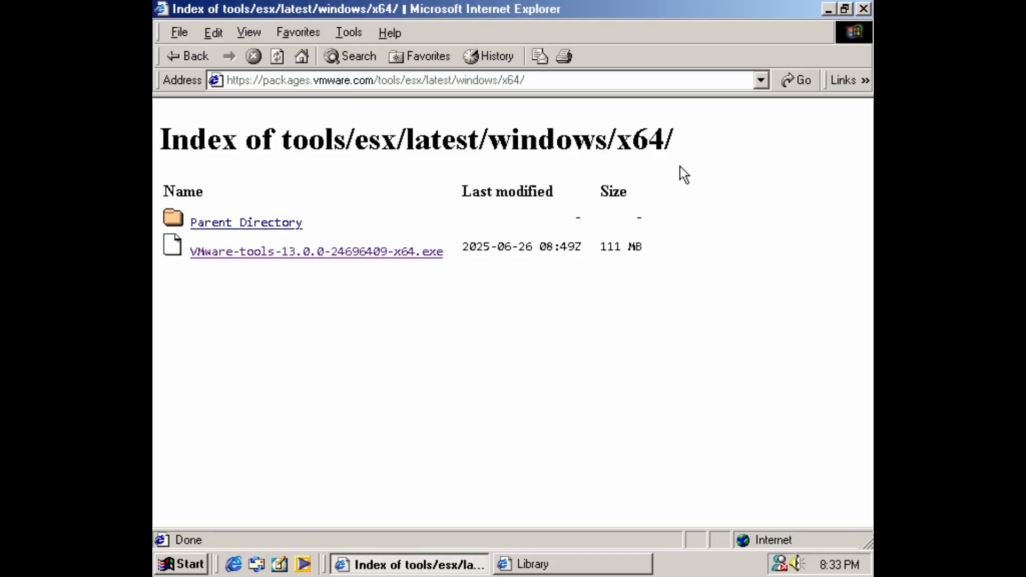
{"action": "mouse_move", "coordinate": [345, 273]}
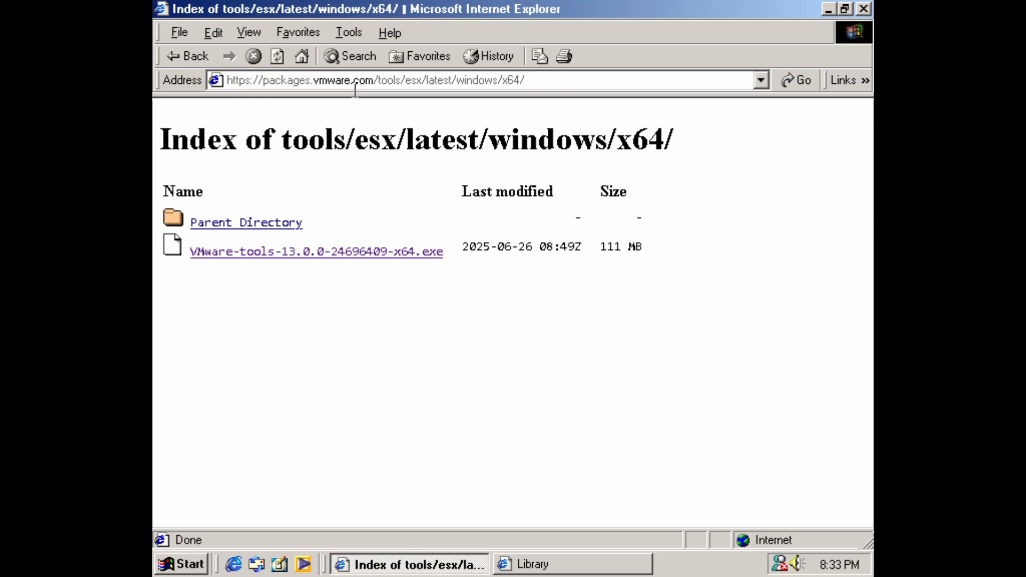
{"action": "mouse_move", "coordinate": [286, 167]}
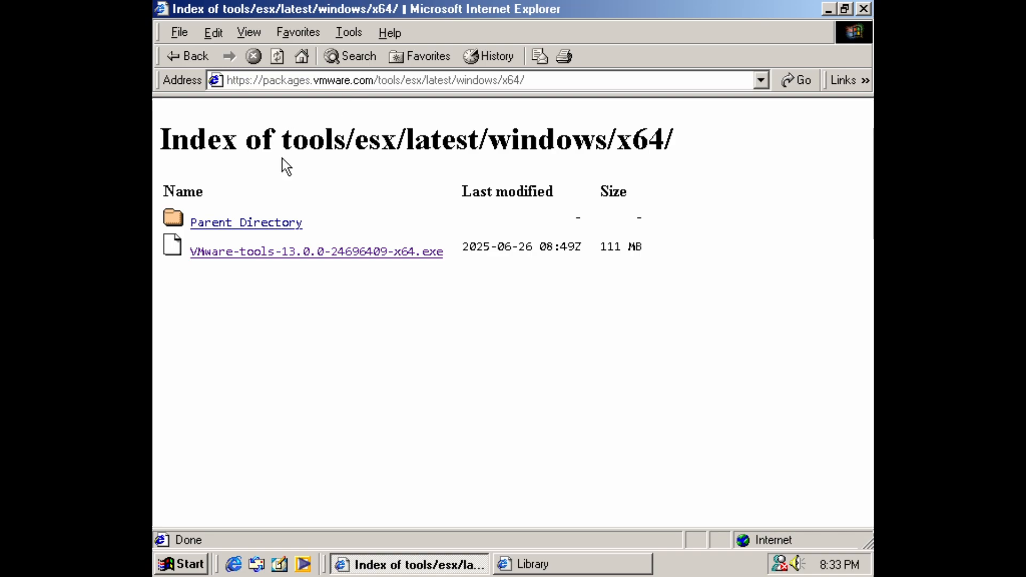
{"action": "mouse_move", "coordinate": [389, 359]}
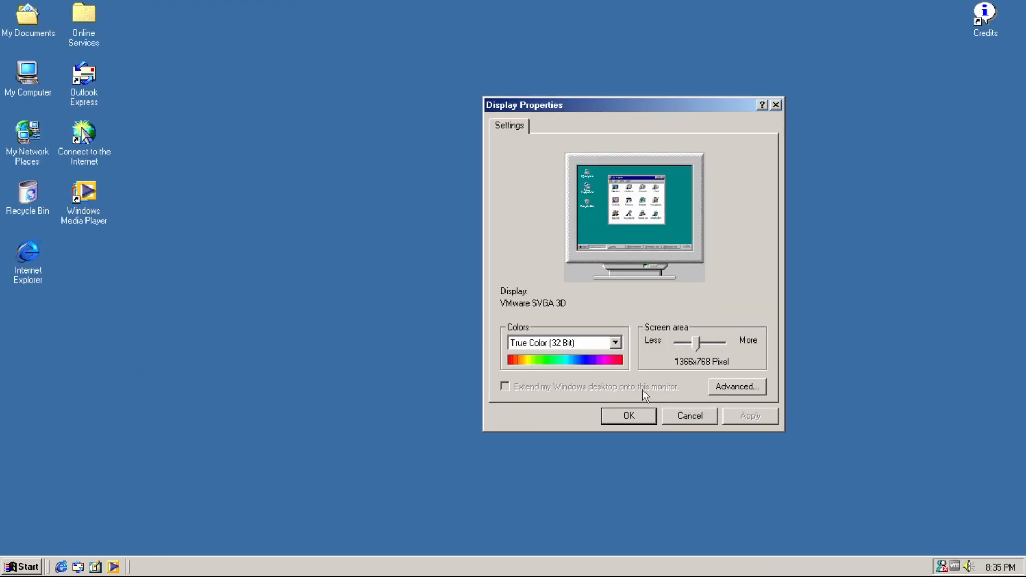
Accept the 1366x768 True Color display settings
{"action": "left_click", "coordinate": [627, 416]}
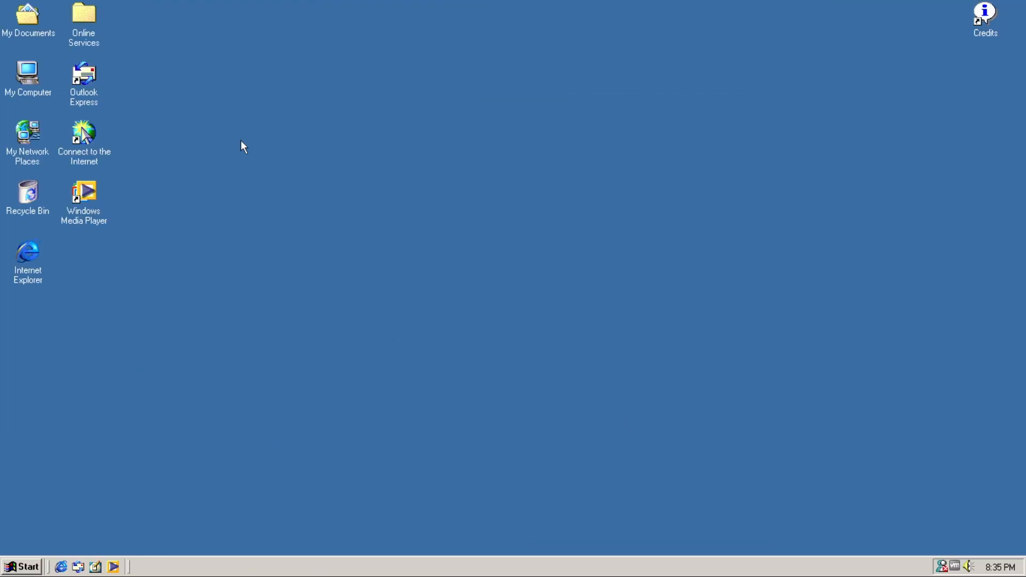
{"action": "mouse_move", "coordinate": [412, 340]}
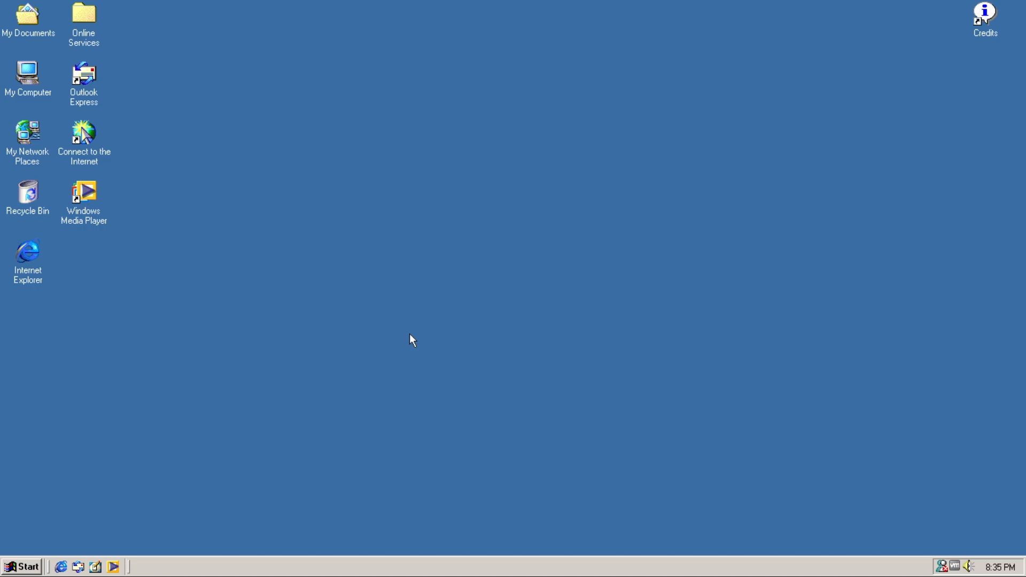
{"action": "mouse_move", "coordinate": [462, 379]}
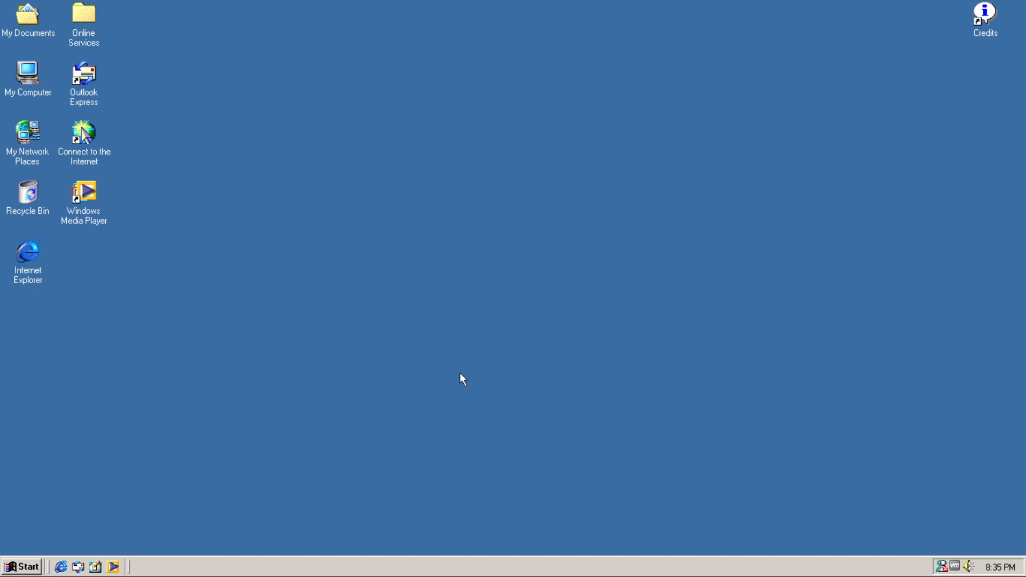
{"action": "mouse_move", "coordinate": [242, 244]}
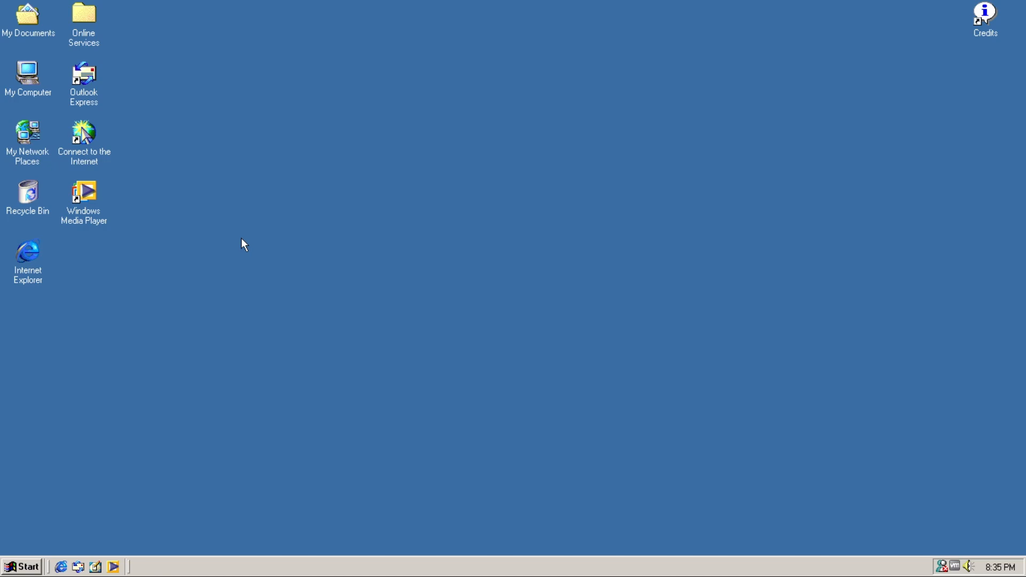
{"action": "mouse_move", "coordinate": [157, 299]}
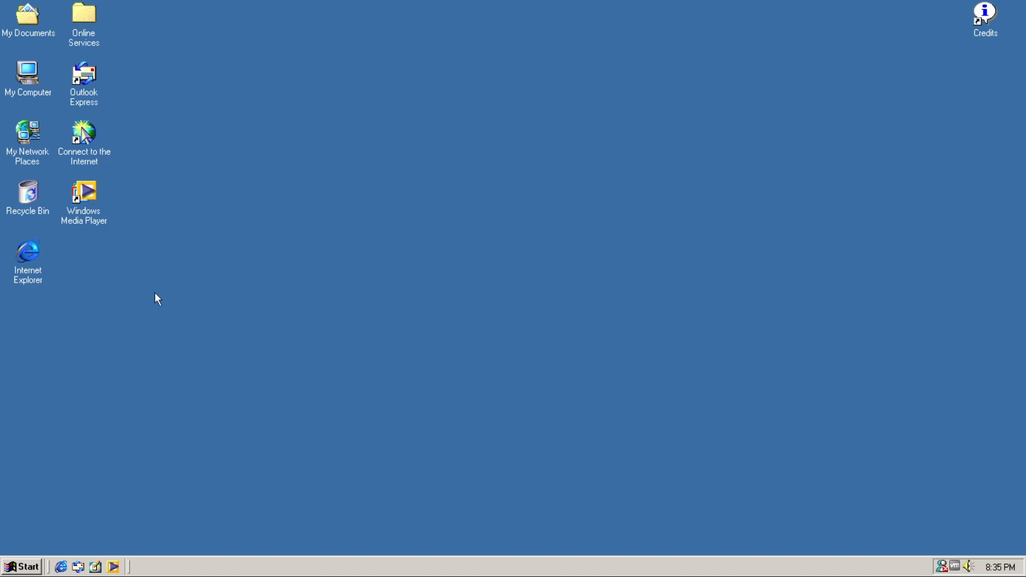
{"action": "mouse_move", "coordinate": [166, 193]}
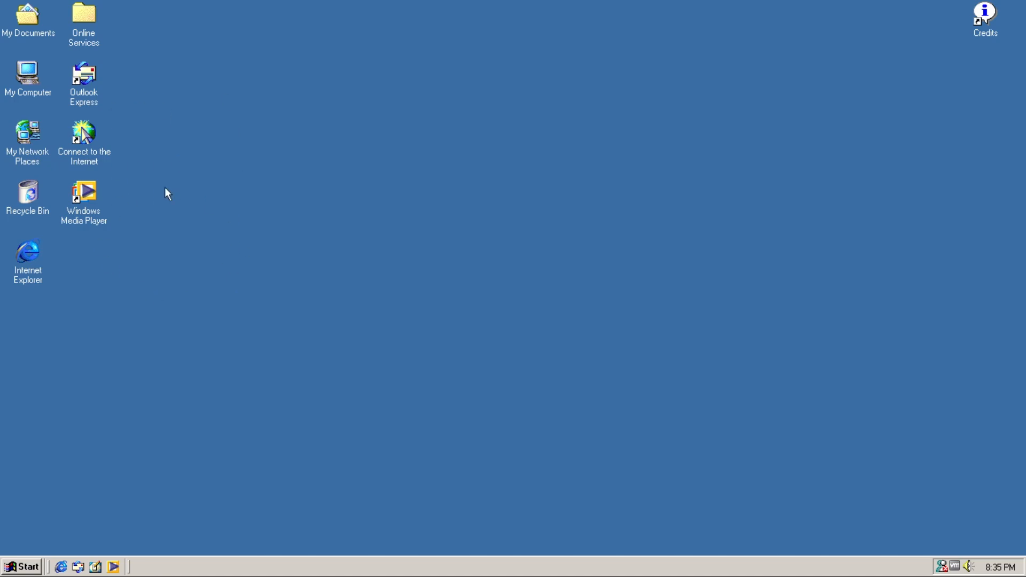
{"action": "mouse_move", "coordinate": [82, 292]}
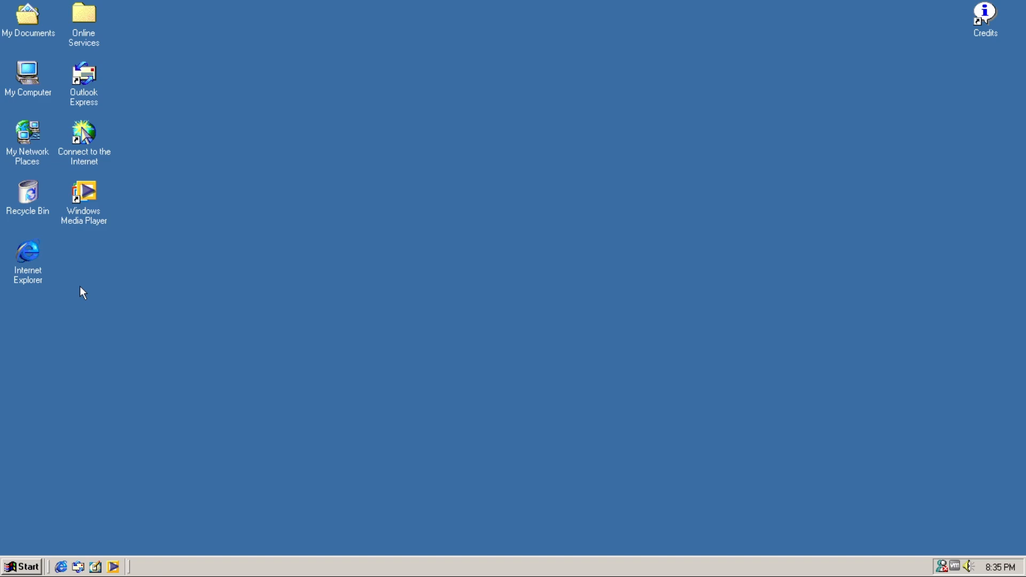
{"action": "mouse_move", "coordinate": [229, 423]}
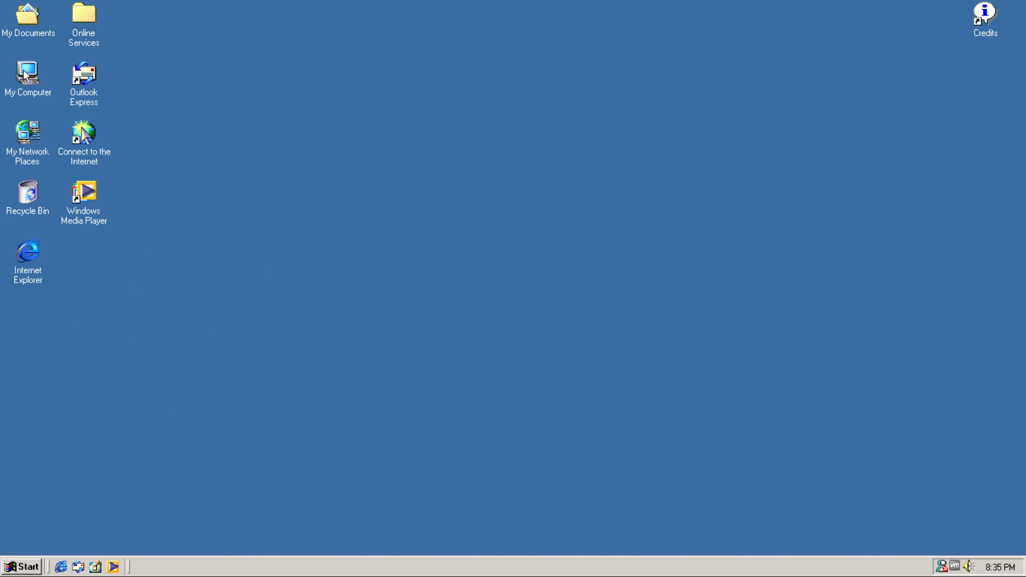
Open My Computer from the desktop and select the Control Panel folder
{"action": "double_click", "coordinate": [28, 72]}
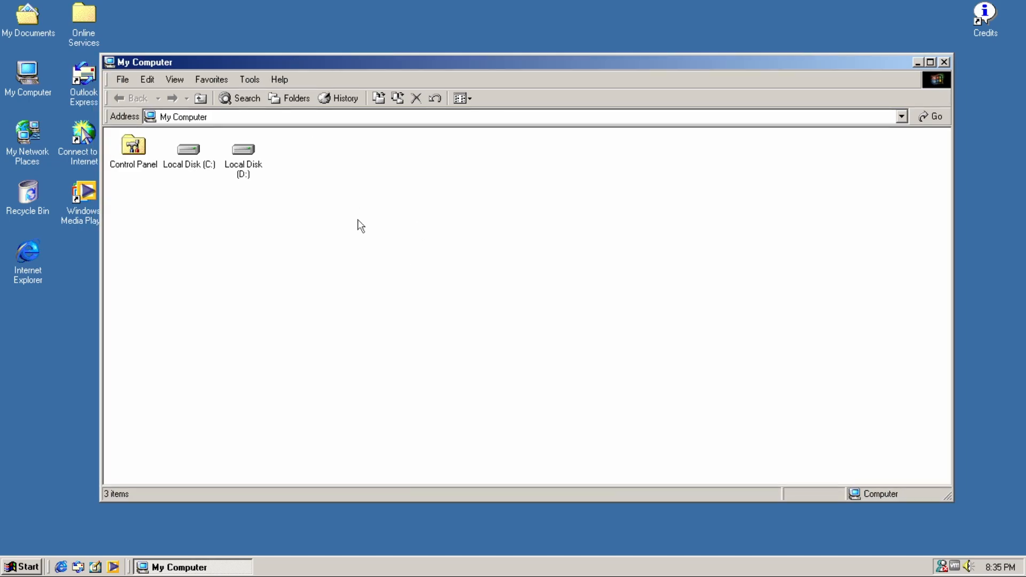
{"action": "mouse_move", "coordinate": [247, 172]}
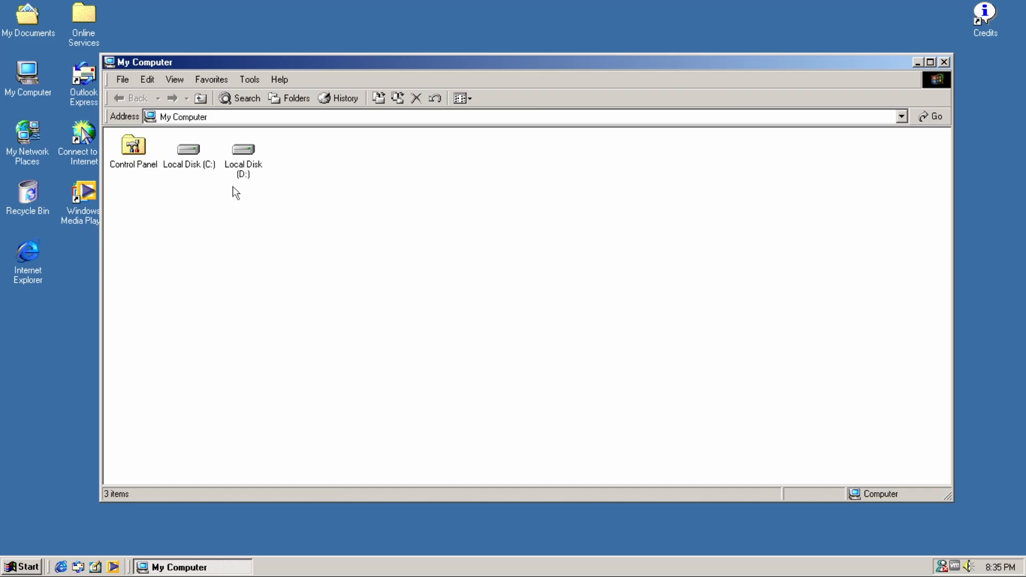
{"action": "left_click", "coordinate": [133, 149]}
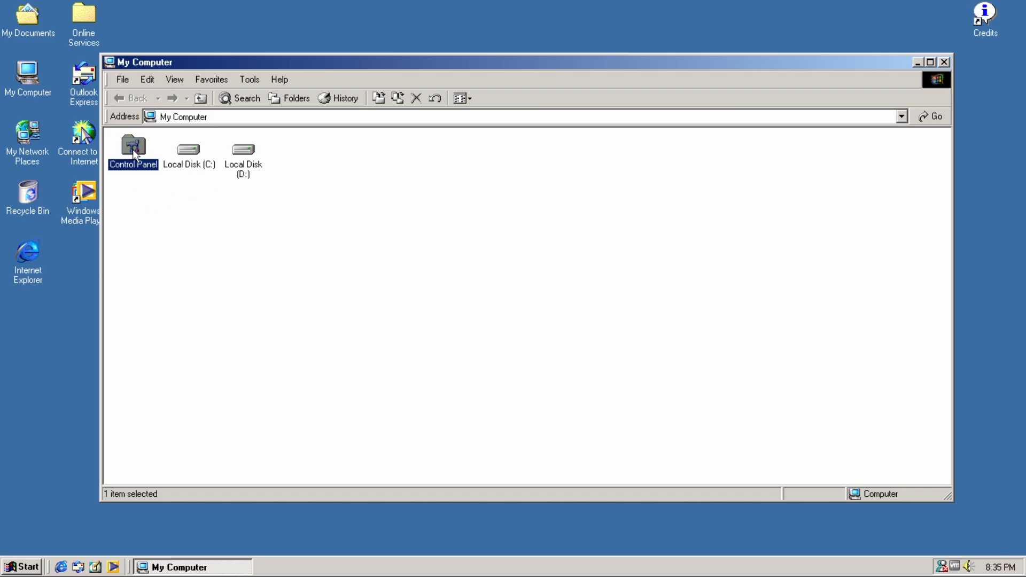
Open Control Panel and Add-Remove Programs, then open Date/Time Properties
{"action": "double_click", "coordinate": [133, 149]}
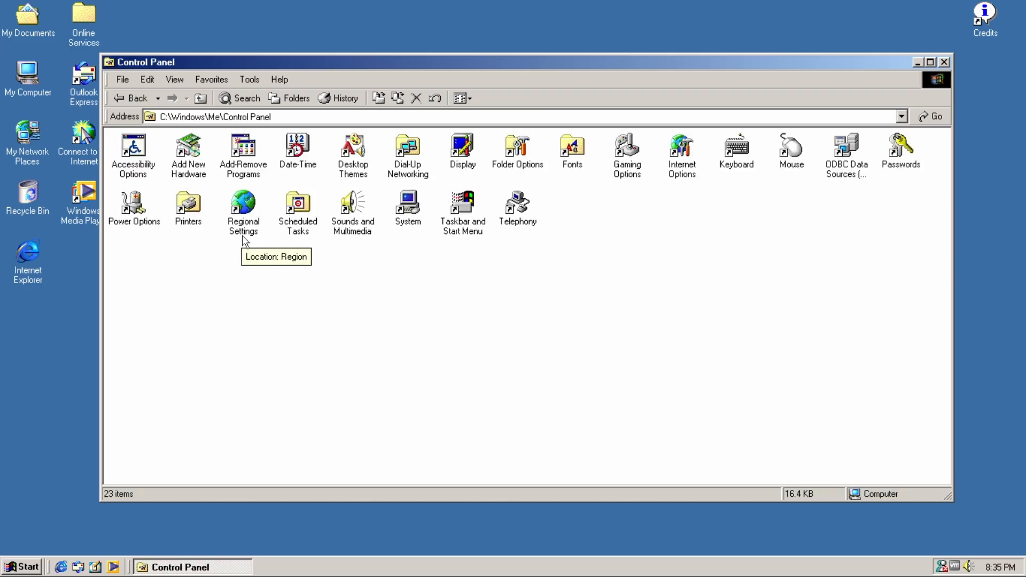
{"action": "mouse_move", "coordinate": [616, 292]}
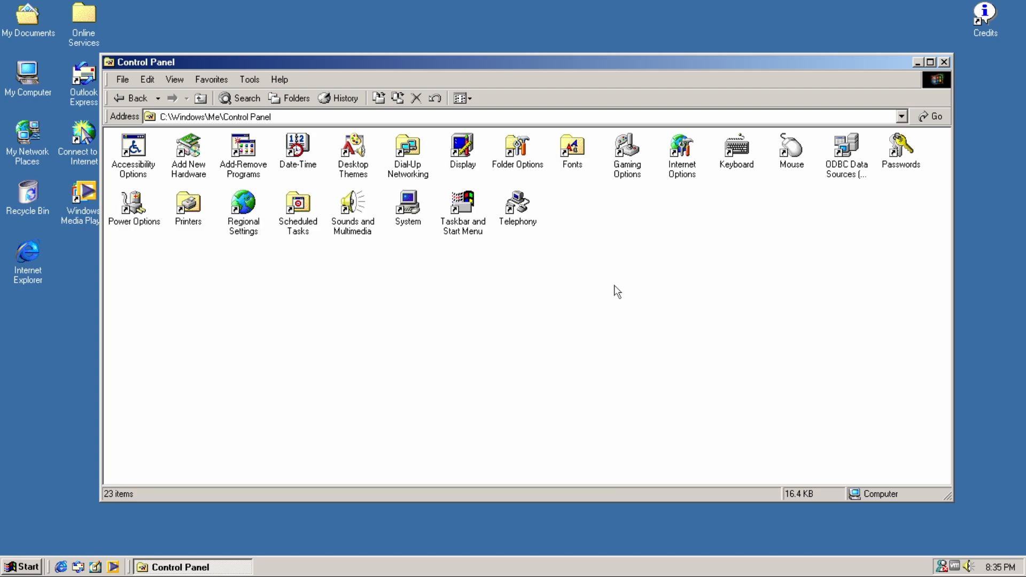
{"action": "mouse_move", "coordinate": [242, 203]}
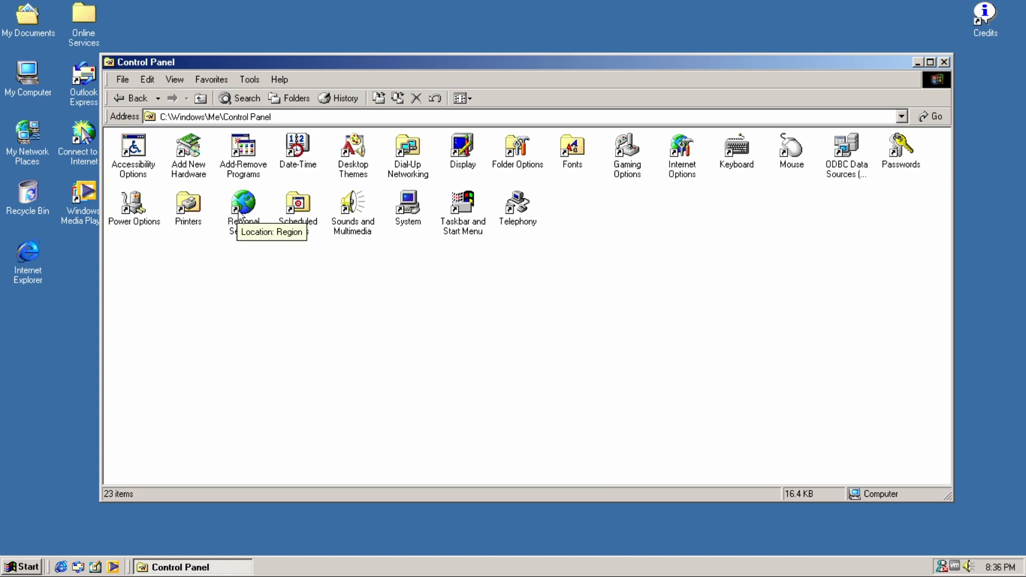
{"action": "left_click", "coordinate": [133, 147]}
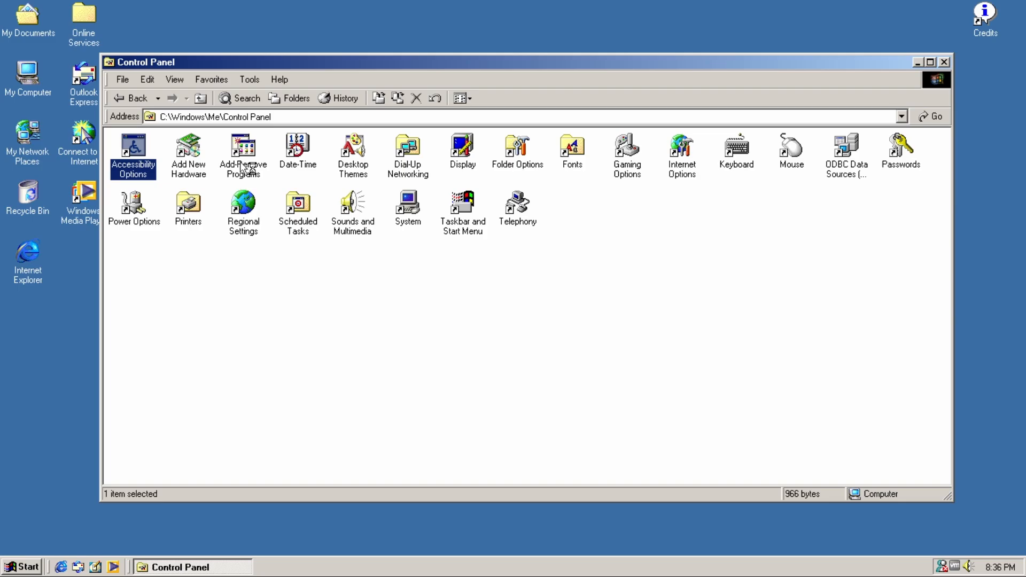
{"action": "left_click", "coordinate": [243, 155]}
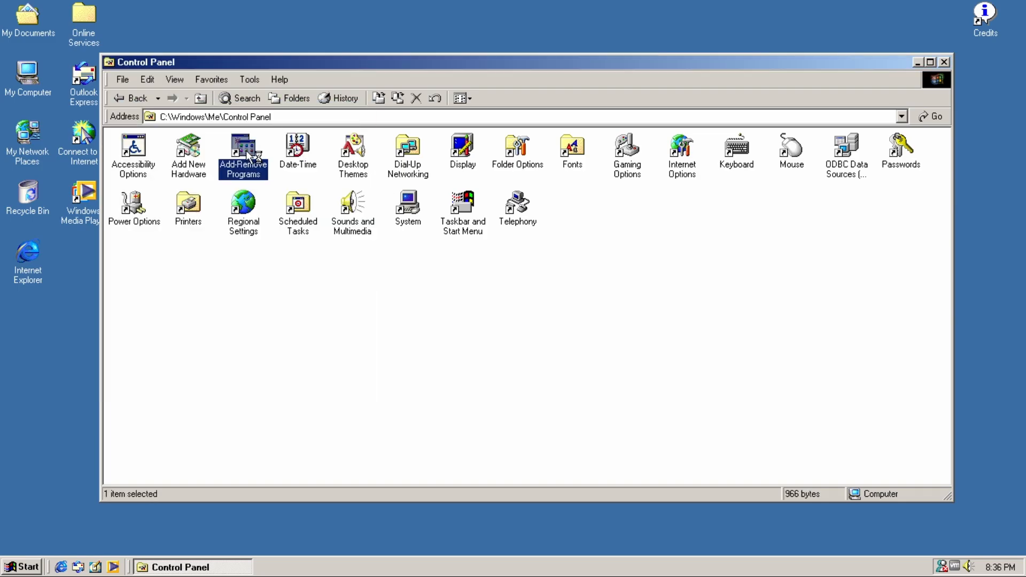
{"action": "double_click", "coordinate": [242, 151]}
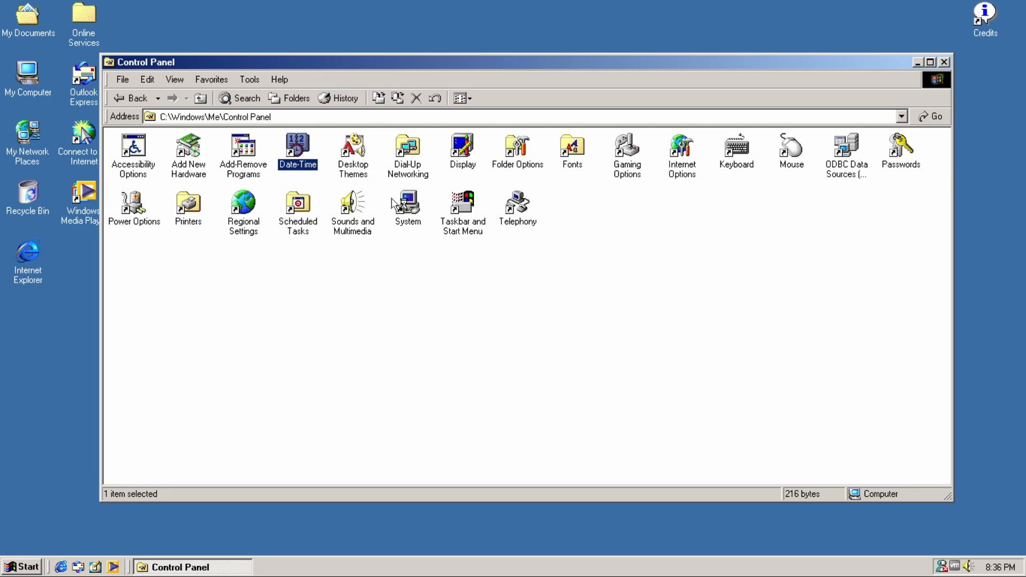
{"action": "double_click", "coordinate": [297, 147]}
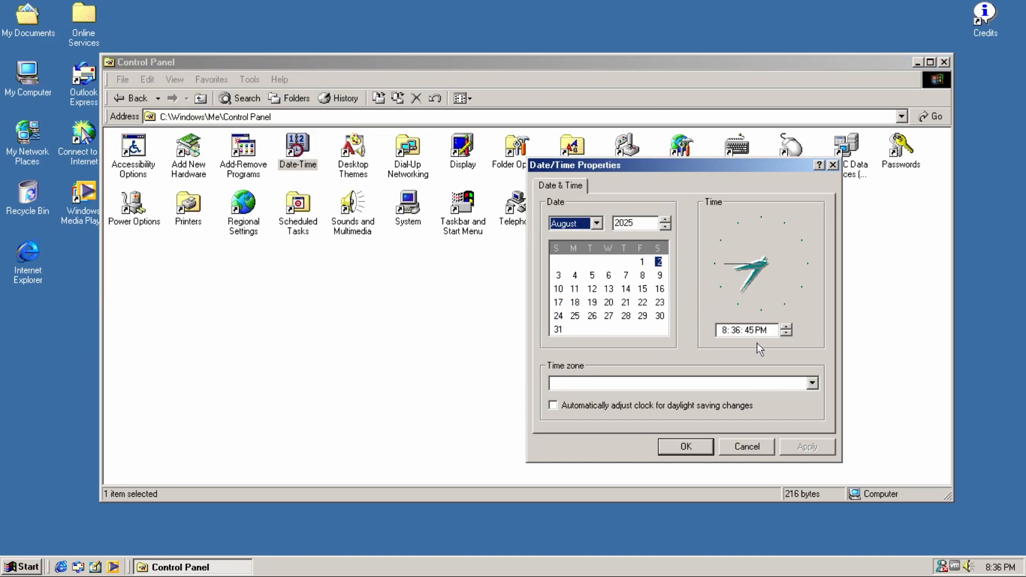
Open Display settings and dismiss the invalid display settings warning
{"action": "double_click", "coordinate": [462, 145]}
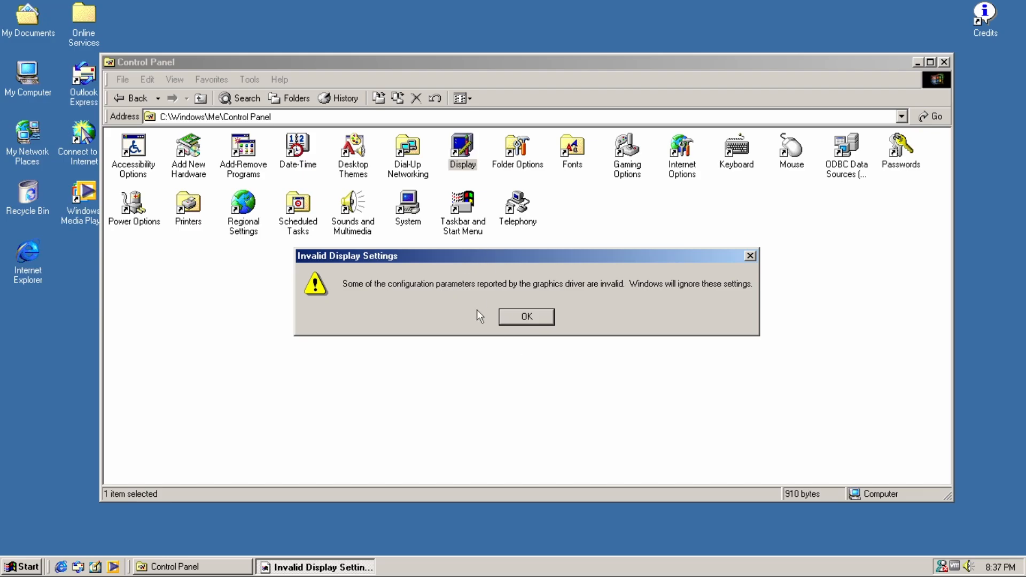
{"action": "mouse_move", "coordinate": [460, 160]}
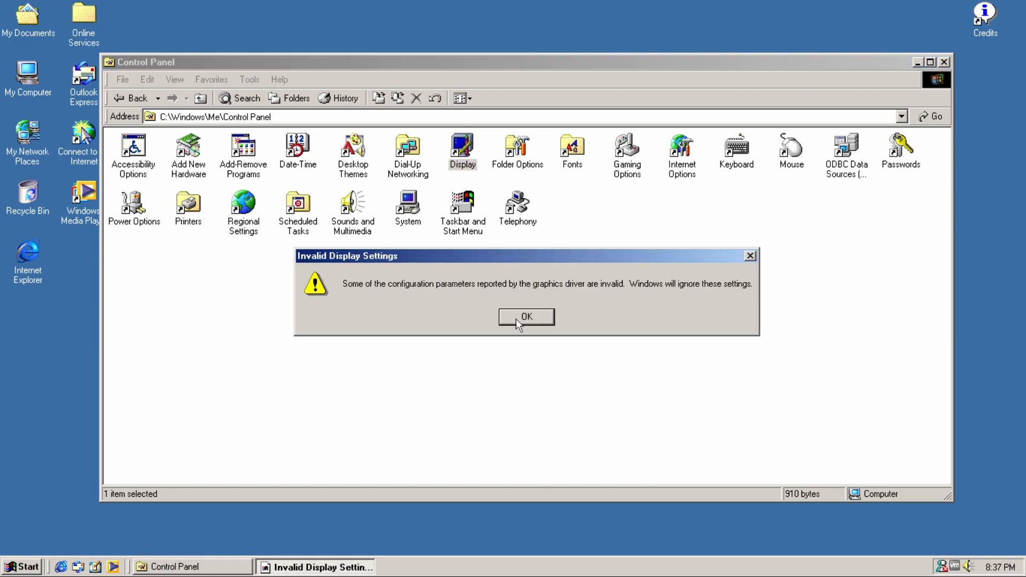
{"action": "left_click", "coordinate": [526, 317]}
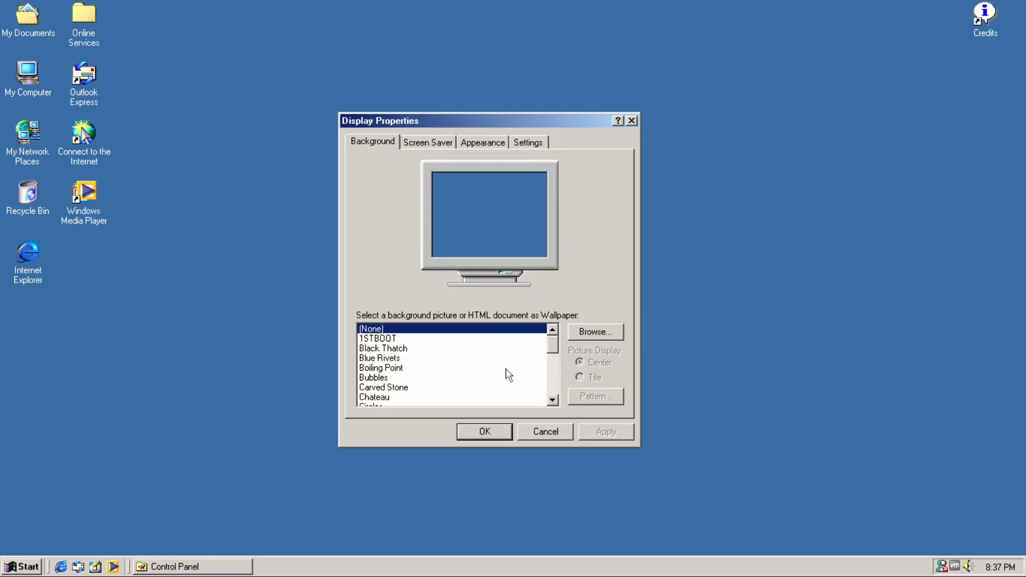
Select and apply the Windows Millennium wallpaper, then view the Screen Saver settings
{"action": "scroll", "scroll_direction": "down", "scroll_amount": 3}
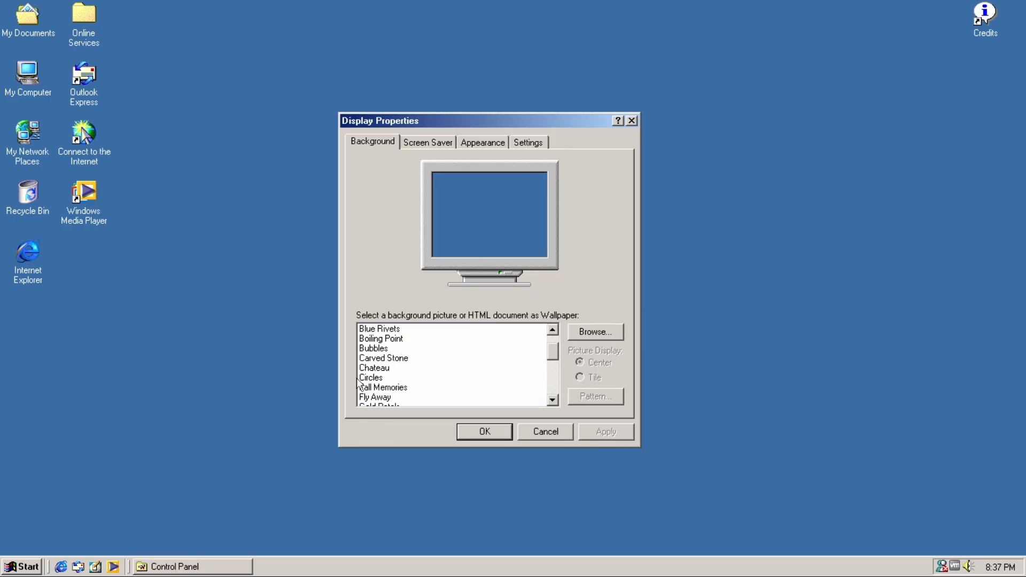
{"action": "scroll", "scroll_direction": "down", "scroll_amount": 3}
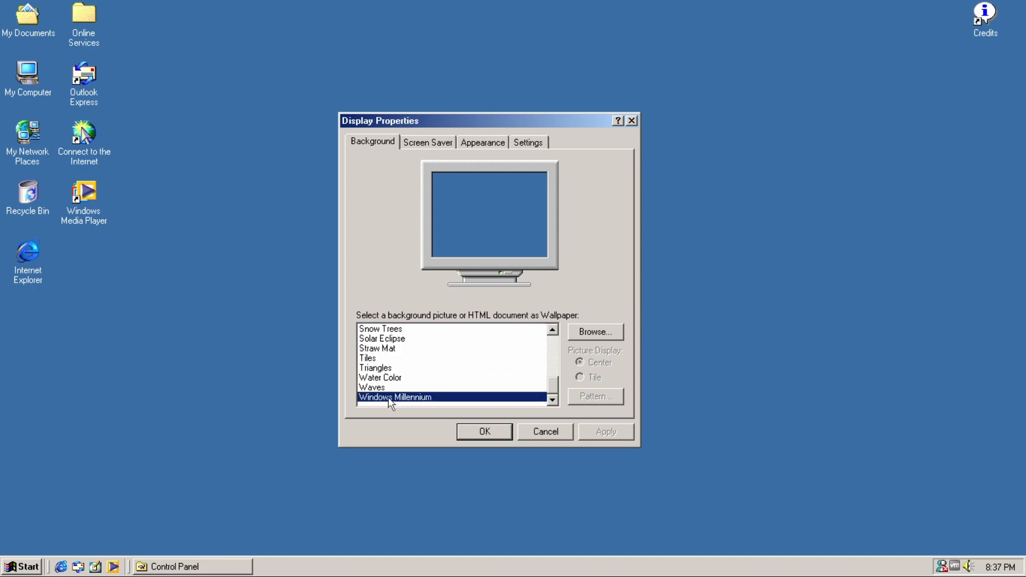
{"action": "left_click", "coordinate": [606, 431]}
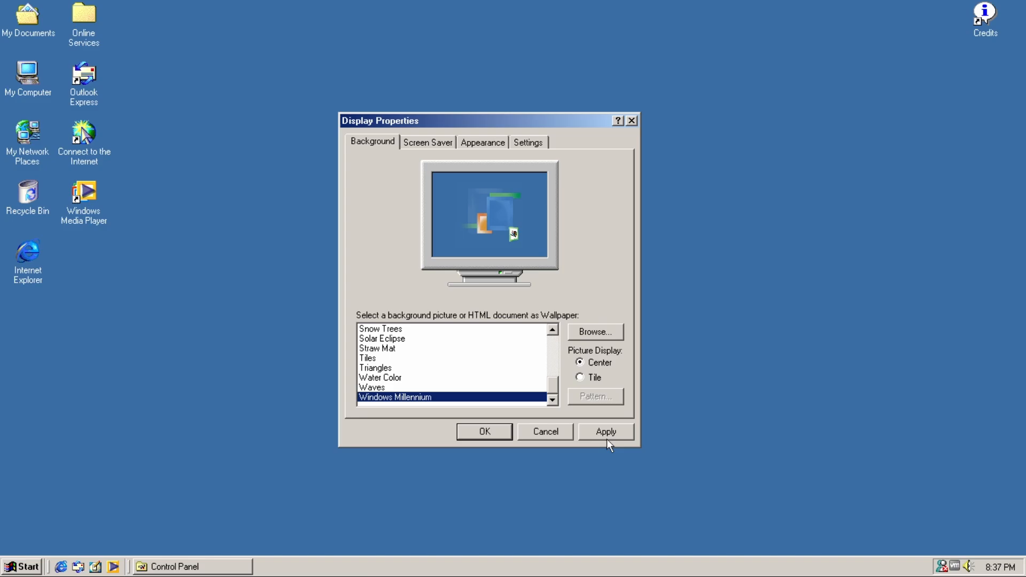
{"action": "left_click", "coordinate": [605, 432]}
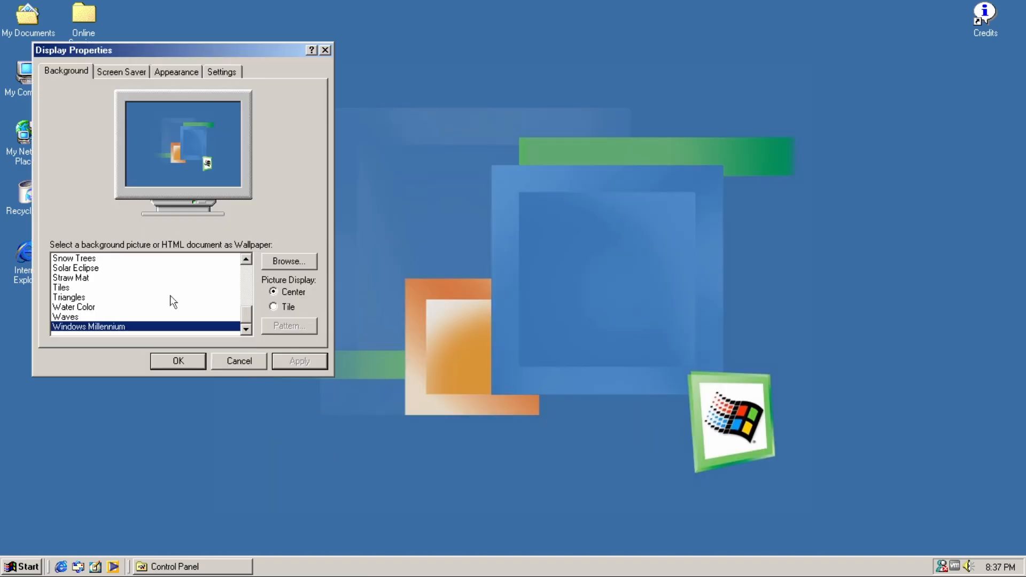
{"action": "mouse_move", "coordinate": [149, 53]}
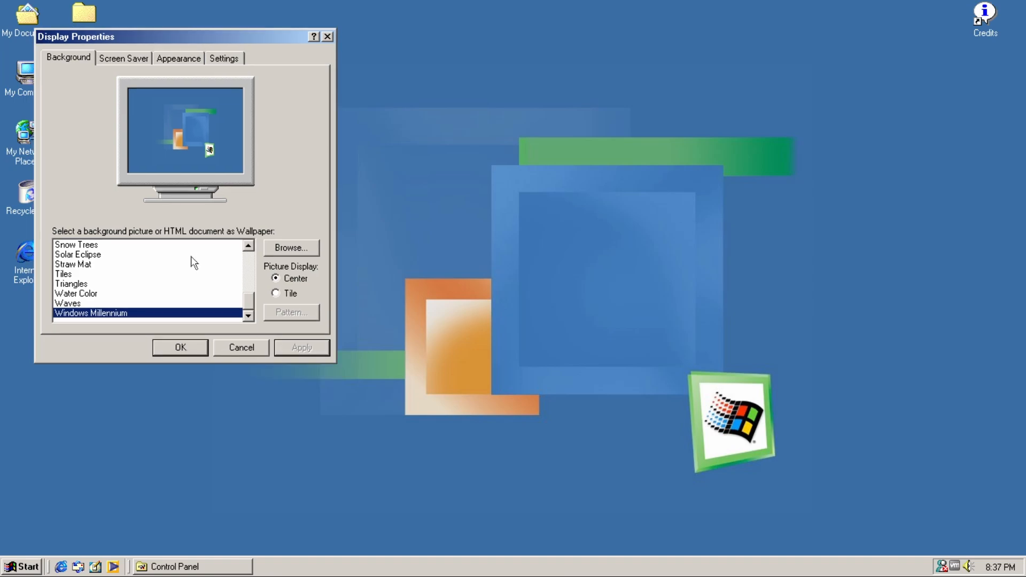
{"action": "mouse_move", "coordinate": [335, 216]}
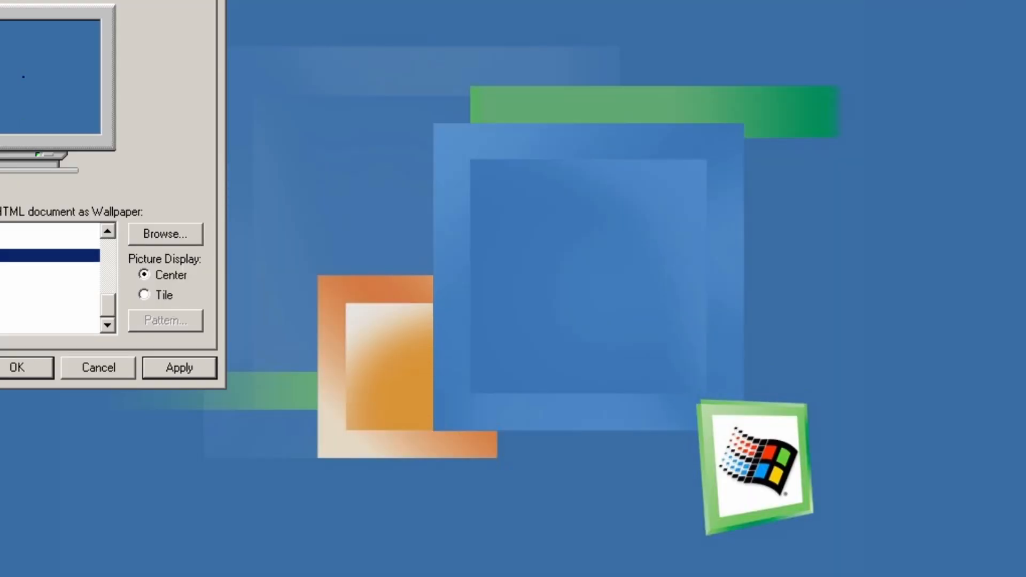
{"action": "left_click", "coordinate": [450, 113]}
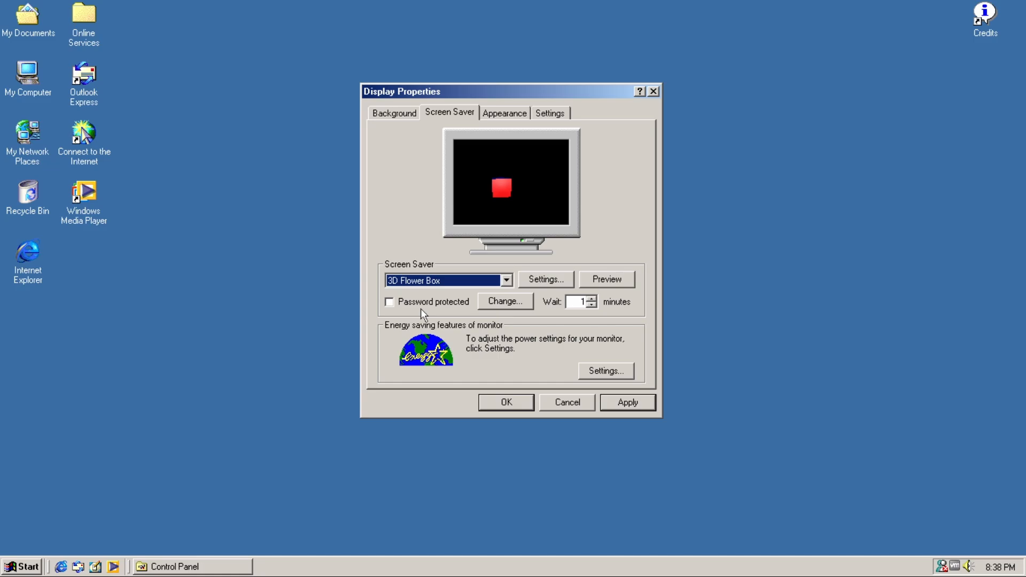
Preview 3D Maze and 3D Text, then choose the Underwater screen saver
{"action": "left_click", "coordinate": [448, 280]}
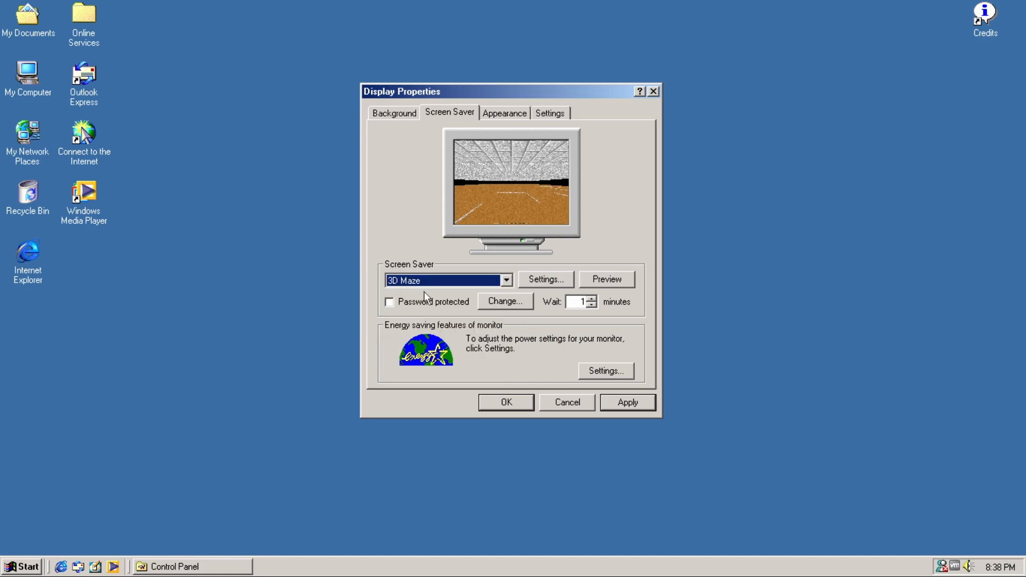
{"action": "left_click", "coordinate": [505, 280]}
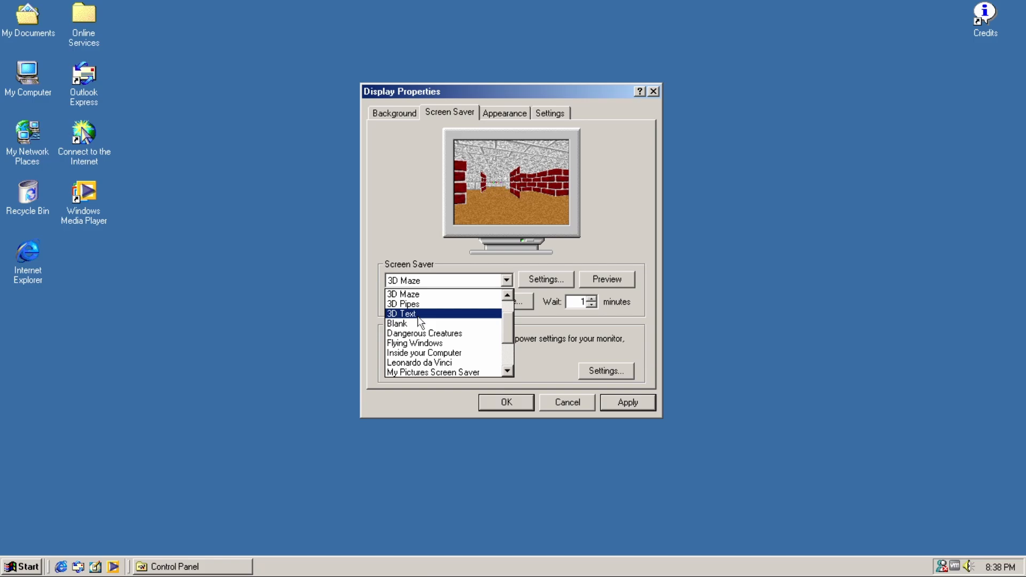
{"action": "left_click", "coordinate": [402, 314]}
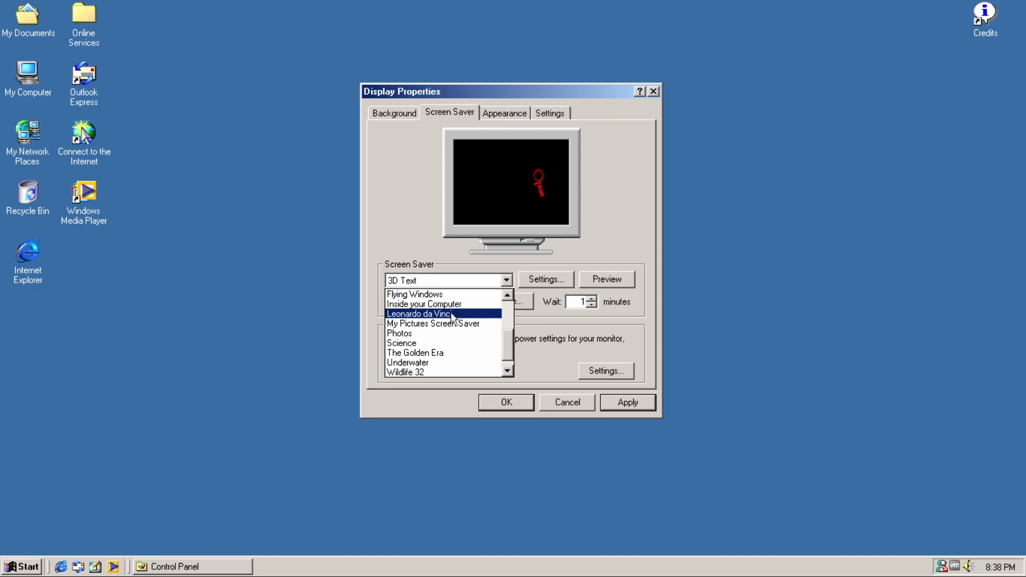
{"action": "left_click", "coordinate": [408, 363]}
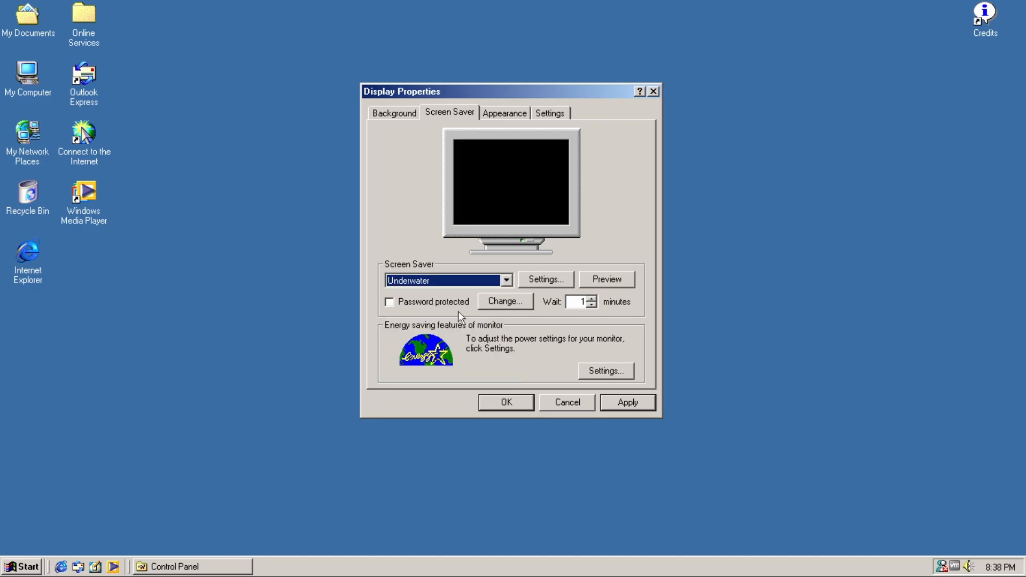
{"action": "left_click", "coordinate": [504, 280]}
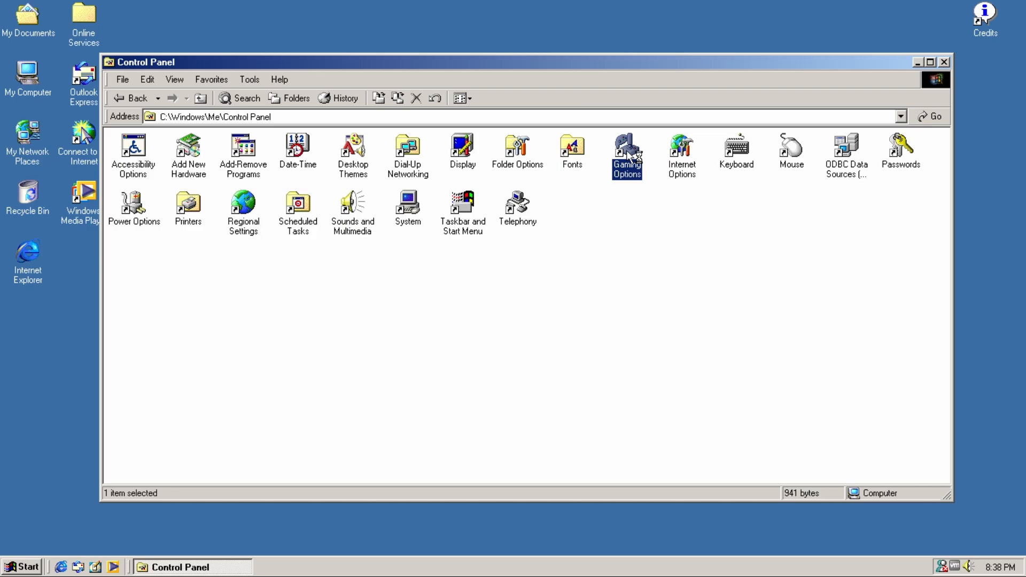
Open Internet Options from Control Panel
{"action": "left_click", "coordinate": [680, 151]}
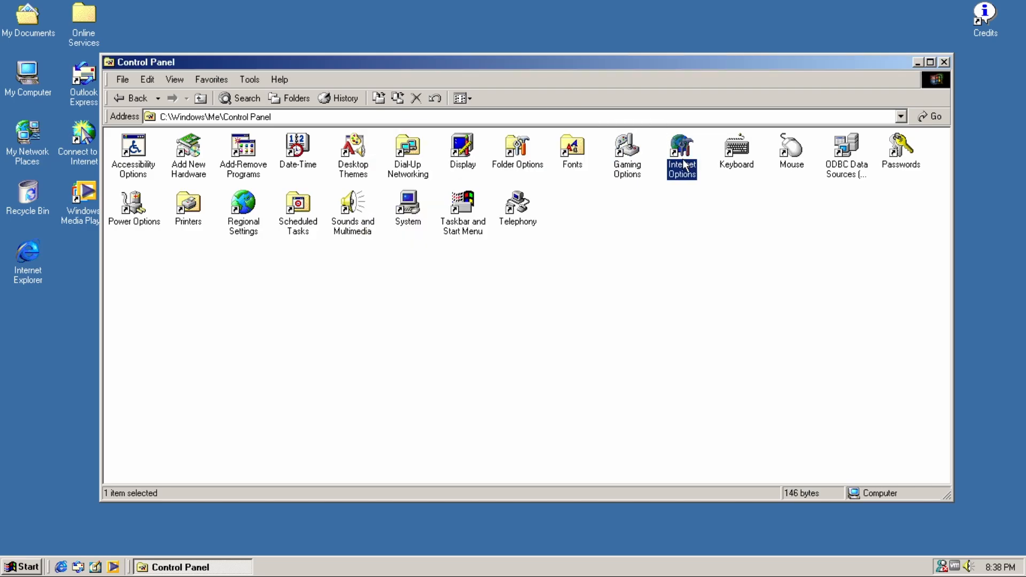
{"action": "double_click", "coordinate": [682, 151]}
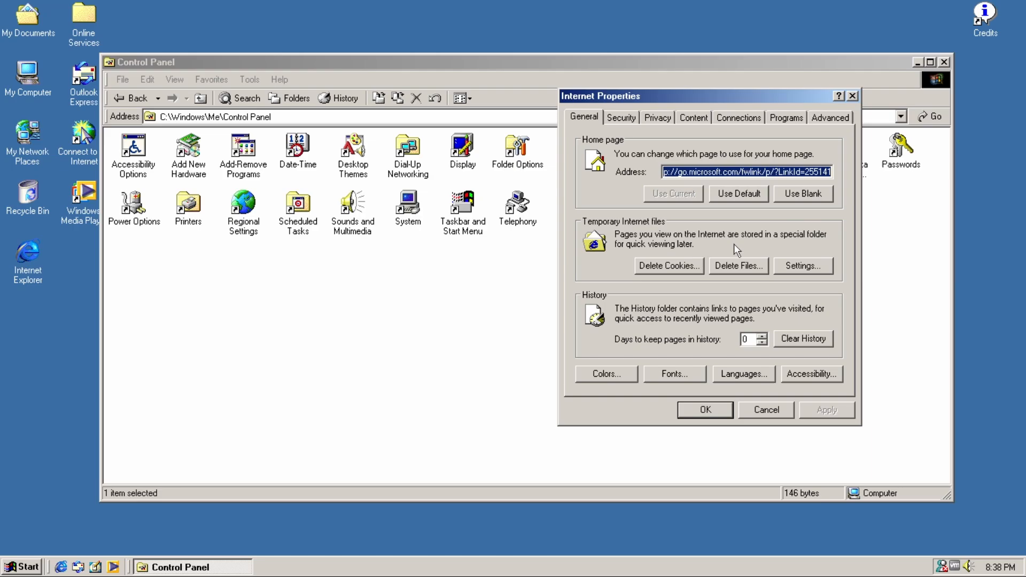
{"action": "mouse_move", "coordinate": [691, 257]}
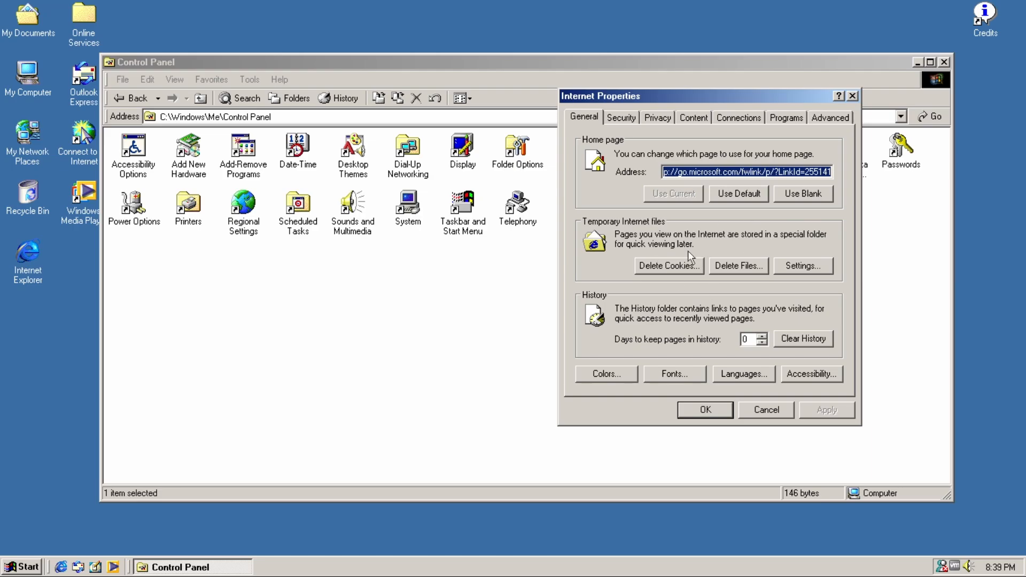
{"action": "mouse_move", "coordinate": [664, 321]}
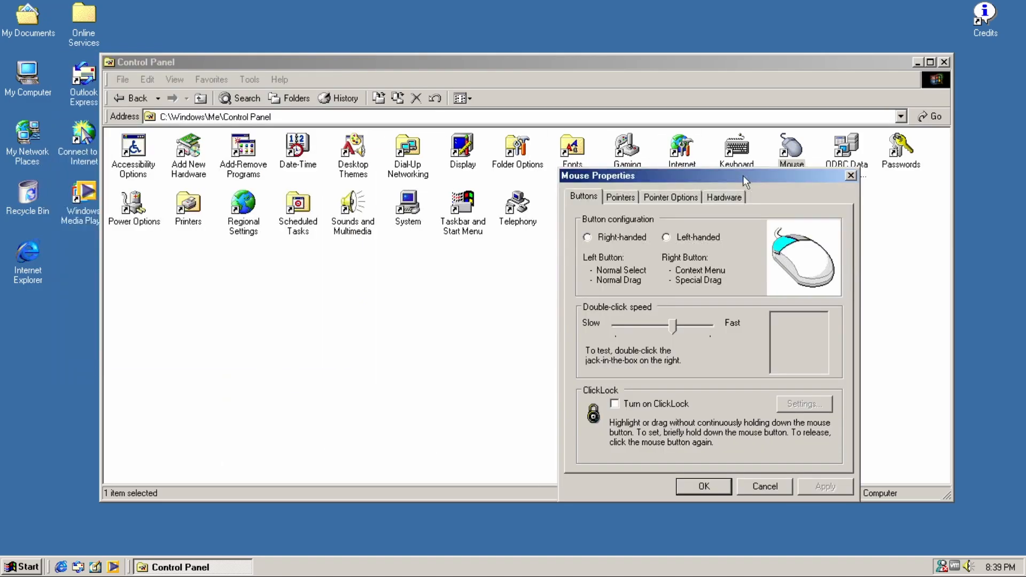
Move Mouse Properties higher, view its Pointers scheme, then close it
{"action": "left_click_drag", "start_coordinate": [743, 175], "coordinate": [733, 135]}
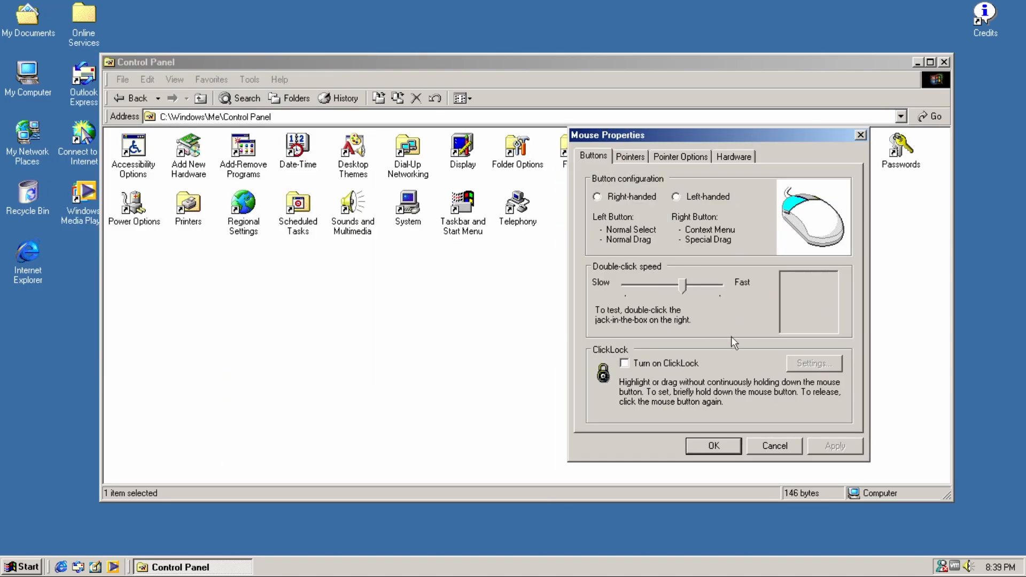
{"action": "mouse_move", "coordinate": [737, 353]}
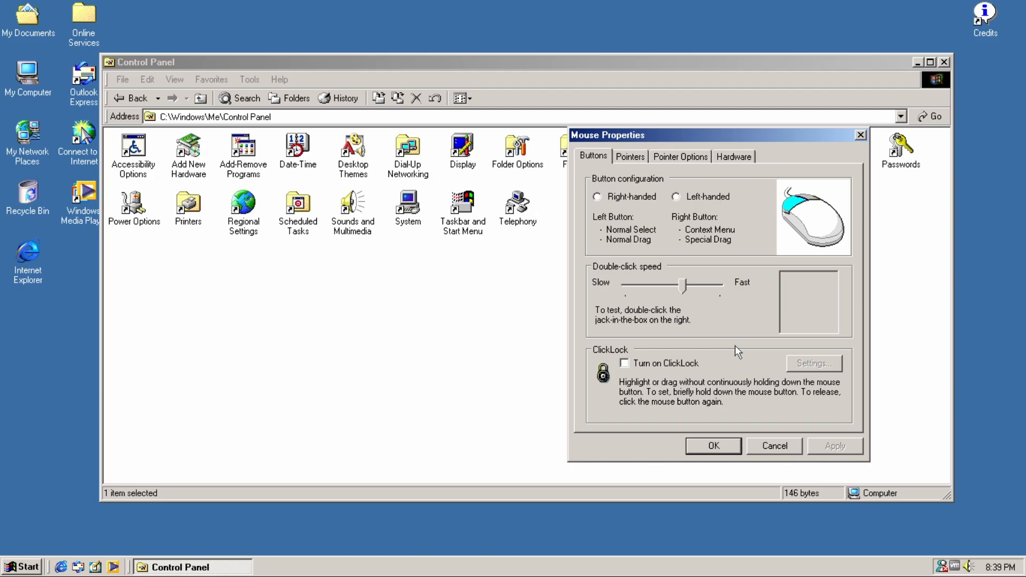
{"action": "mouse_move", "coordinate": [707, 261]}
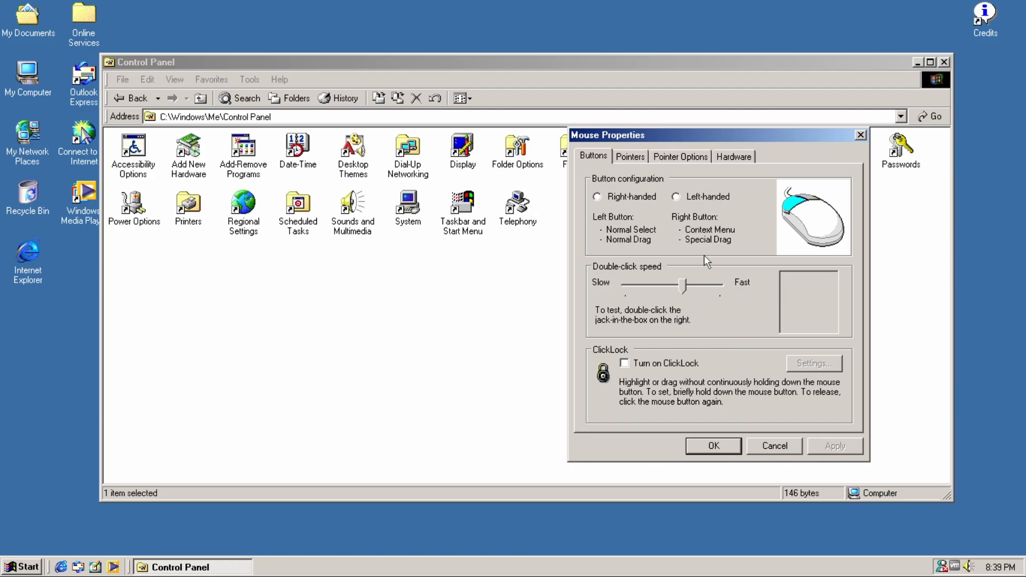
{"action": "mouse_move", "coordinate": [662, 257]}
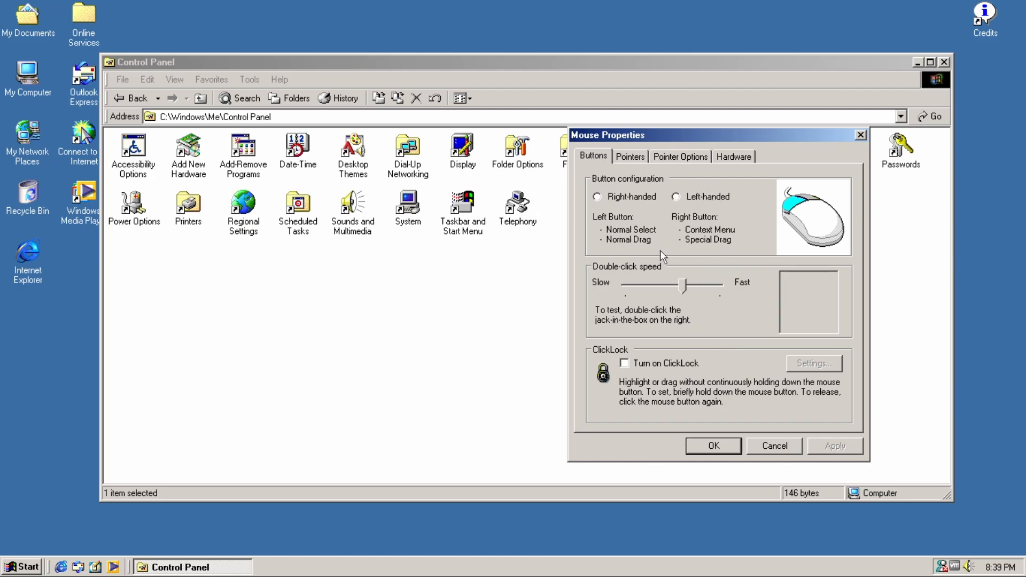
{"action": "mouse_move", "coordinate": [647, 169]}
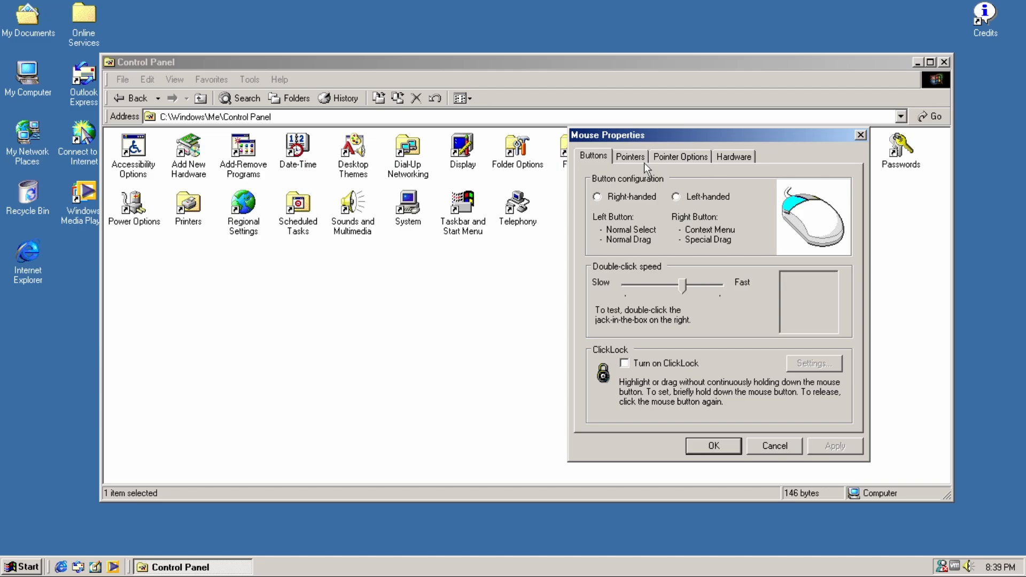
{"action": "mouse_move", "coordinate": [624, 190]}
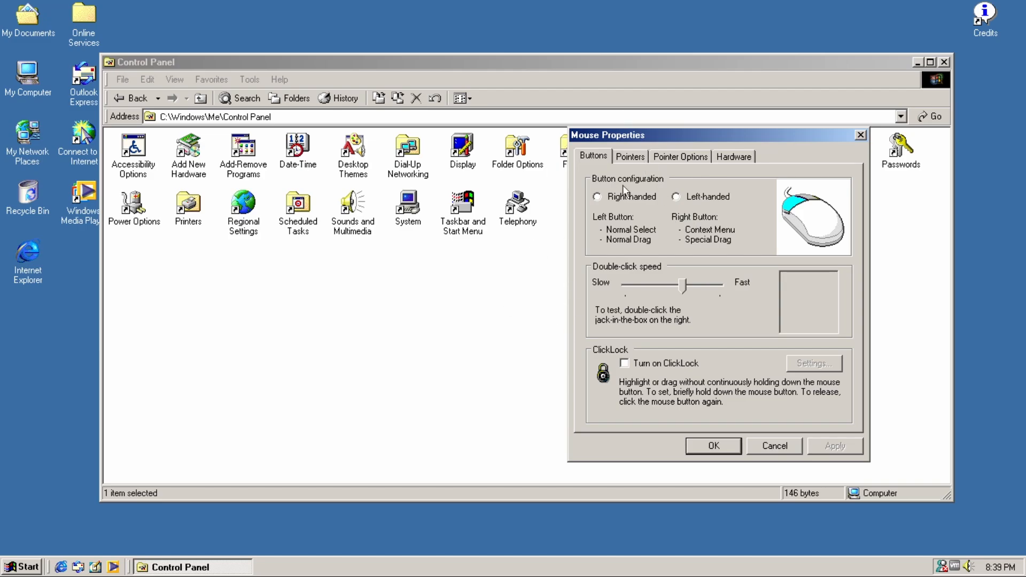
{"action": "left_click", "coordinate": [629, 157]}
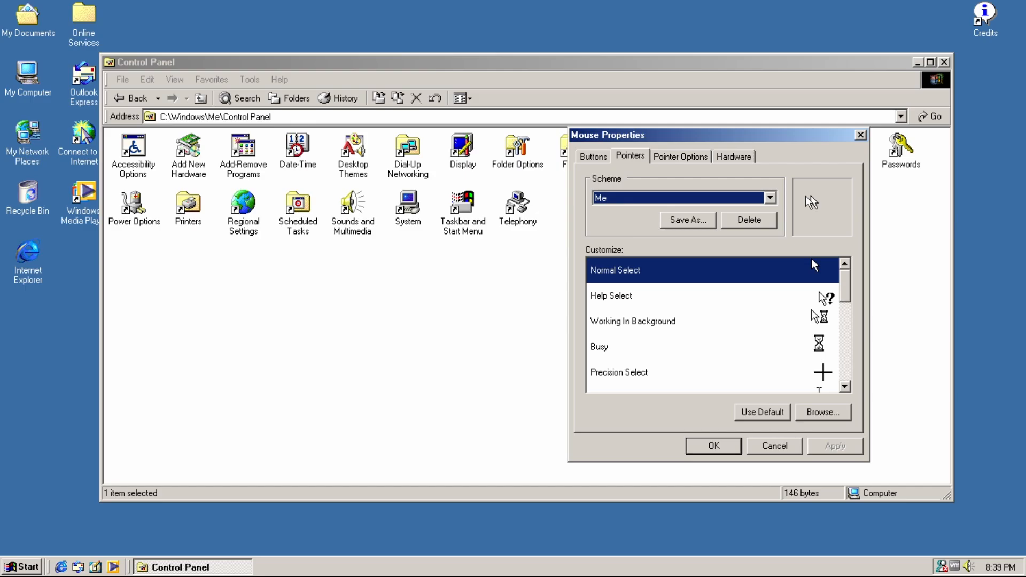
{"action": "mouse_move", "coordinate": [911, 268]}
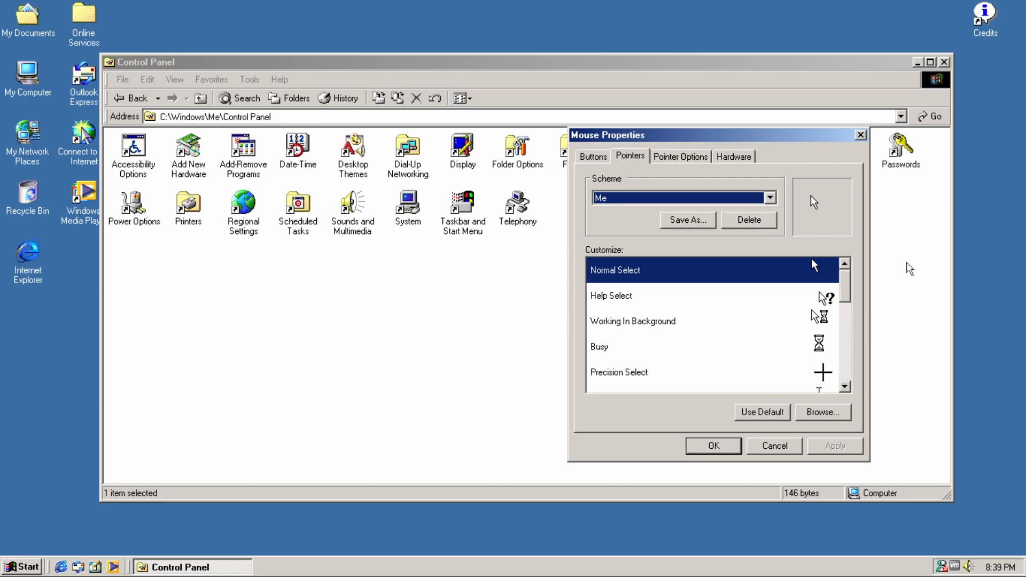
{"action": "mouse_move", "coordinate": [714, 146]}
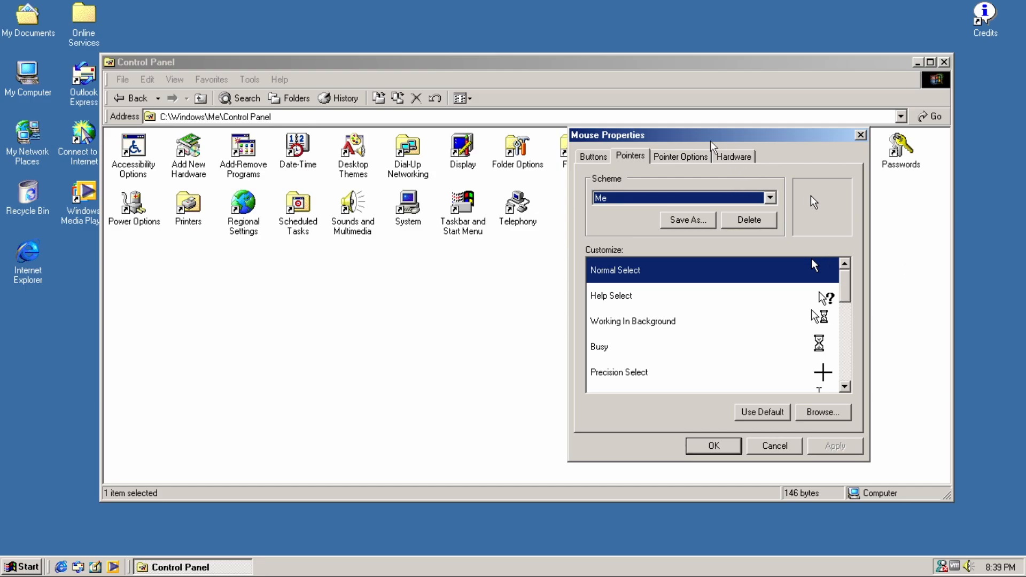
{"action": "left_click", "coordinate": [680, 156]}
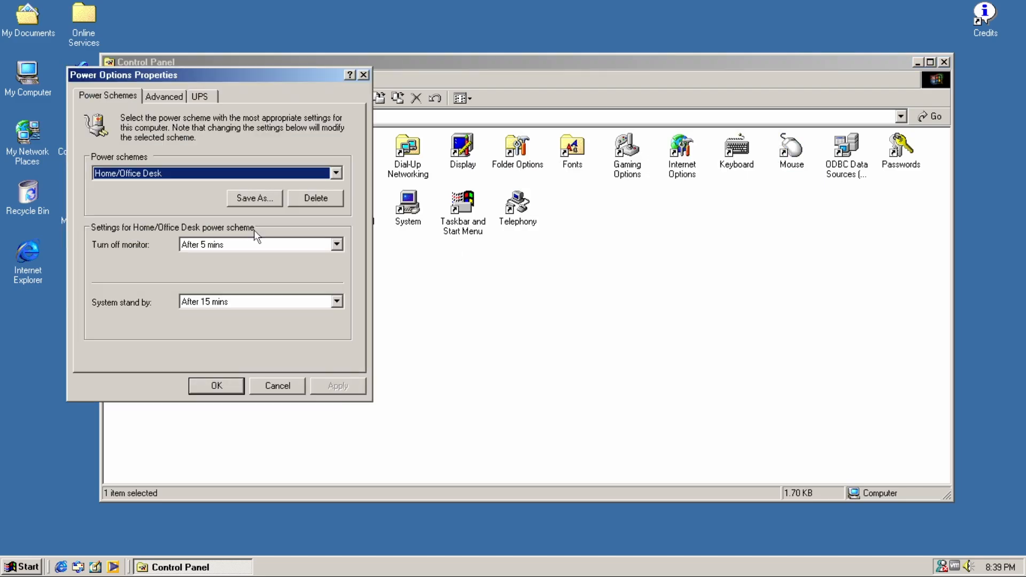
Close Power Options, open Sounds and Multimedia Properties, and drag the volume slider
{"action": "left_click", "coordinate": [276, 386]}
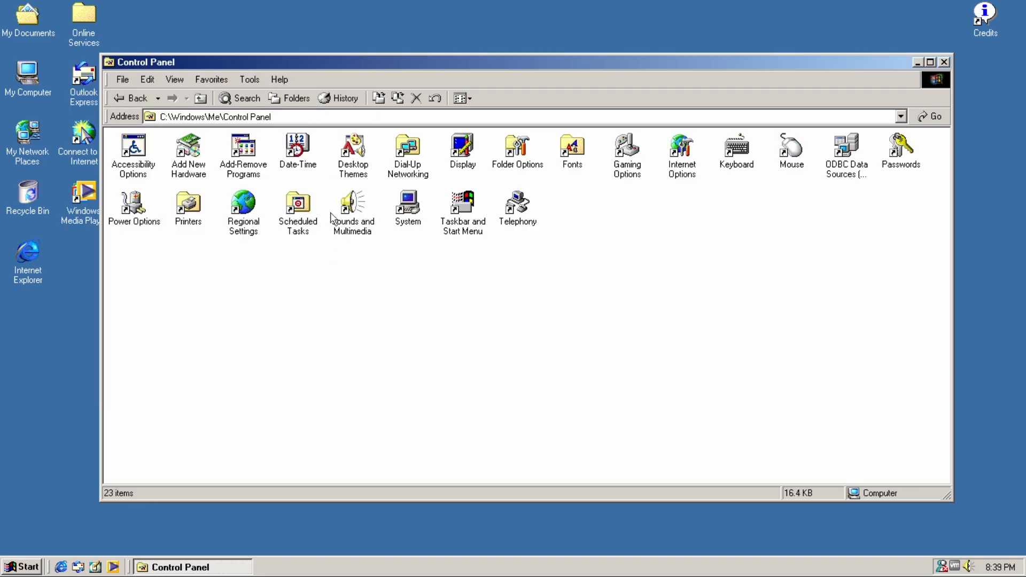
{"action": "double_click", "coordinate": [353, 202]}
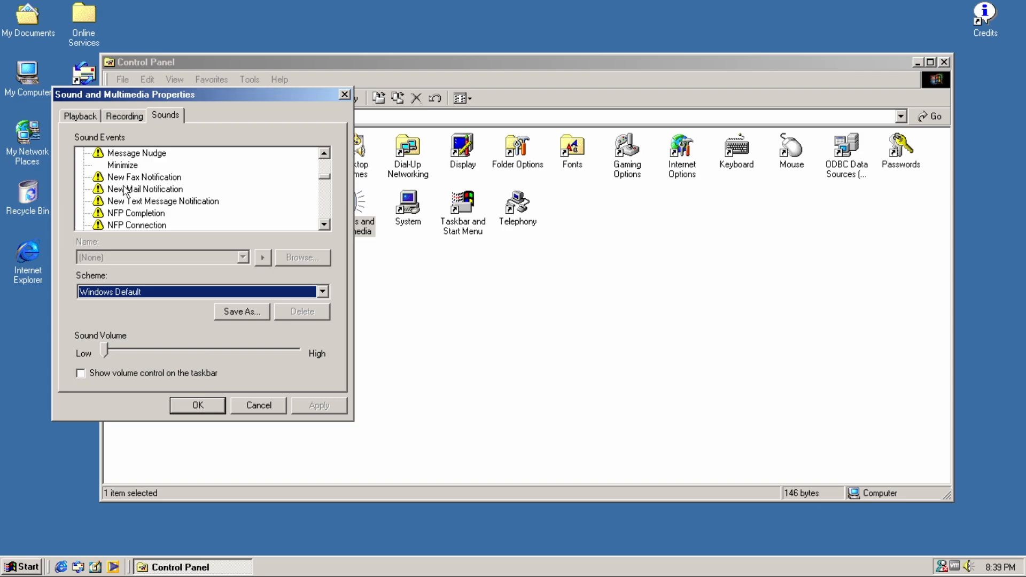
{"action": "scroll", "scroll_direction": "down", "scroll_amount": 3}
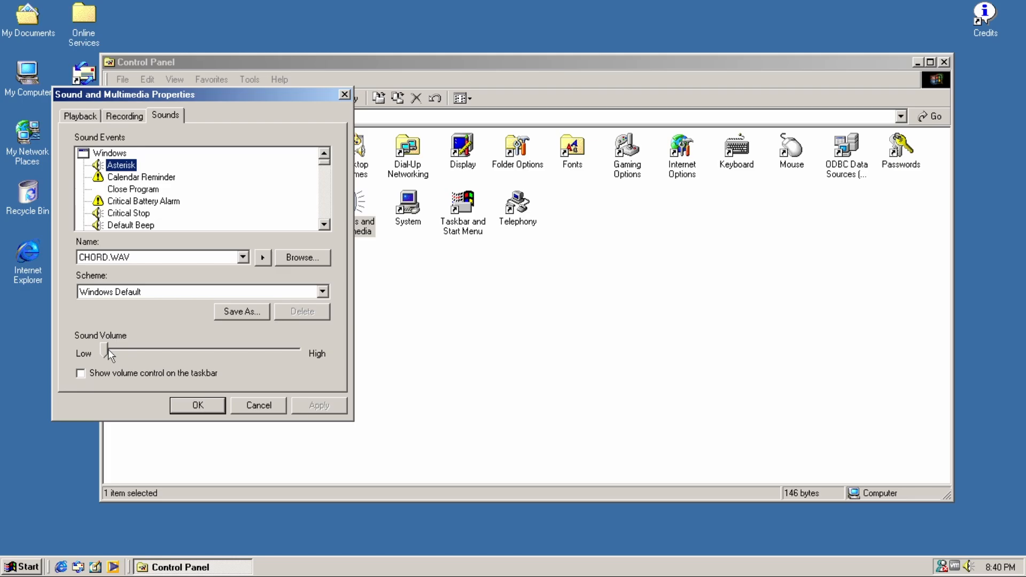
{"action": "left_click_drag", "start_coordinate": [105, 349], "coordinate": [157, 349]}
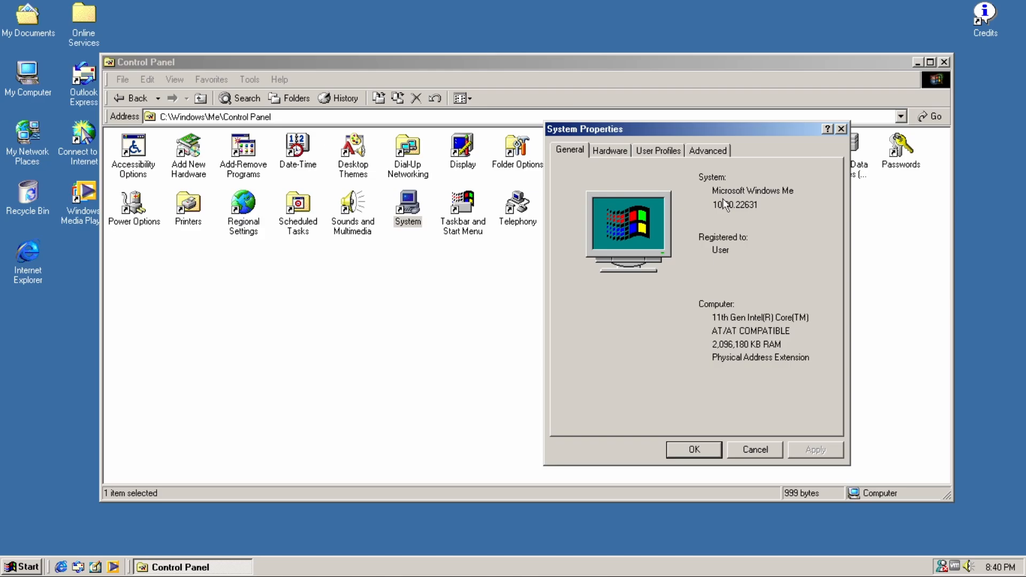
{"action": "mouse_move", "coordinate": [747, 216]}
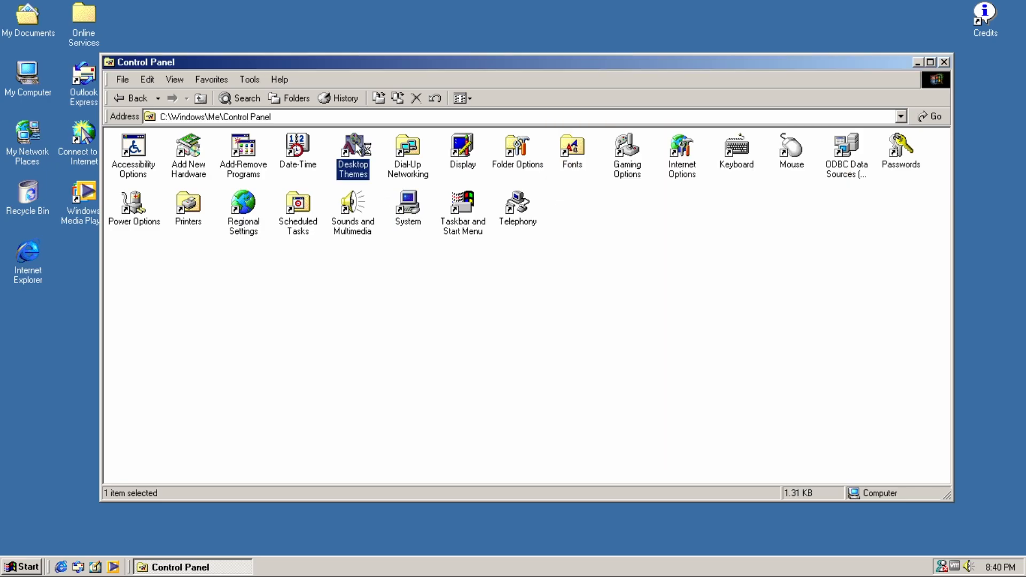
Open Desktop Themes, move its window right, and expand the Theme dropdown list
{"action": "double_click", "coordinate": [353, 144]}
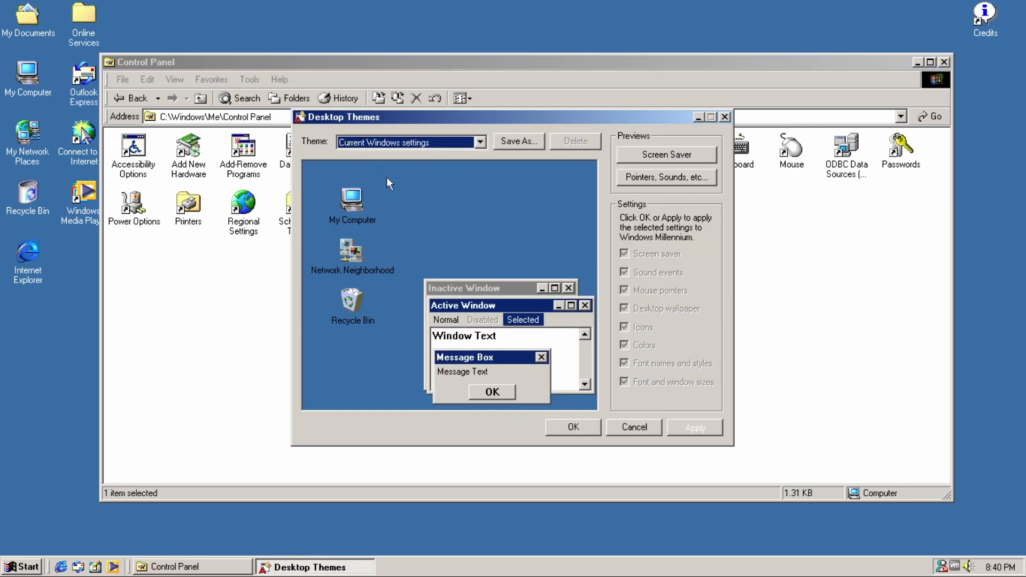
{"action": "left_click_drag", "start_coordinate": [338, 117], "coordinate": [472, 129]}
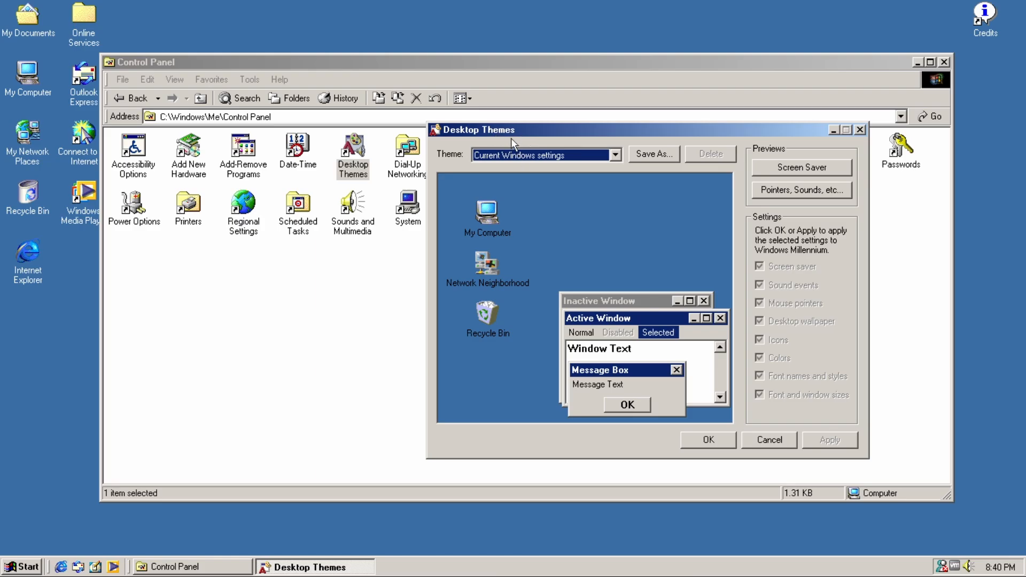
{"action": "left_click", "coordinate": [613, 155]}
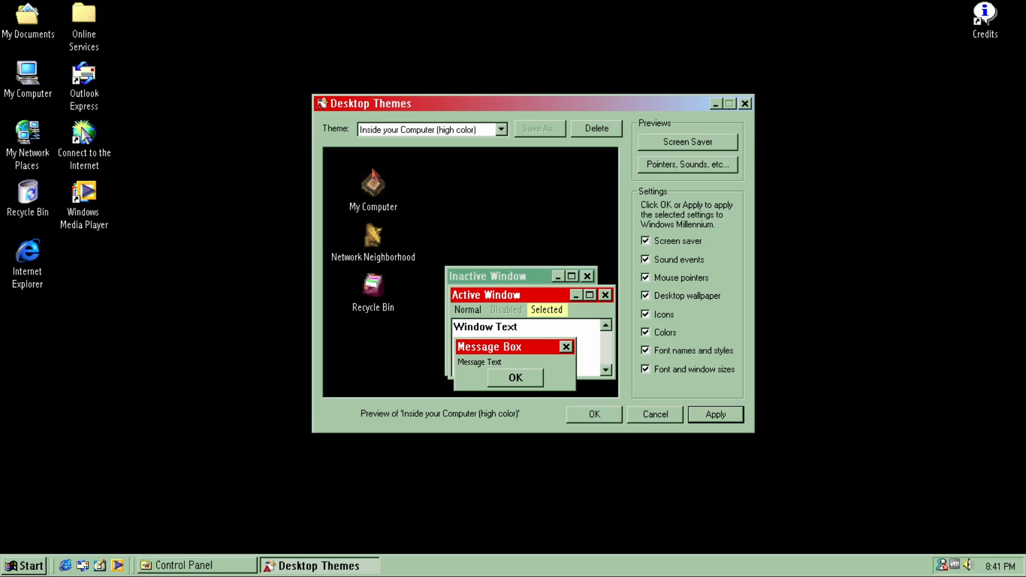
{"action": "mouse_move", "coordinate": [286, 320]}
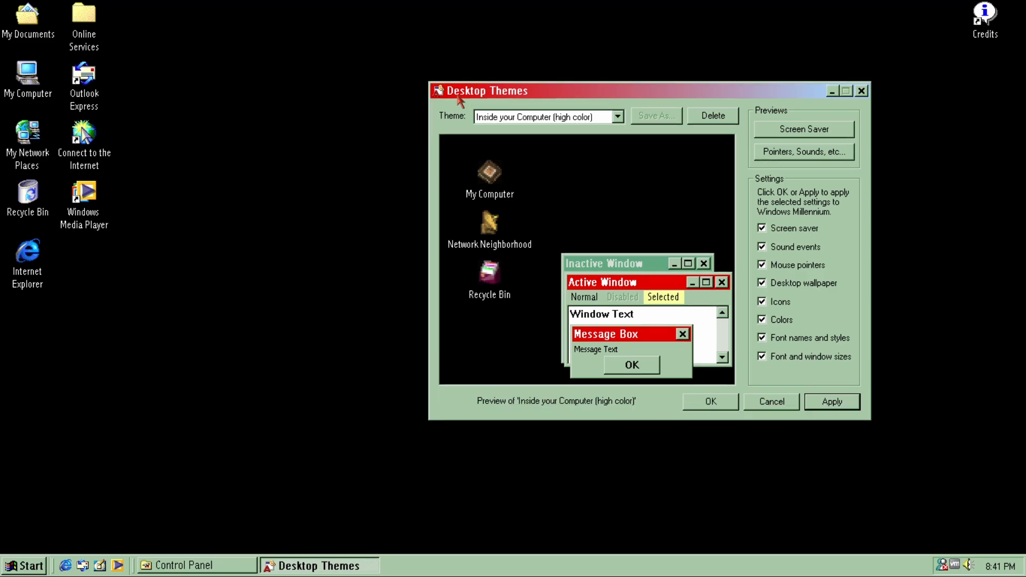
{"action": "mouse_move", "coordinate": [131, 295]}
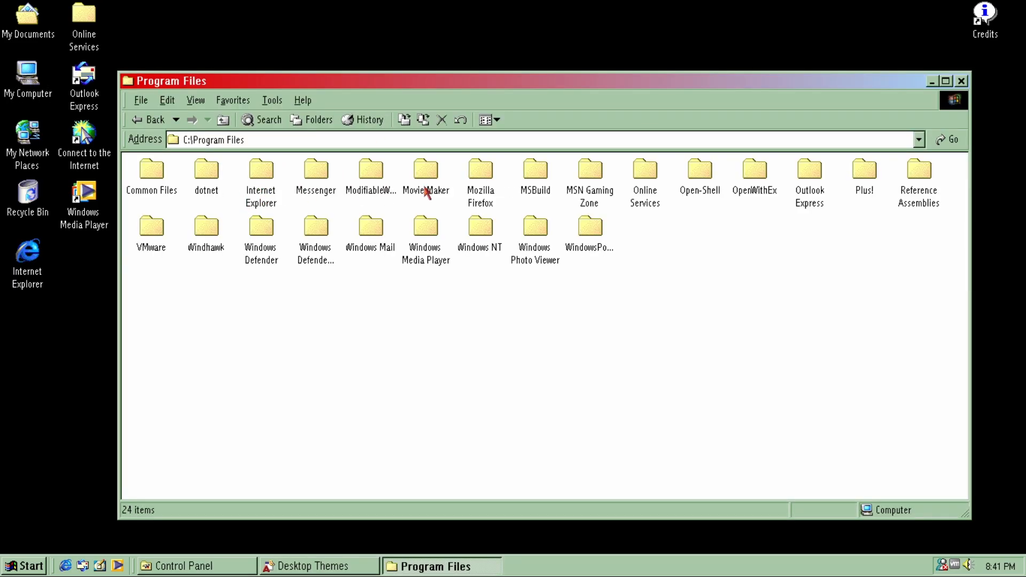
Set Plus!\Themes 'Inside your Computer' wallpaper as the desktop background and open display properties
{"action": "double_click", "coordinate": [864, 171]}
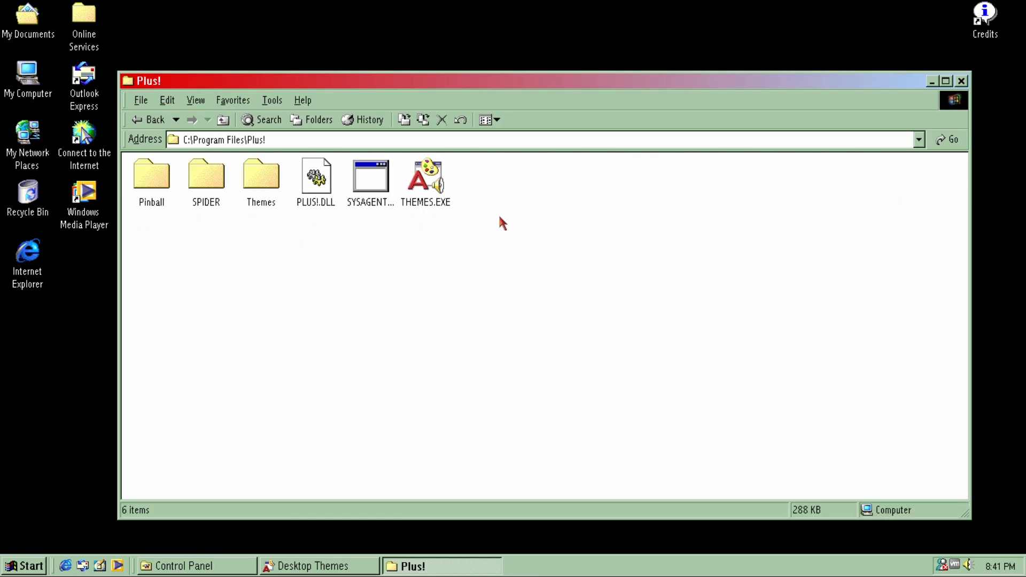
{"action": "double_click", "coordinate": [260, 177]}
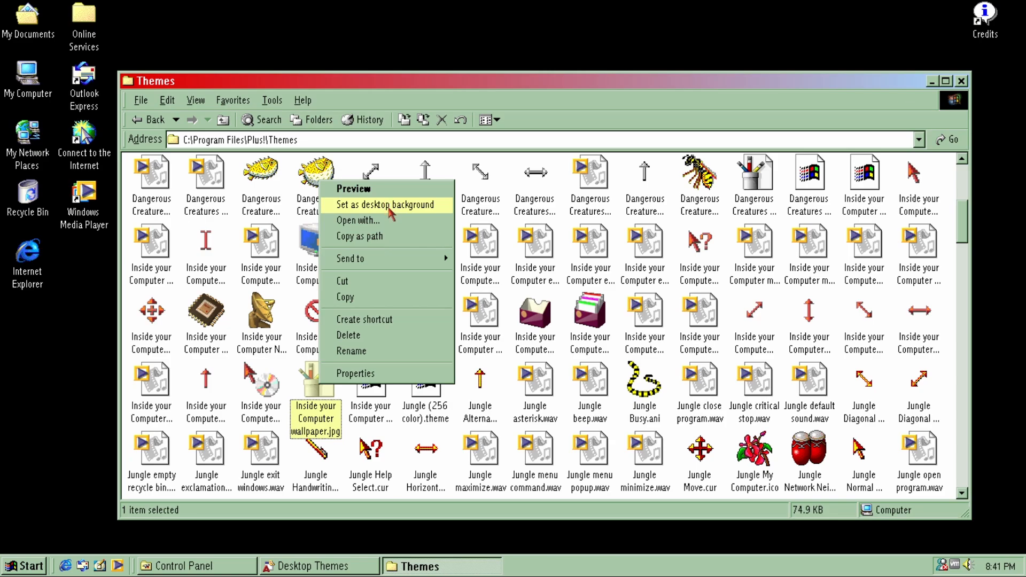
{"action": "left_click", "coordinate": [386, 205]}
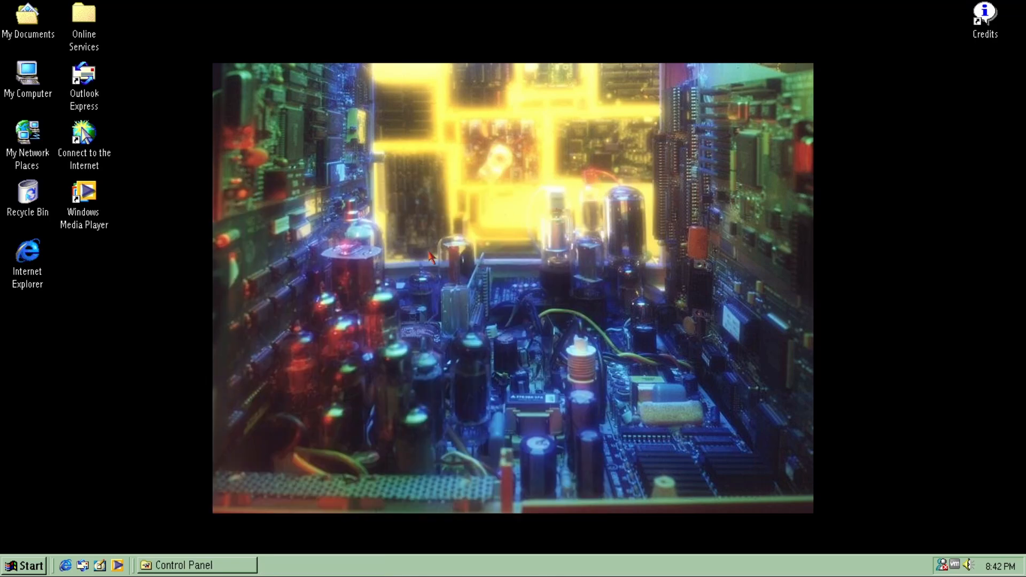
{"action": "mouse_move", "coordinate": [293, 273]}
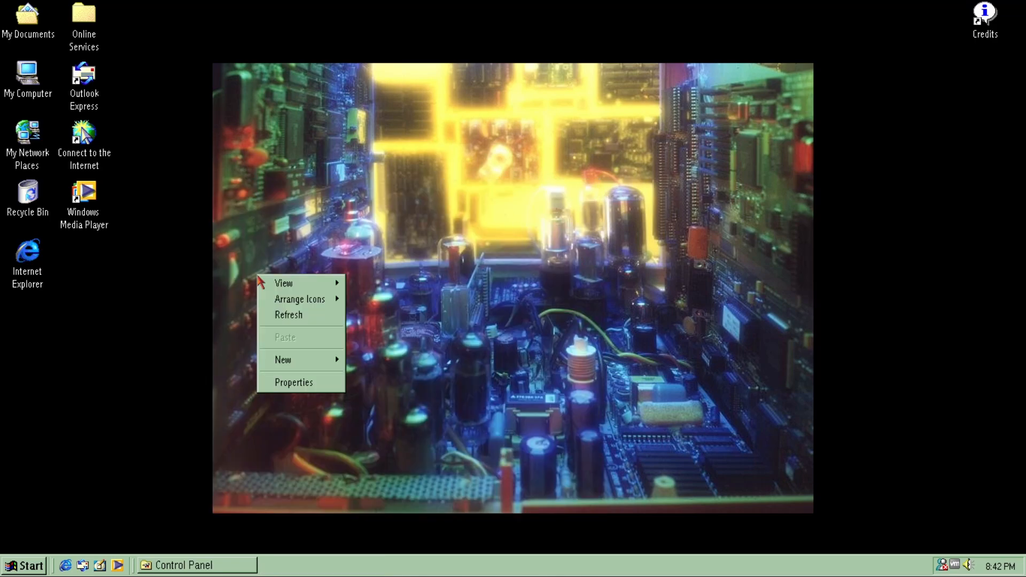
{"action": "left_click", "coordinate": [294, 382]}
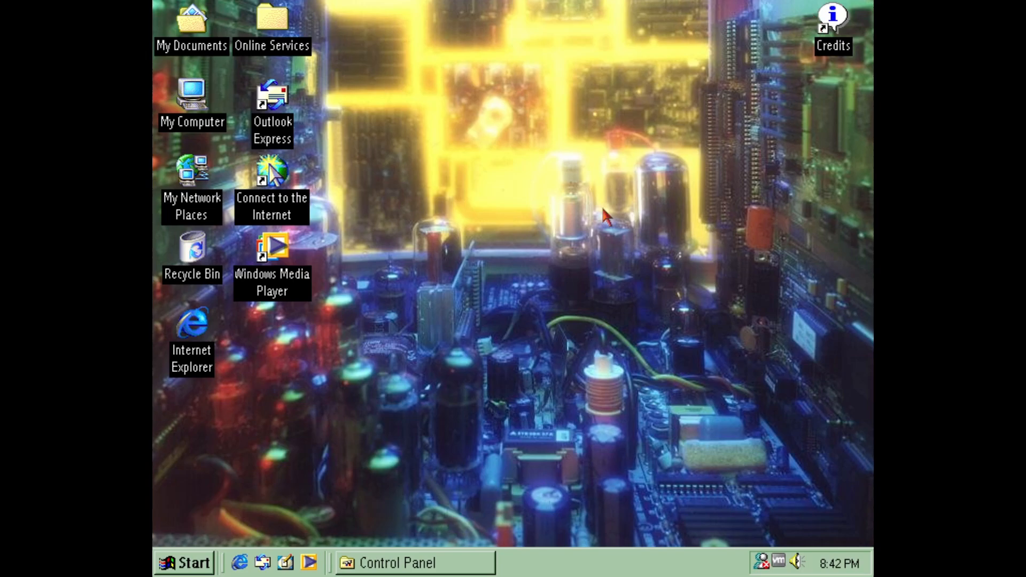
{"action": "mouse_move", "coordinate": [598, 218]}
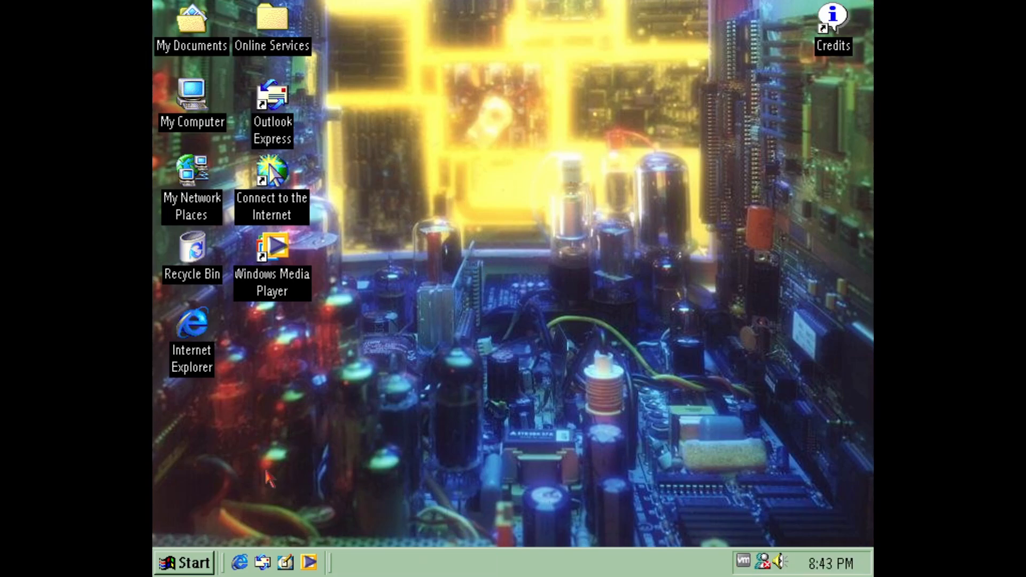
Revert the desktop to the Windows Default theme with a plain blue background
{"action": "left_click", "coordinate": [186, 563]}
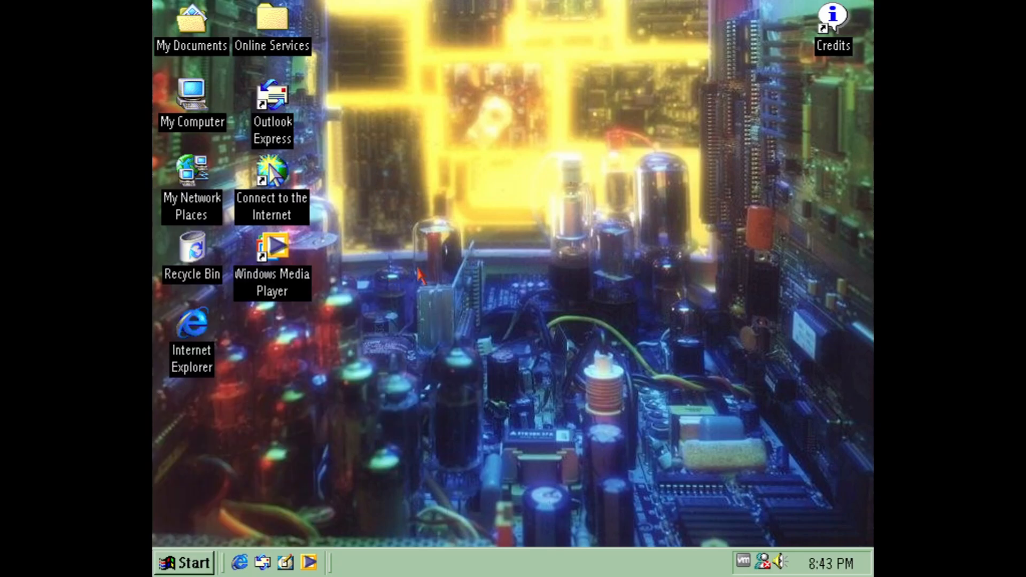
{"action": "mouse_move", "coordinate": [700, 416]}
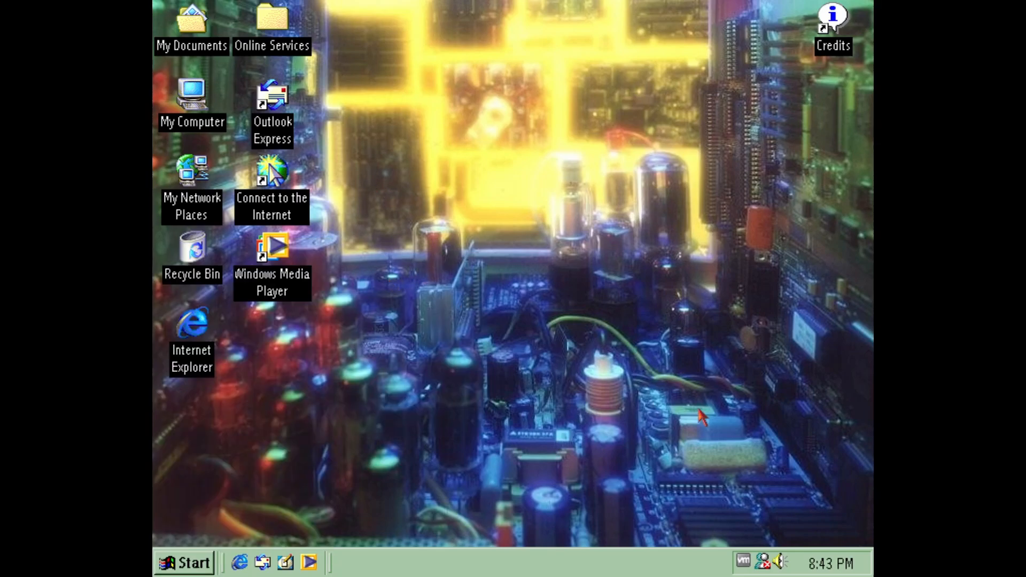
{"action": "left_click", "coordinate": [779, 561]}
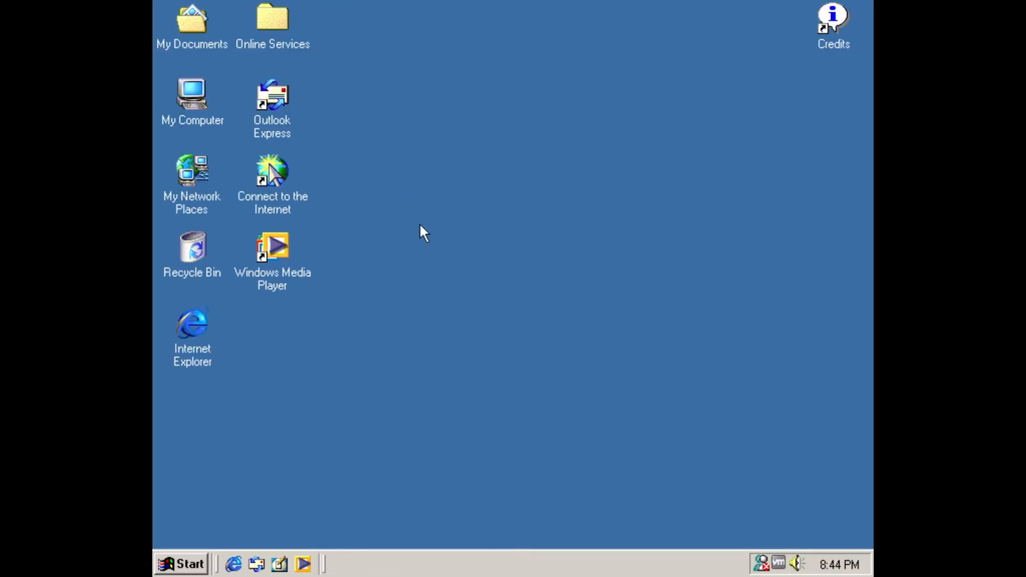
{"action": "mouse_move", "coordinate": [419, 274]}
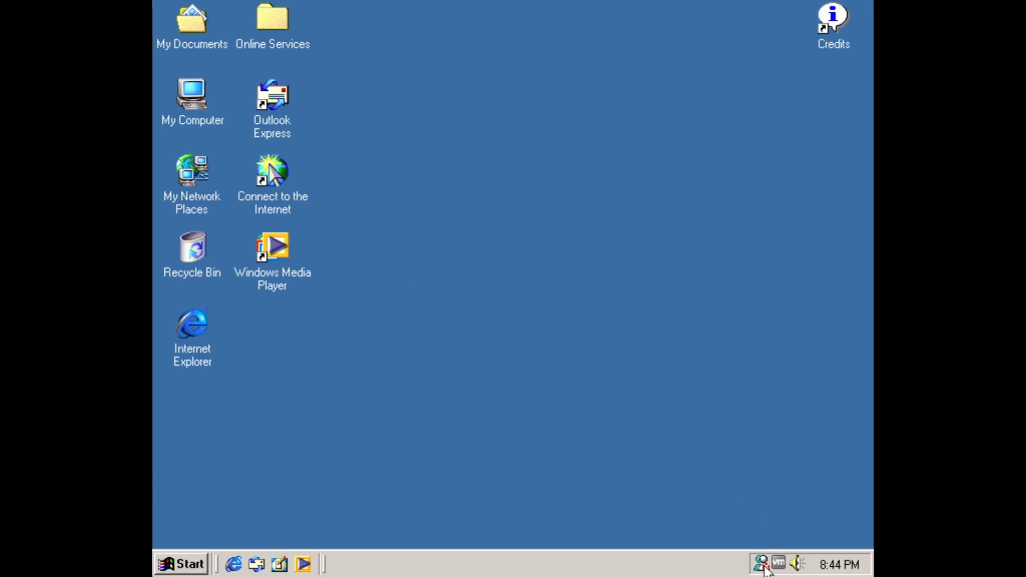
{"action": "mouse_move", "coordinate": [759, 564]}
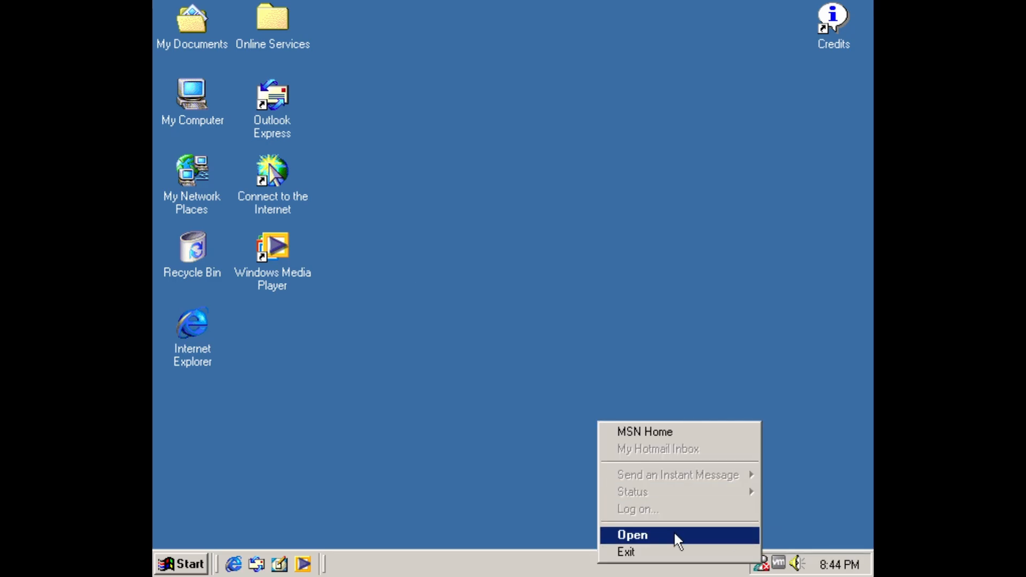
Open MSN Messenger from the tray menu, bringing up its setup wizard
{"action": "left_click", "coordinate": [630, 534]}
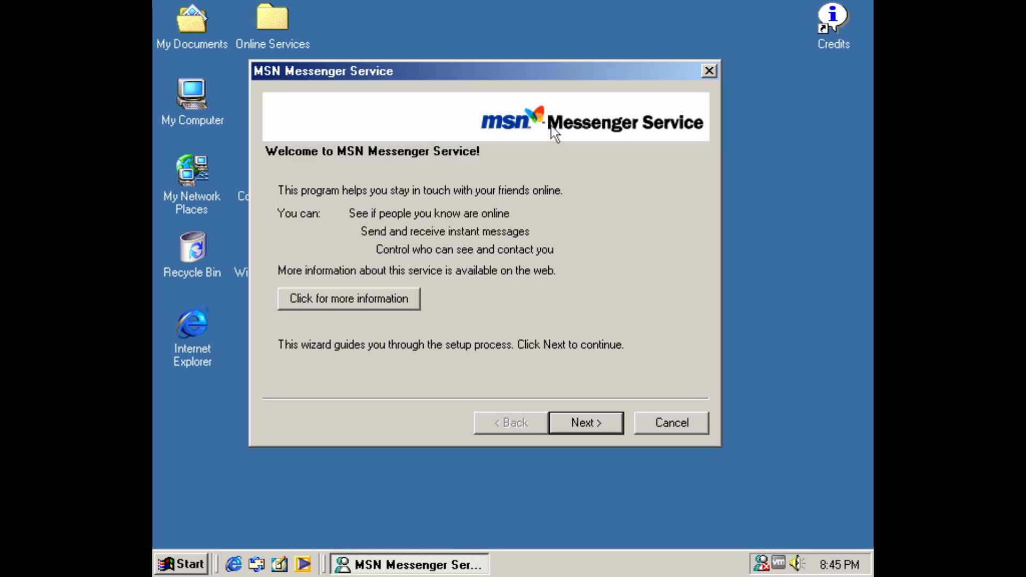
{"action": "mouse_move", "coordinate": [554, 295]}
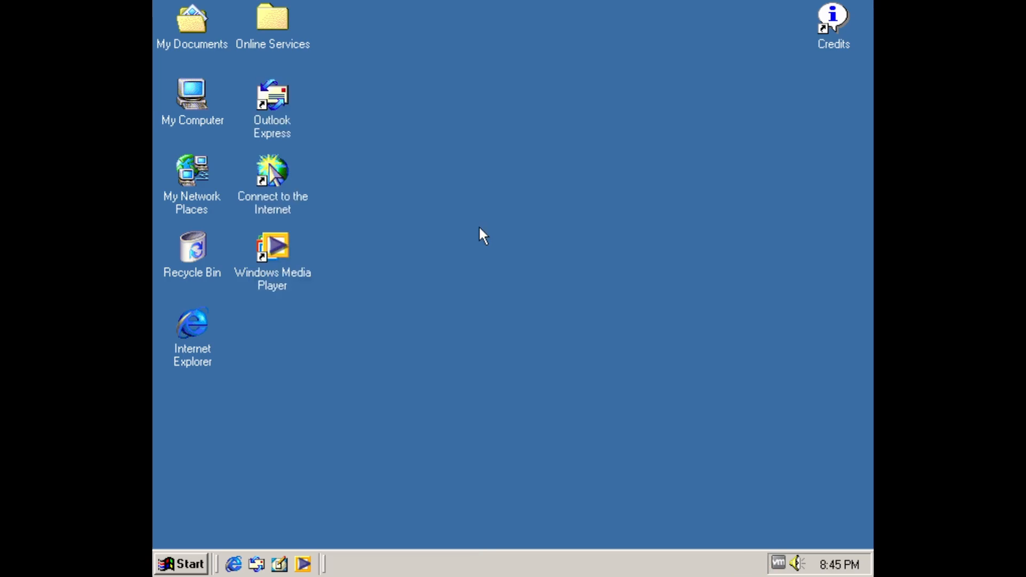
{"action": "mouse_move", "coordinate": [409, 291]}
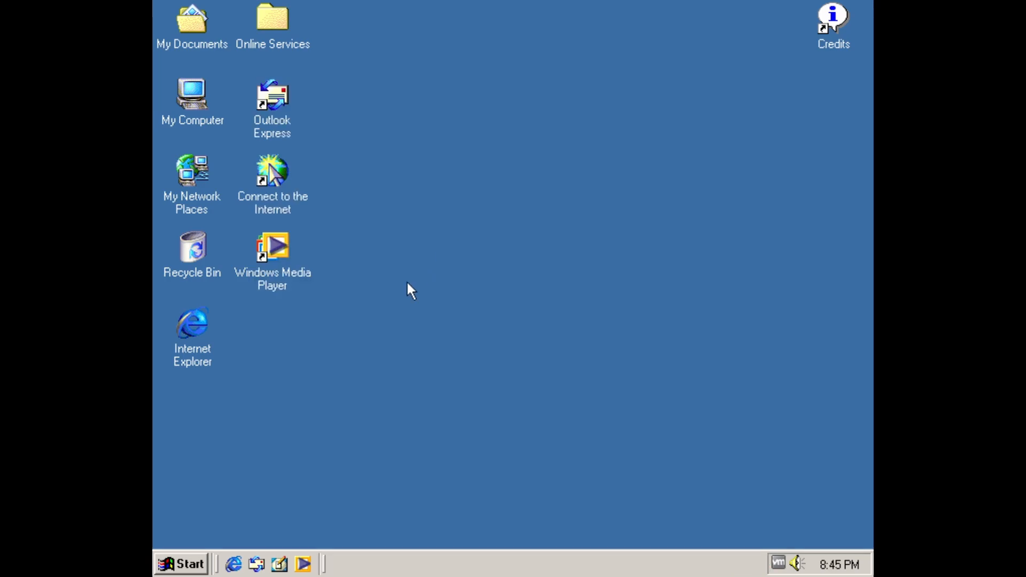
{"action": "double_click", "coordinate": [271, 249]}
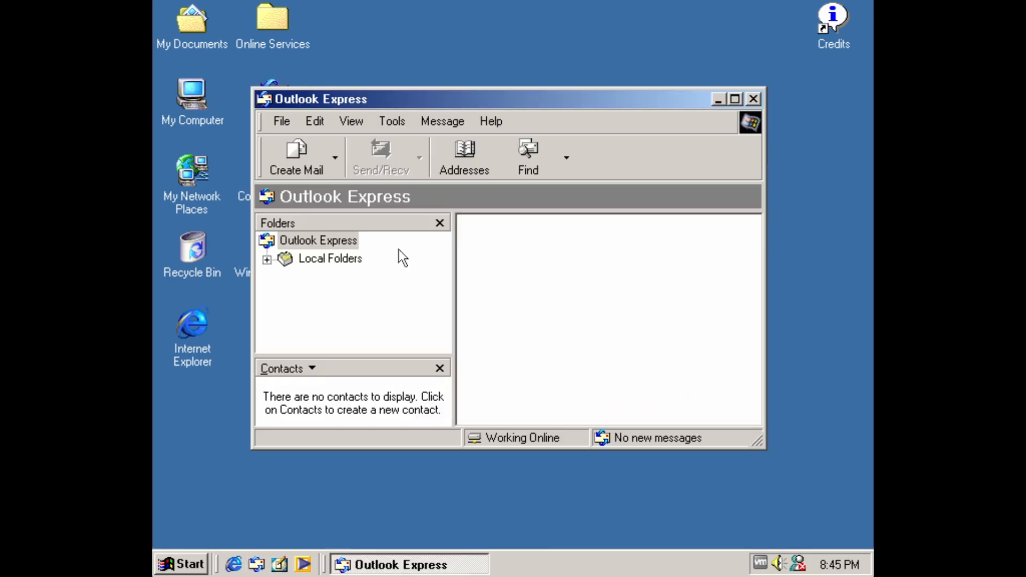
{"action": "left_click", "coordinate": [318, 240]}
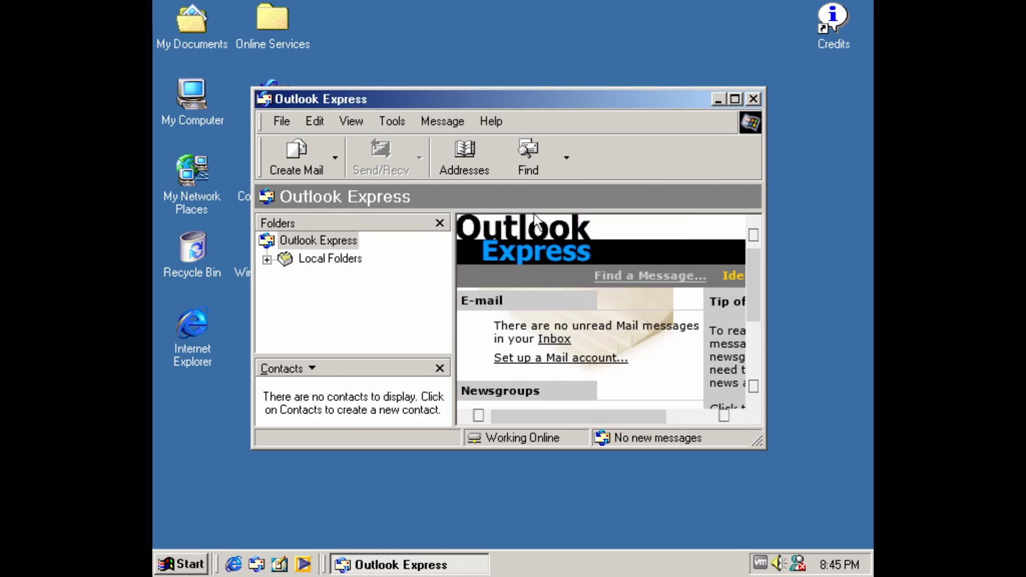
{"action": "left_click", "coordinate": [490, 122]}
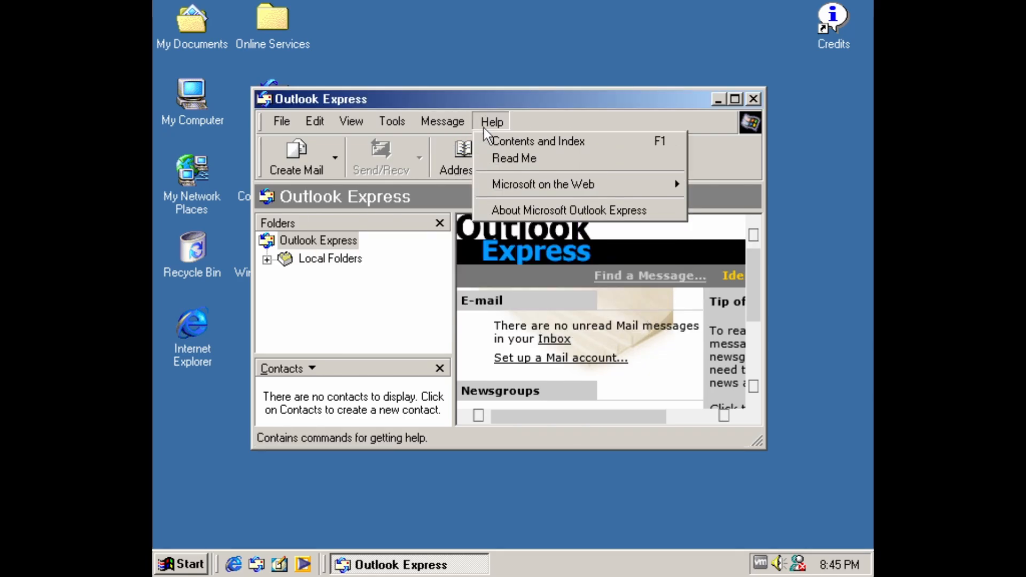
{"action": "left_click", "coordinate": [569, 210]}
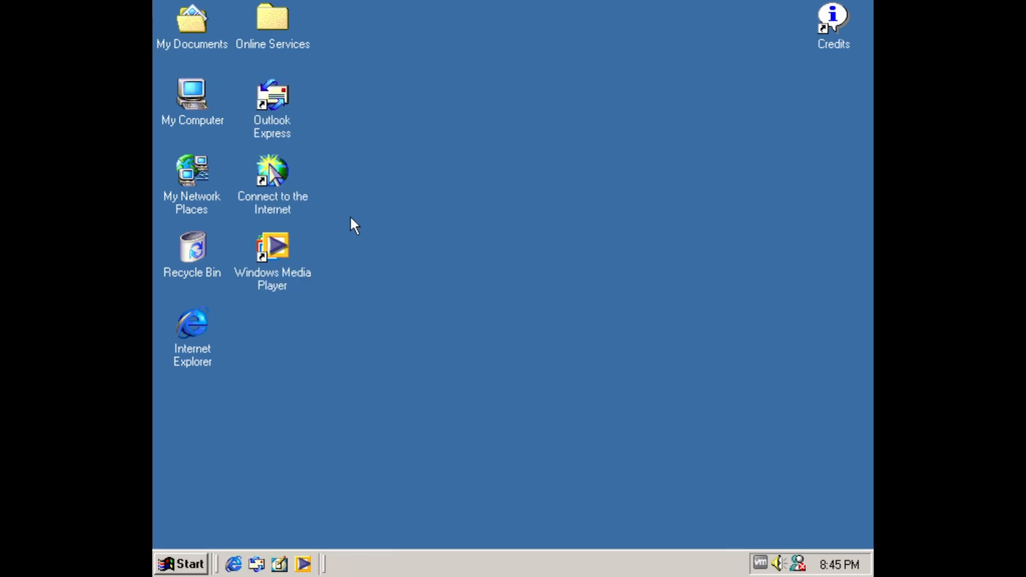
Launch Internet Explorer from the desktop to load the Google home page
{"action": "double_click", "coordinate": [192, 321]}
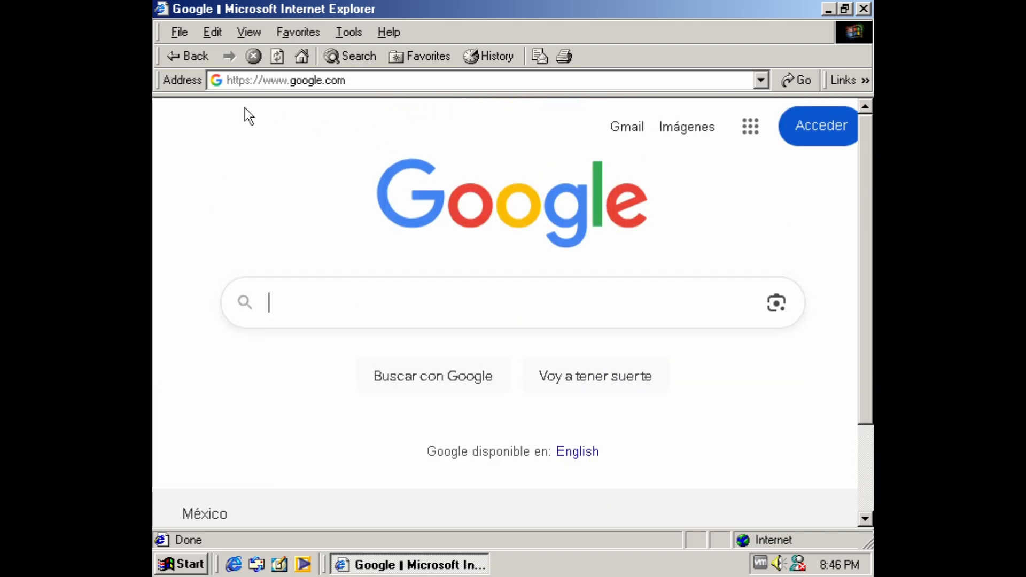
{"action": "mouse_move", "coordinate": [439, 126]}
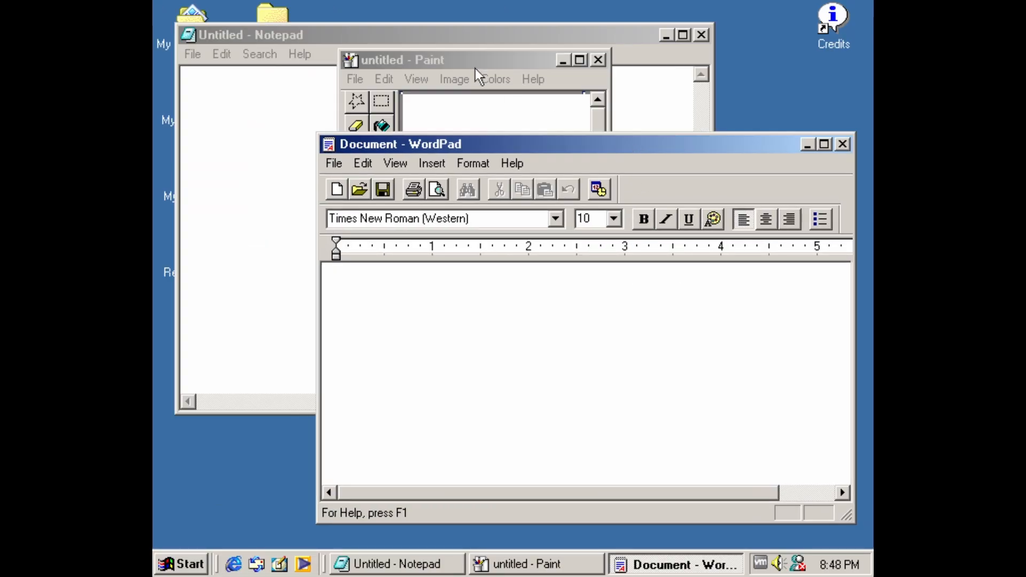
Bring Notepad to the front, view Help > About Notepad, then dismiss the dialog
{"action": "left_click", "coordinate": [393, 60]}
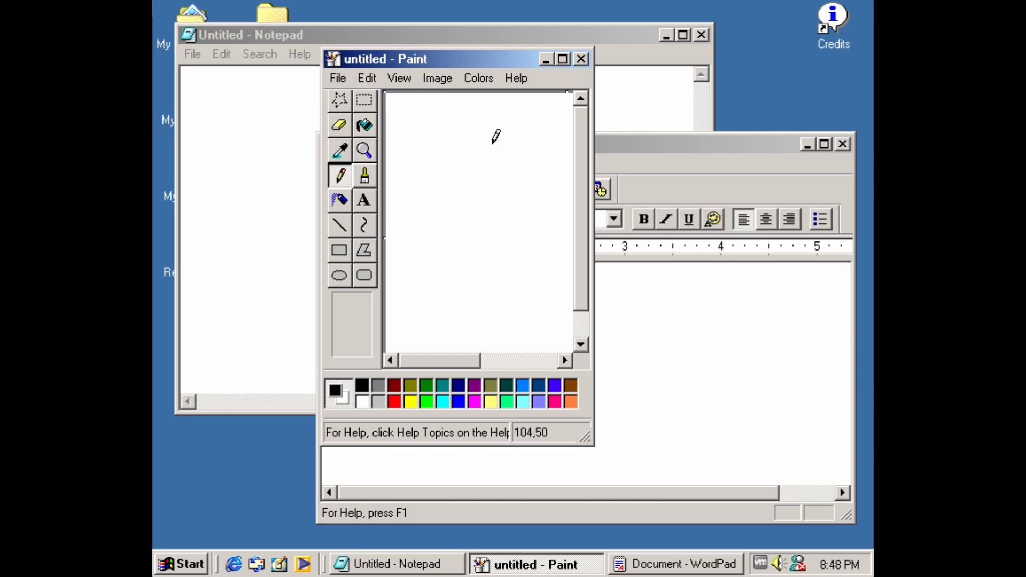
{"action": "left_click", "coordinate": [392, 564]}
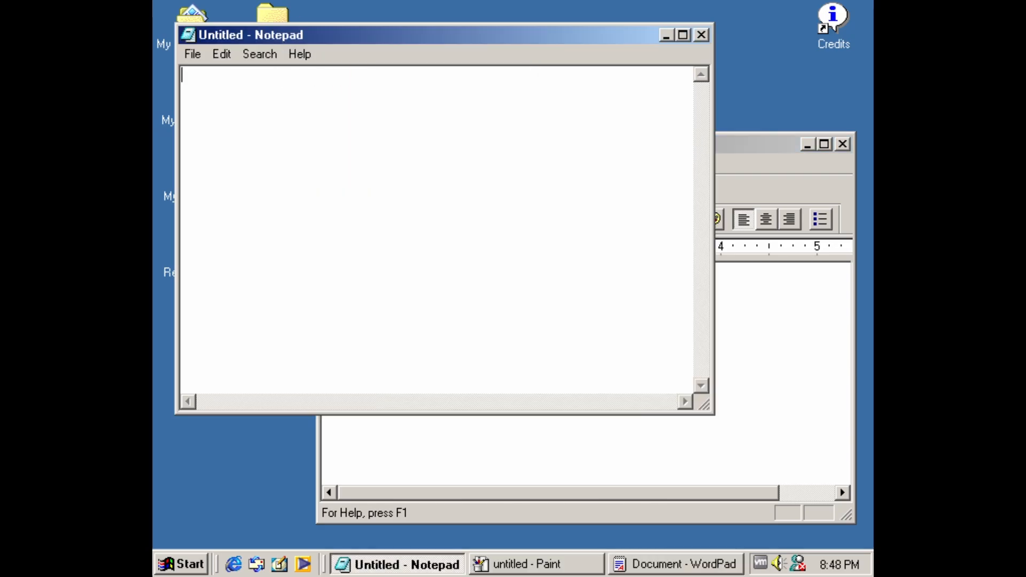
{"action": "left_click", "coordinate": [300, 53]}
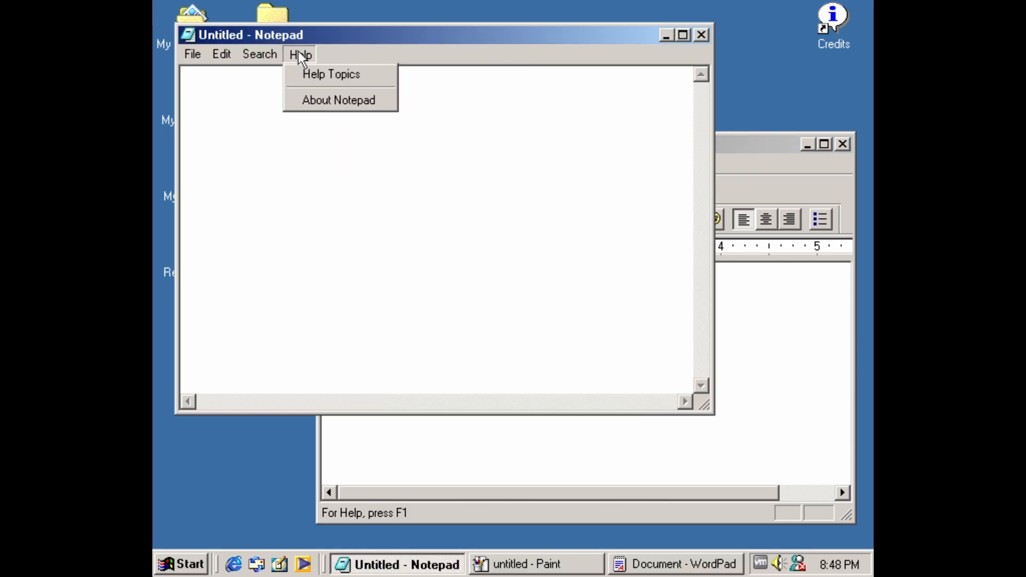
{"action": "left_click", "coordinate": [338, 100]}
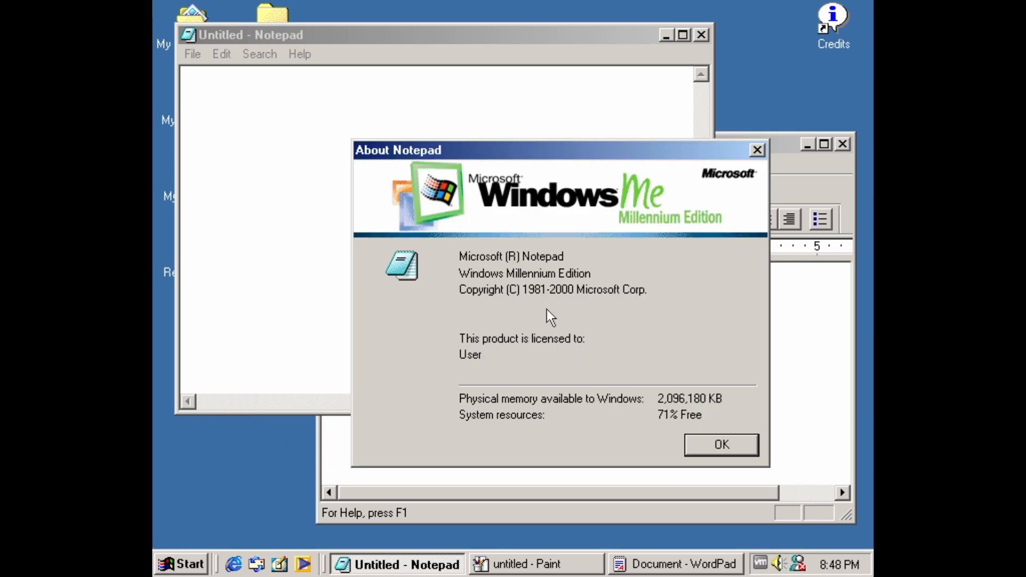
{"action": "mouse_move", "coordinate": [487, 330]}
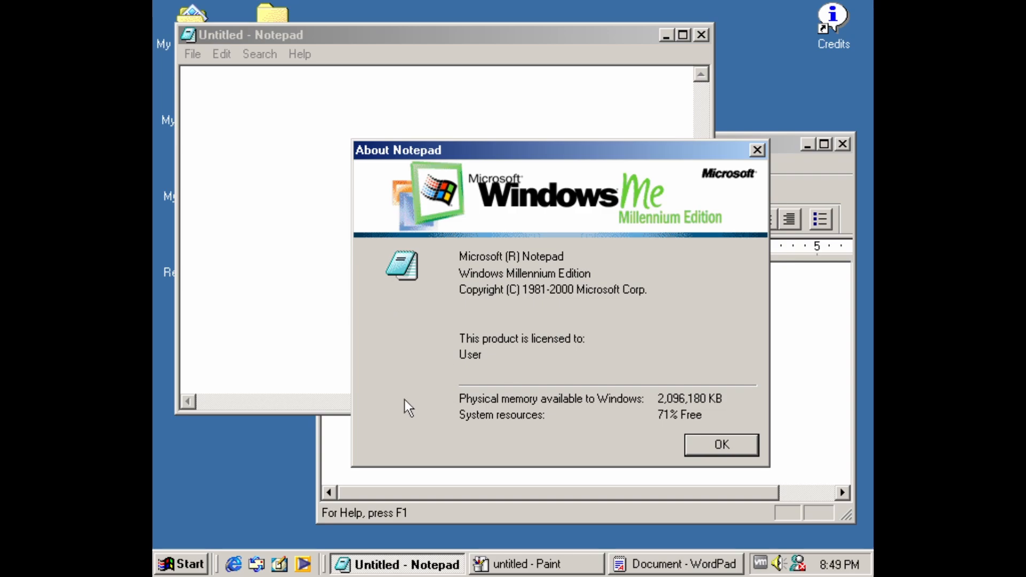
{"action": "mouse_move", "coordinate": [384, 373]}
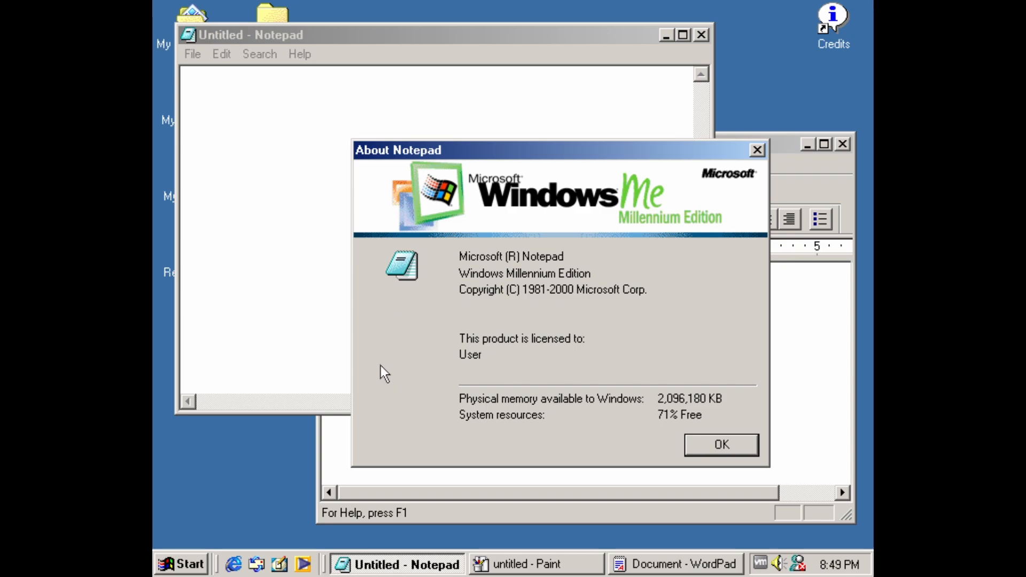
{"action": "mouse_move", "coordinate": [600, 409]}
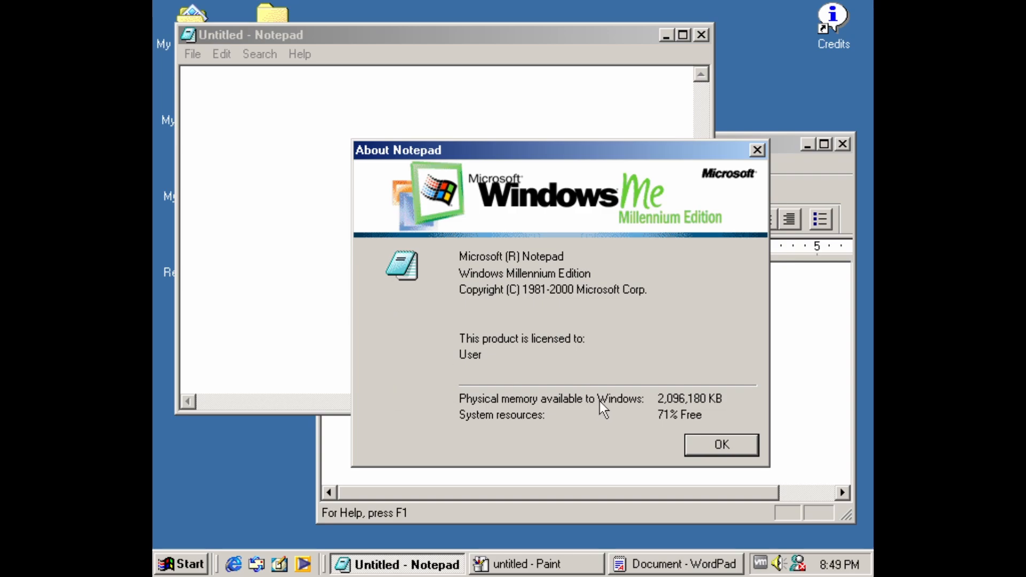
{"action": "mouse_move", "coordinate": [674, 428]}
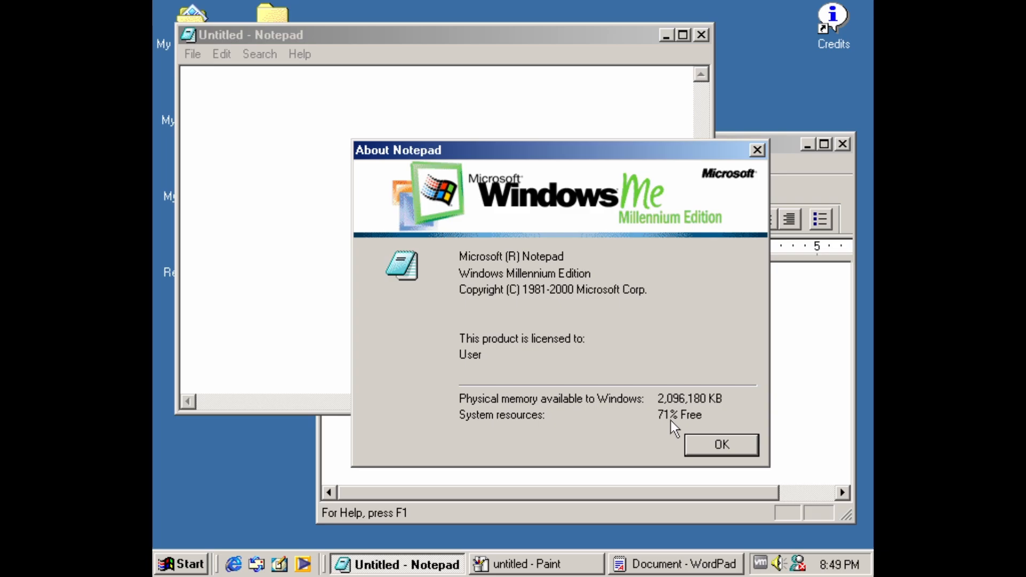
{"action": "left_click", "coordinate": [181, 565]}
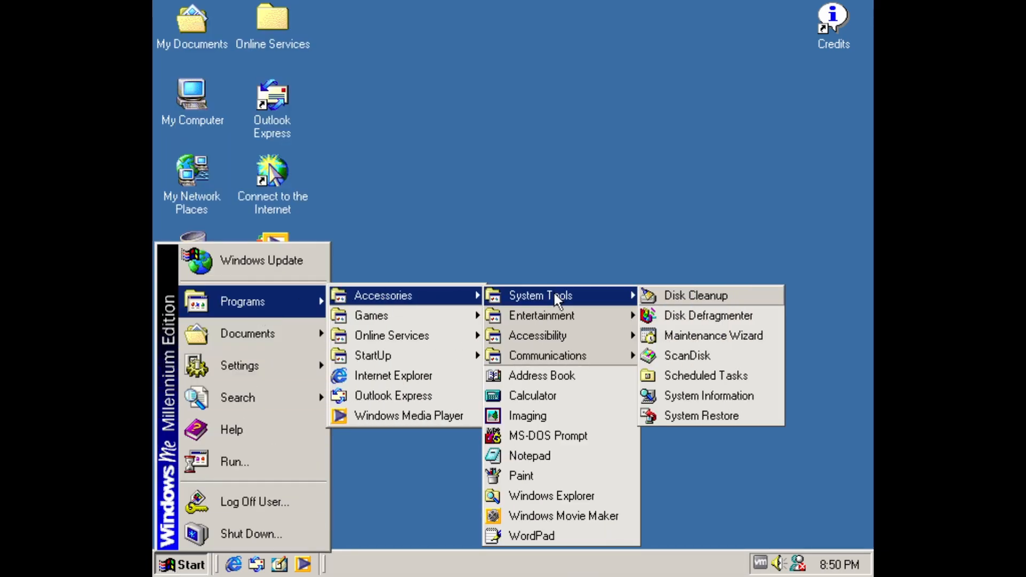
{"action": "mouse_move", "coordinate": [701, 416]}
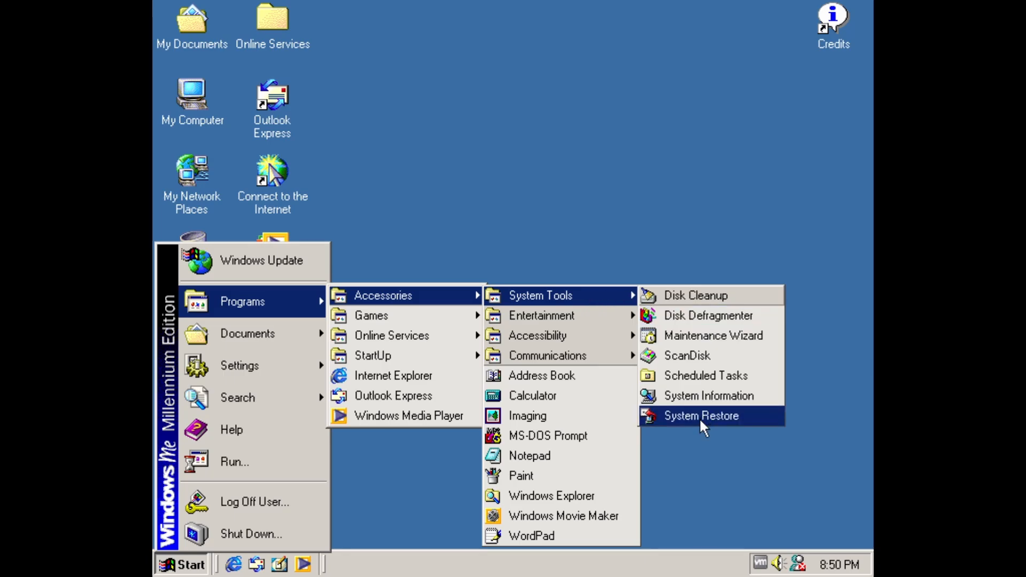
Launch System Restore from System Tools, showing system protection is turned off
{"action": "left_click", "coordinate": [700, 416]}
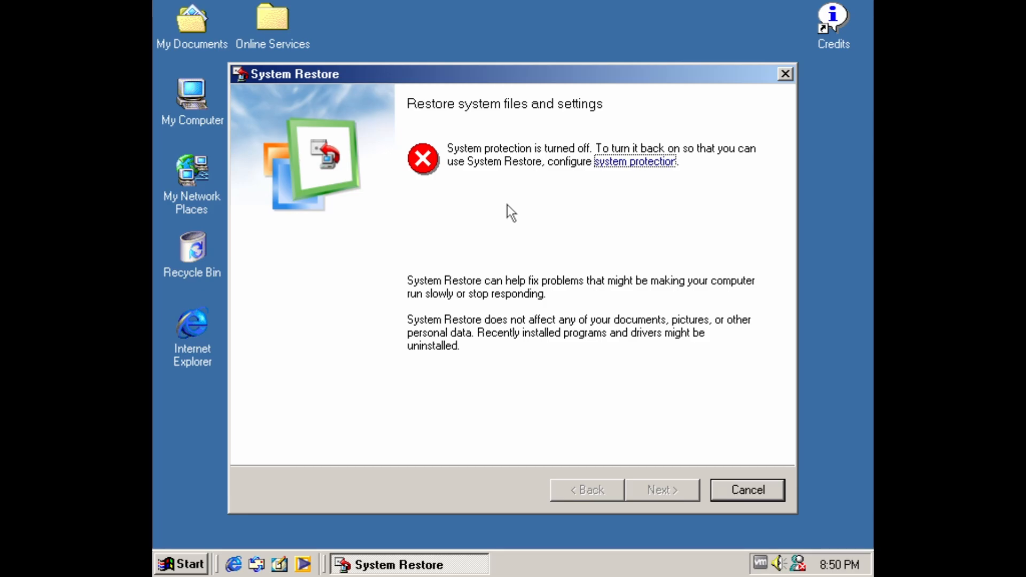
{"action": "mouse_move", "coordinate": [314, 338]}
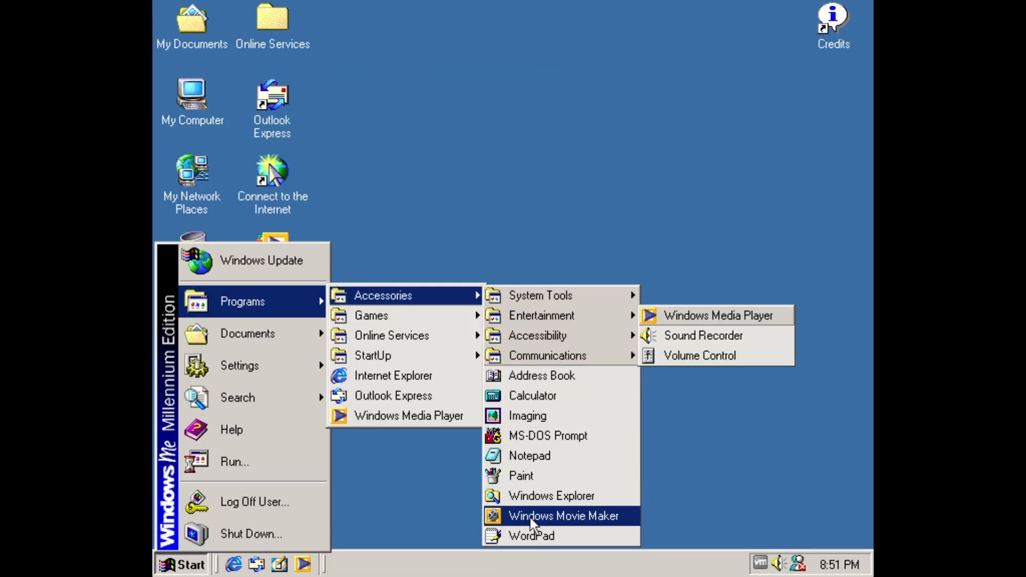
Launch Windows Movie Maker, start its Help > Tour, then close the tour
{"action": "left_click", "coordinate": [562, 515]}
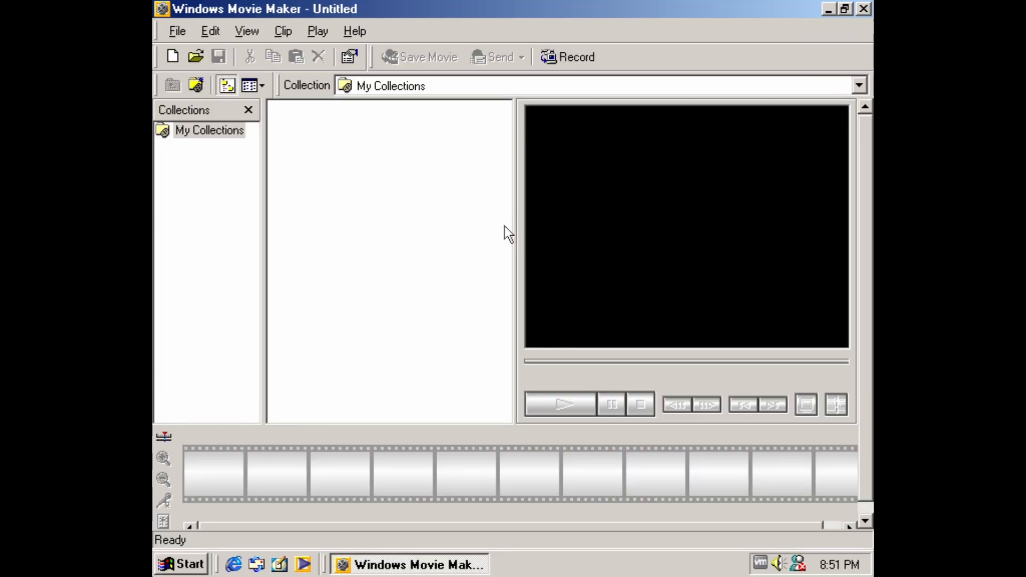
{"action": "mouse_move", "coordinate": [394, 121]}
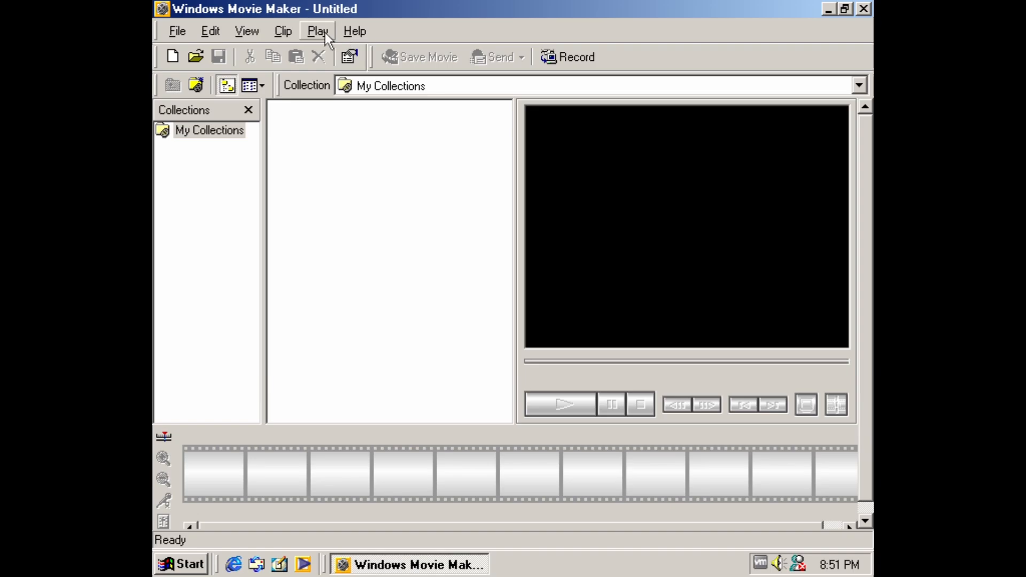
{"action": "left_click", "coordinate": [355, 31]}
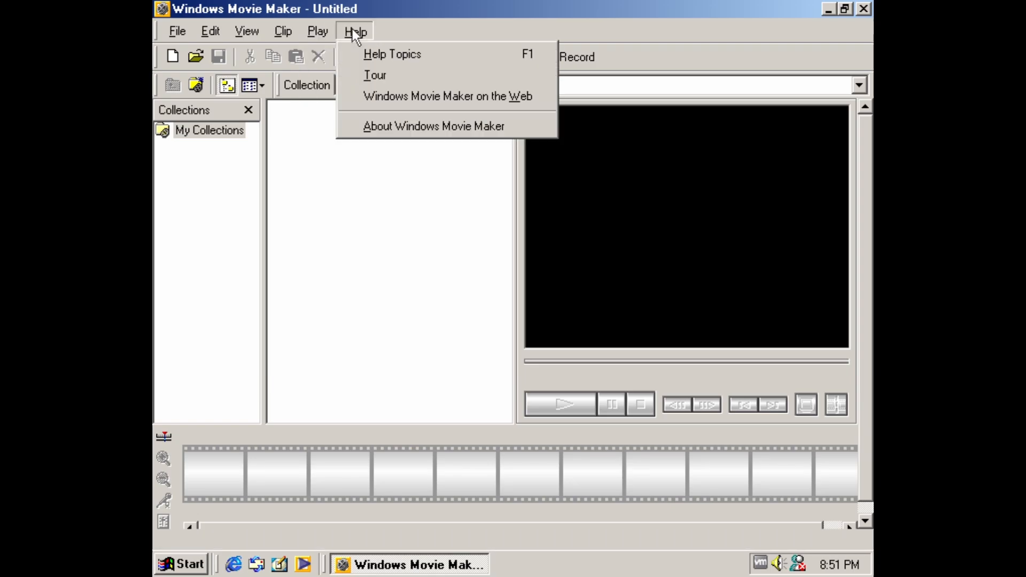
{"action": "left_click", "coordinate": [375, 75]}
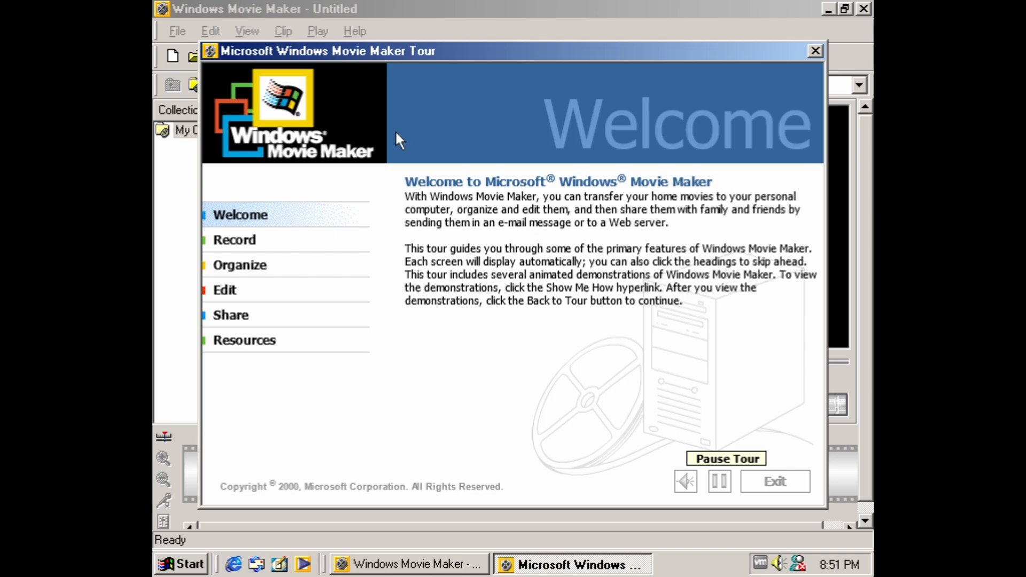
{"action": "left_click", "coordinate": [234, 239]}
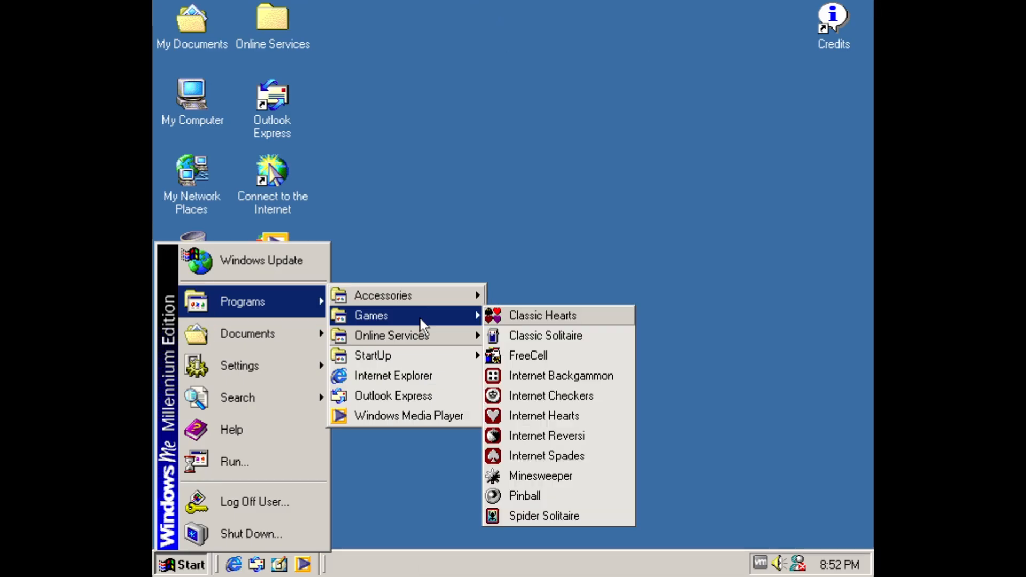
{"action": "mouse_move", "coordinate": [537, 330]}
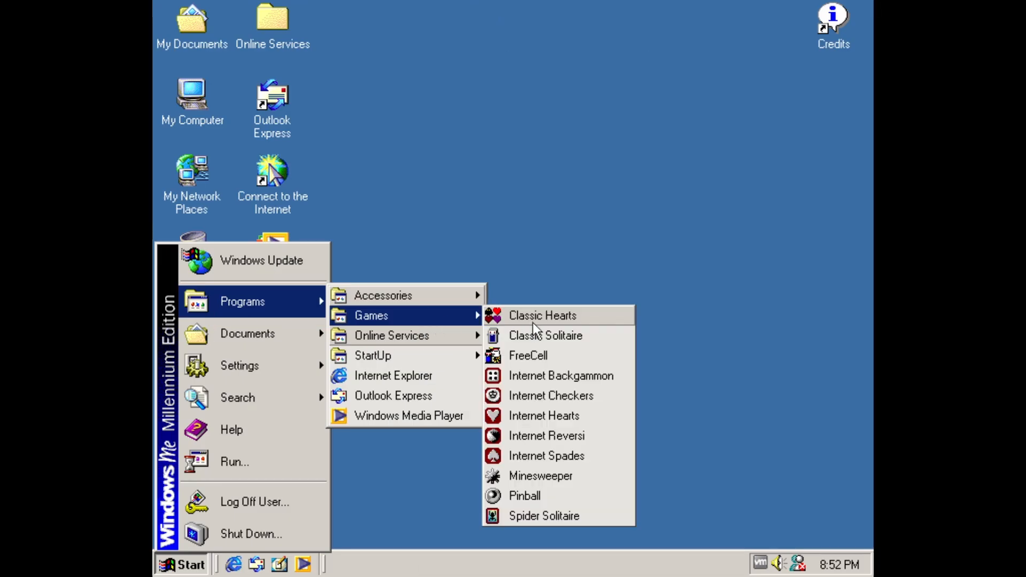
Launch Classic Hearts, accept its network welcome, then launch Minesweeper from the Games menu
{"action": "left_click", "coordinate": [542, 315]}
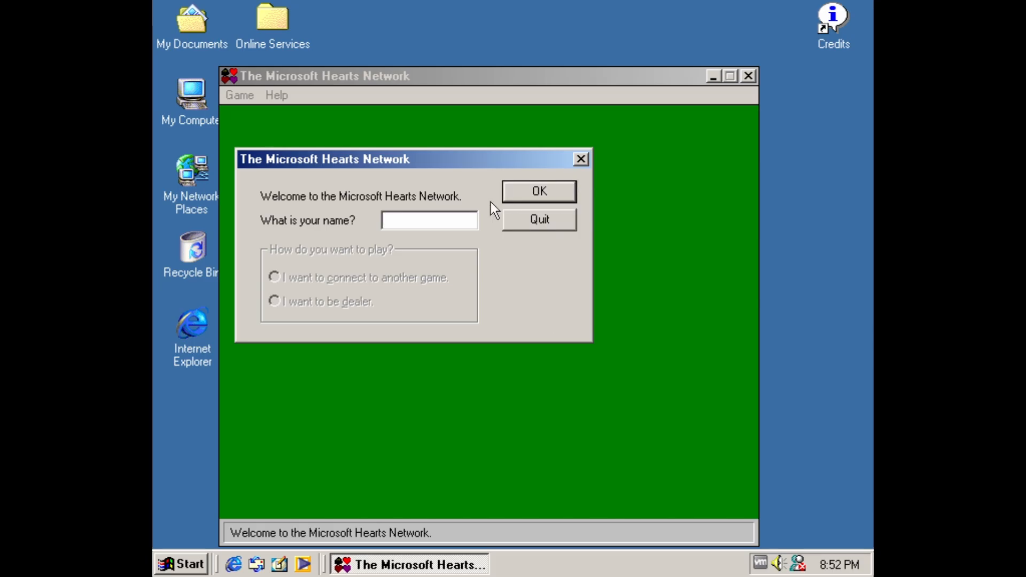
{"action": "left_click", "coordinate": [538, 190]}
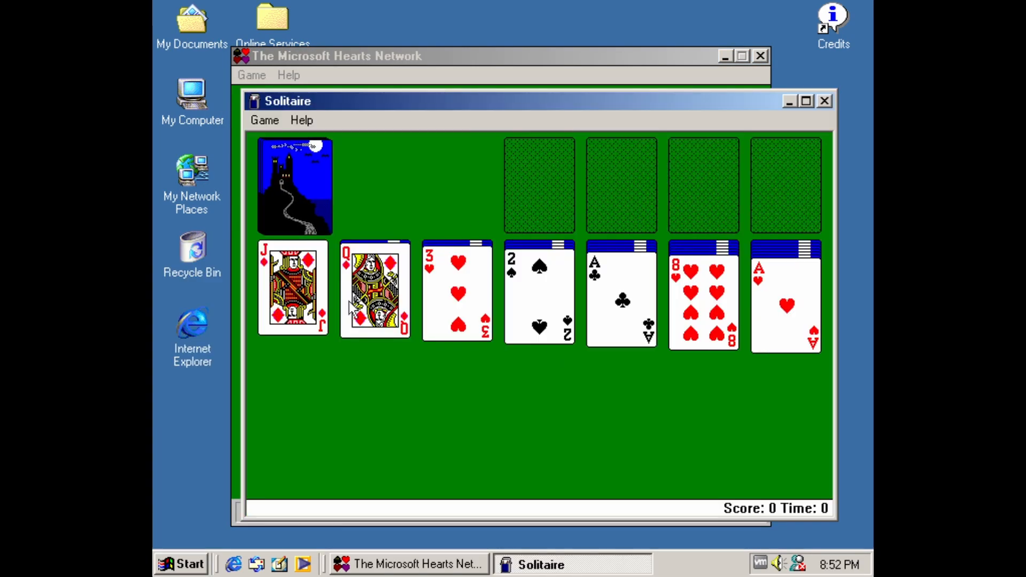
{"action": "left_click", "coordinate": [181, 564]}
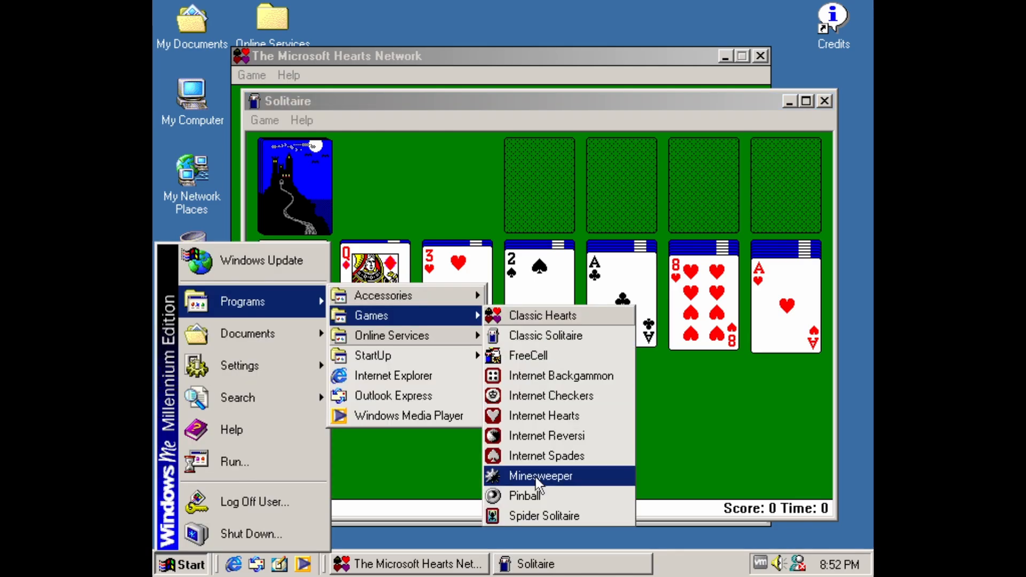
{"action": "left_click", "coordinate": [539, 476]}
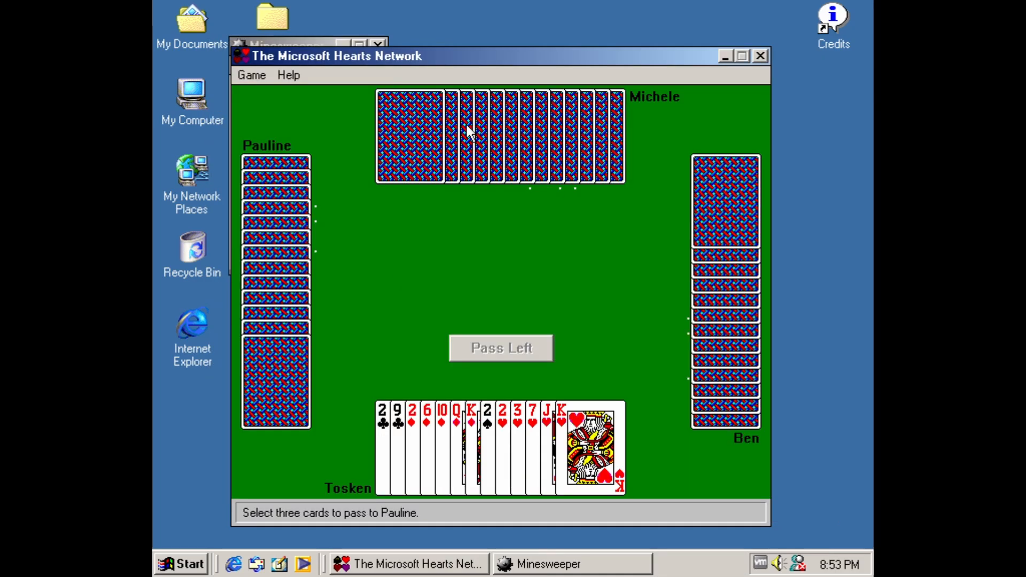
{"action": "mouse_move", "coordinate": [405, 181]}
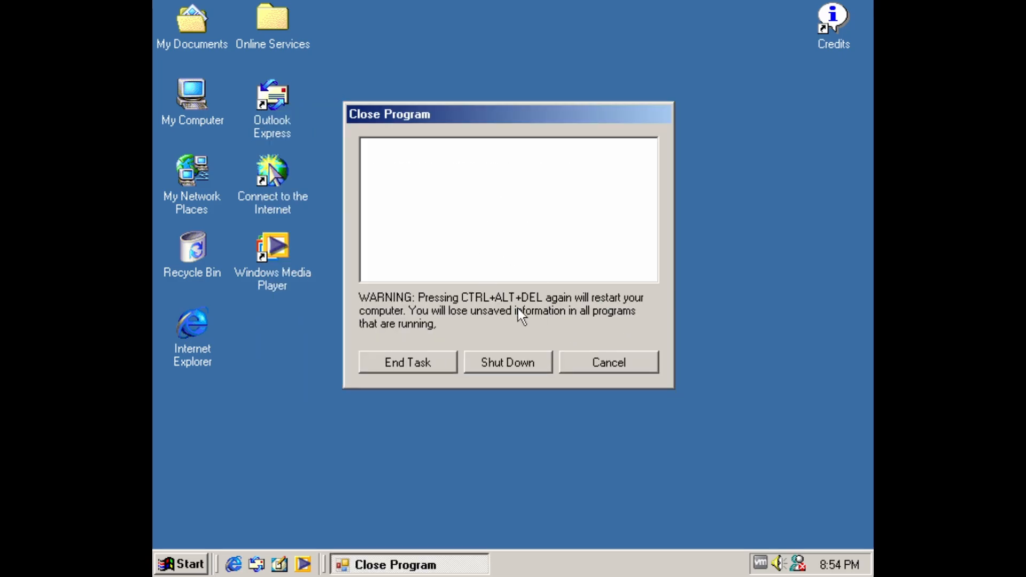
Try the Shut Down Windows choices, then reopen and cancel the Close Program dialog
{"action": "left_click", "coordinate": [607, 362]}
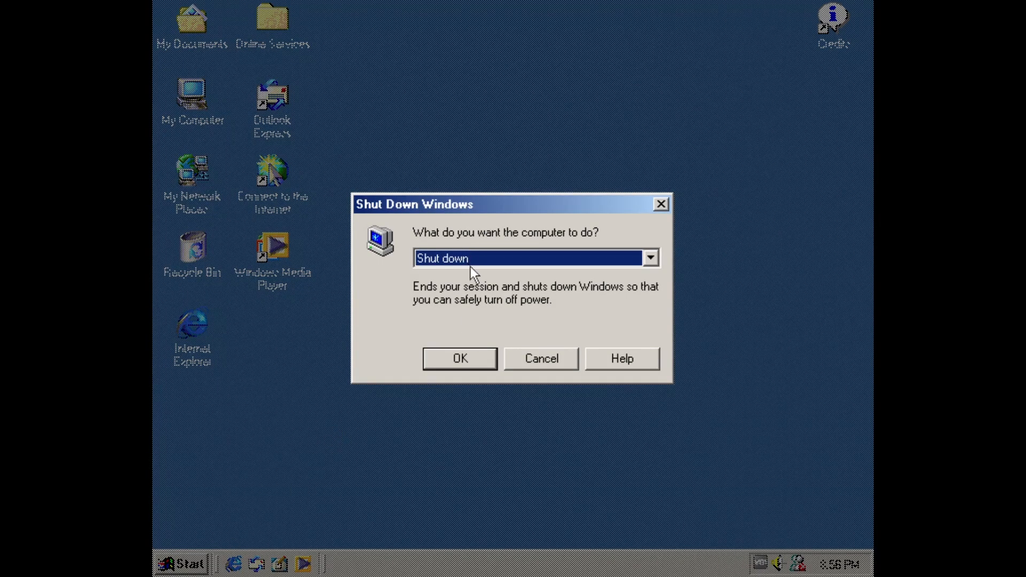
{"action": "mouse_move", "coordinate": [478, 266]}
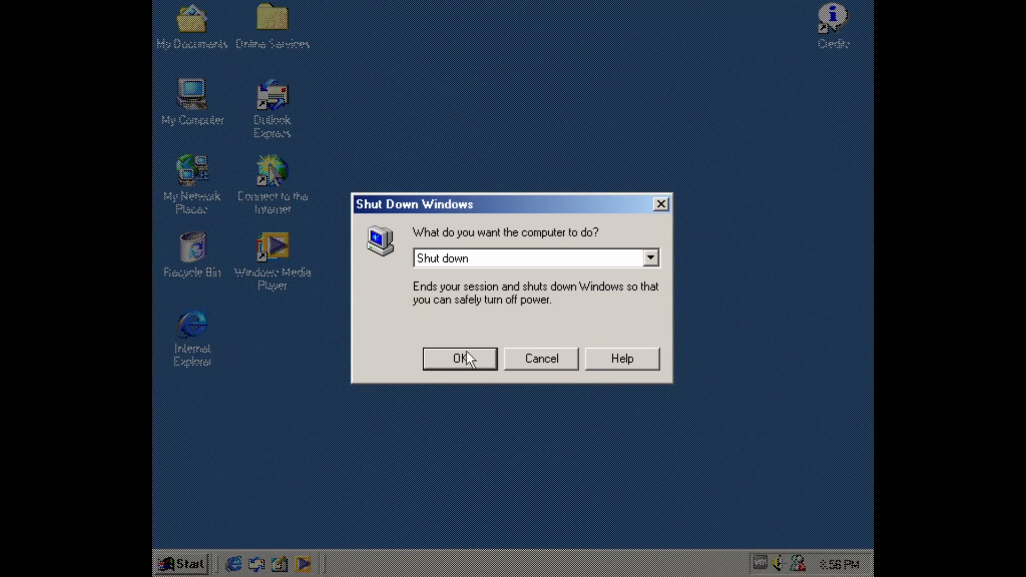
{"action": "mouse_move", "coordinate": [474, 367]}
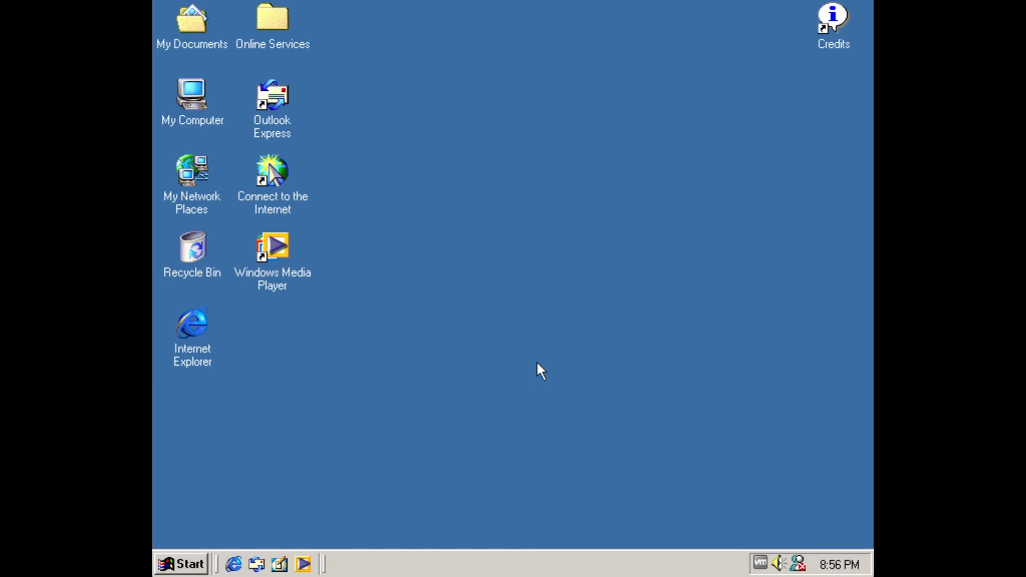
{"action": "key", "text": "ctrl+alt+delete"}
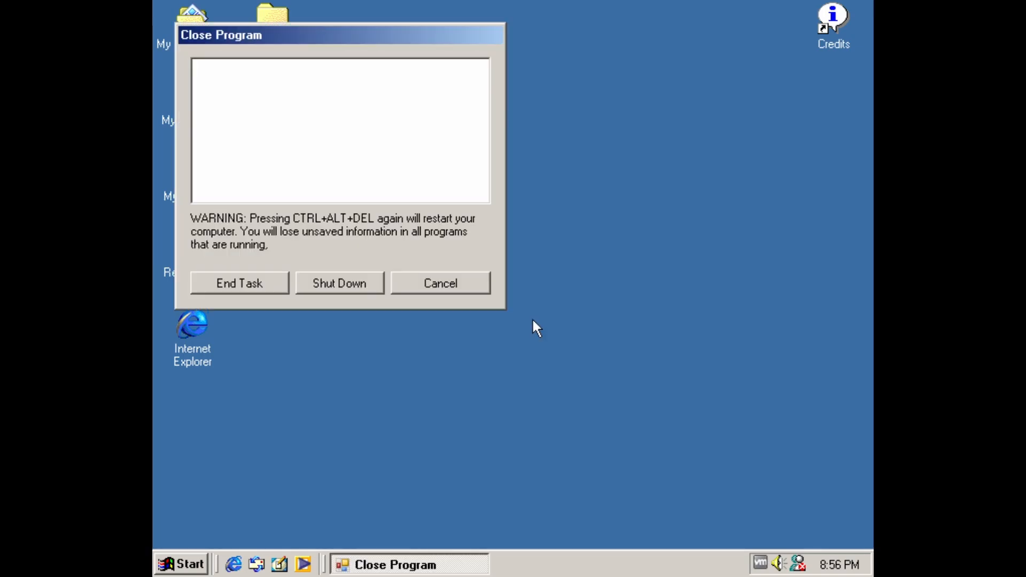
{"action": "left_click", "coordinate": [440, 283]}
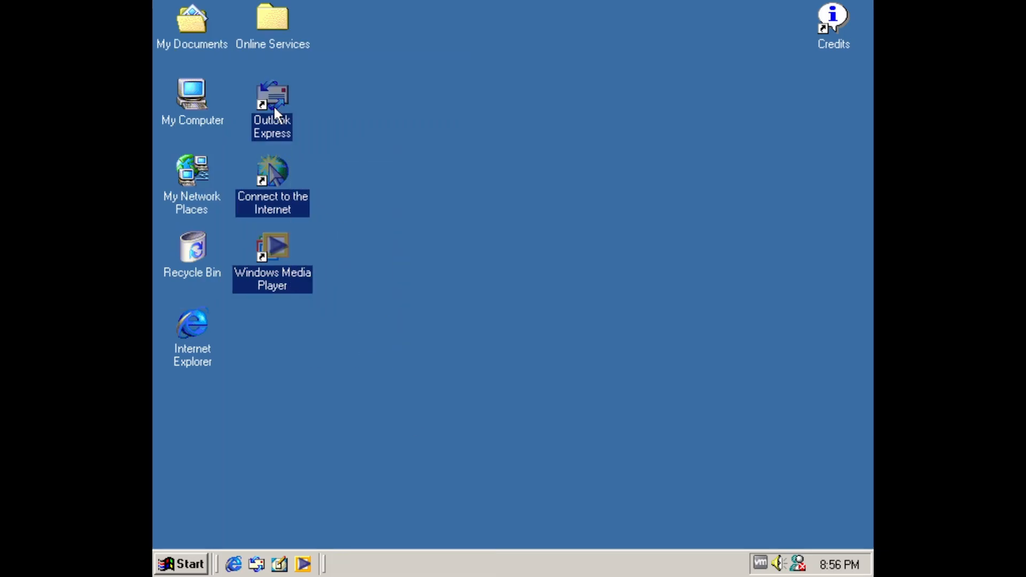
{"action": "mouse_move", "coordinate": [834, 29]}
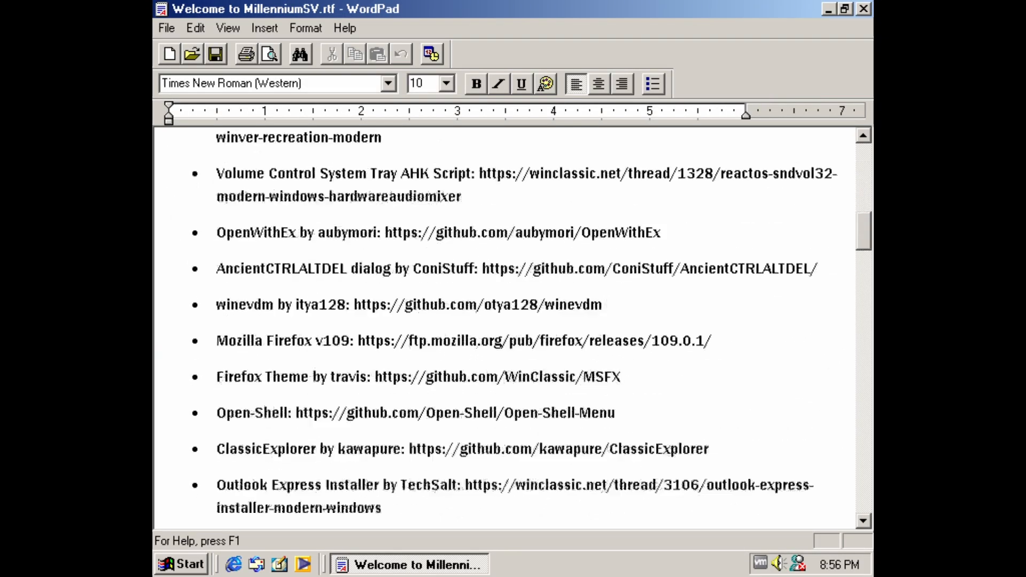
Scroll through the Welcome to MillenniumSV credits list of mods and links in WordPad
{"action": "scroll", "scroll_direction": "down", "scroll_amount": 3}
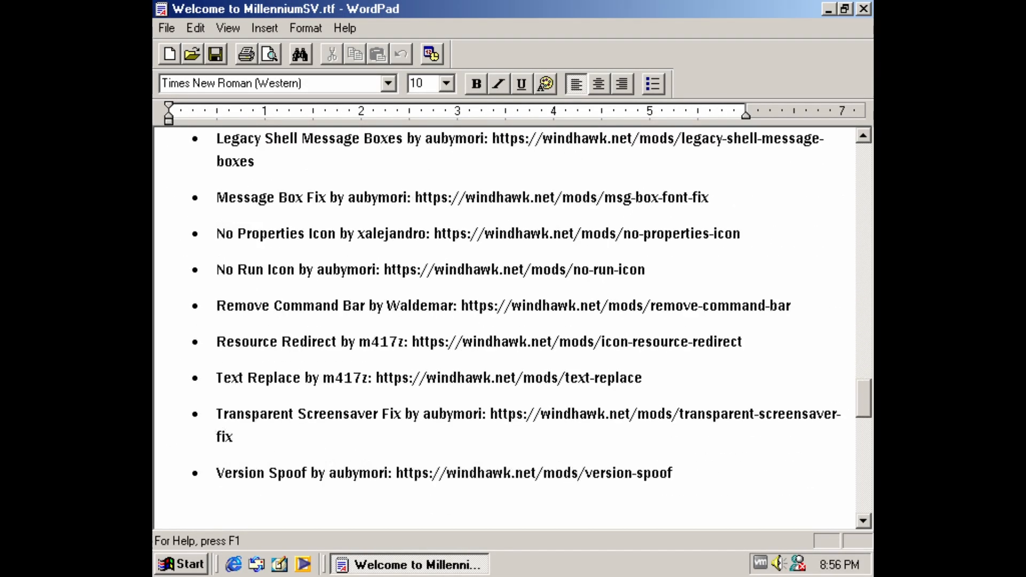
{"action": "scroll", "scroll_direction": "down", "scroll_amount": 3}
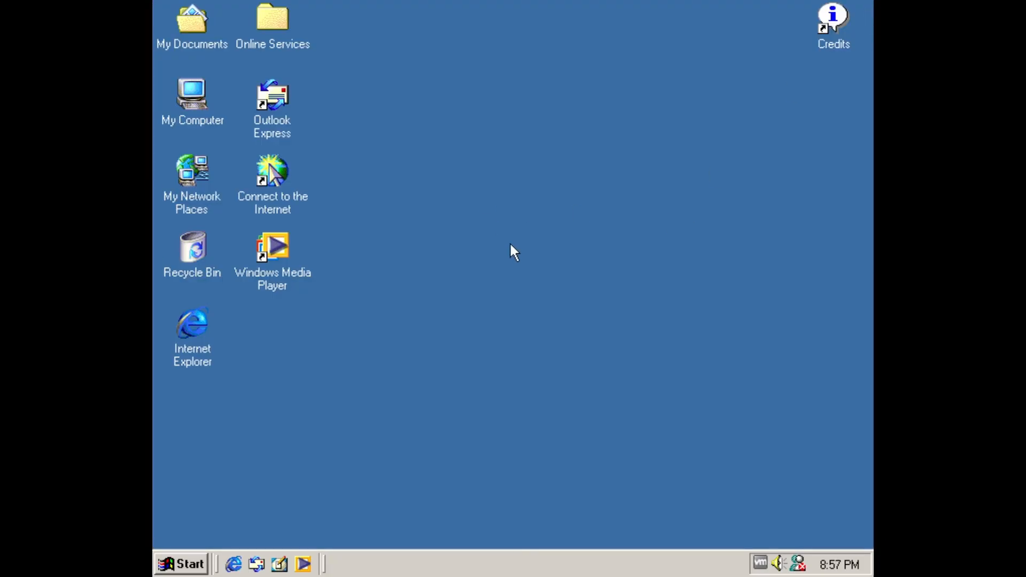
{"action": "mouse_move", "coordinate": [402, 276]}
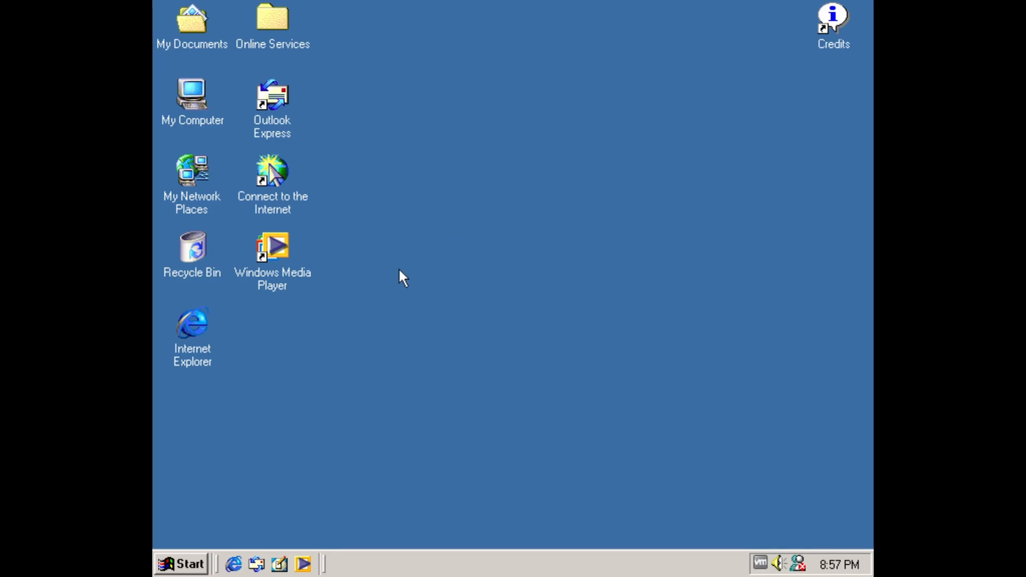
{"action": "mouse_move", "coordinate": [381, 360]}
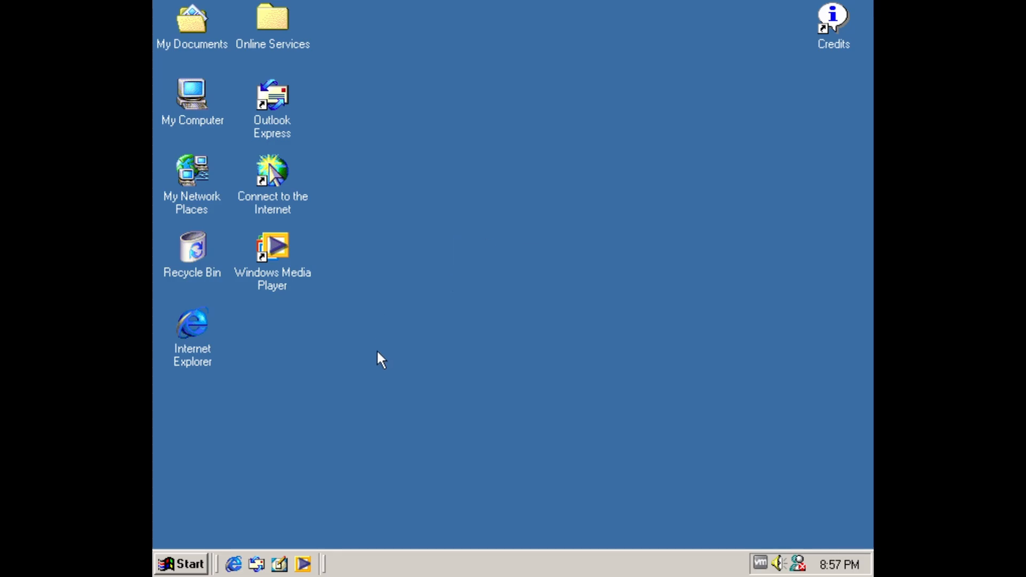